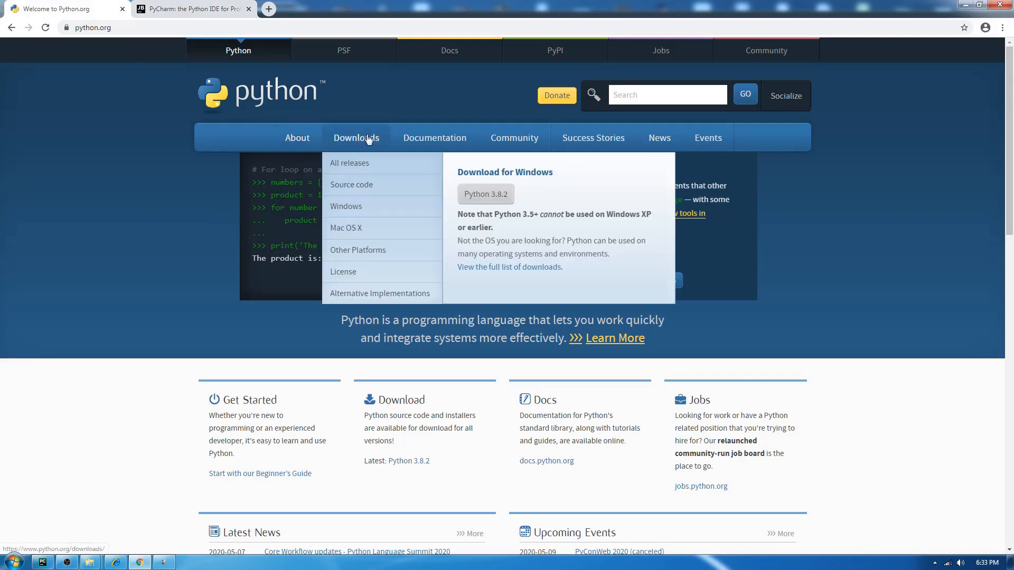
- List the first topics Varibles, Datatypes and Comments, one per line in Notepad
scroll("down", 3)
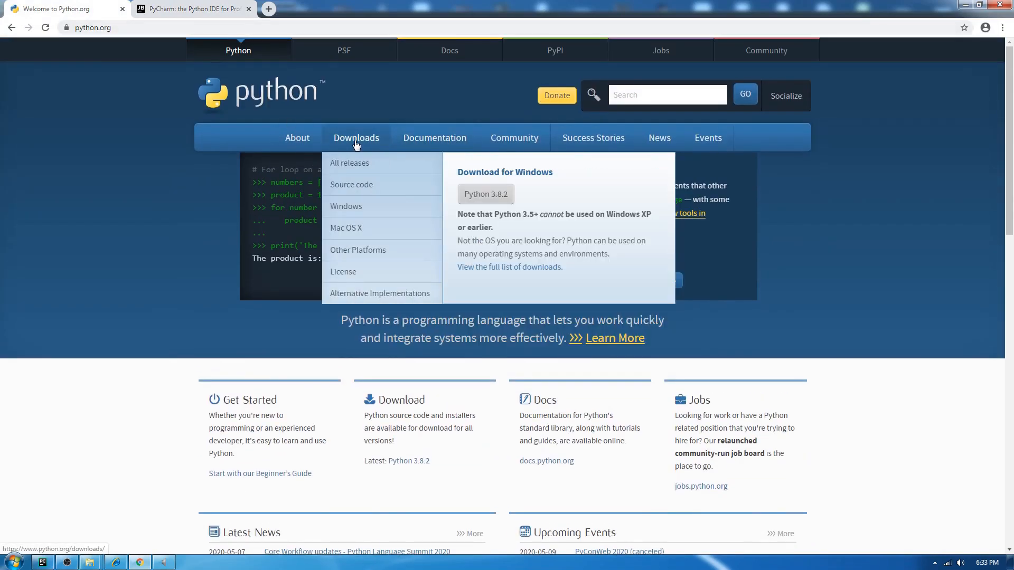
mouse_move(346, 208)
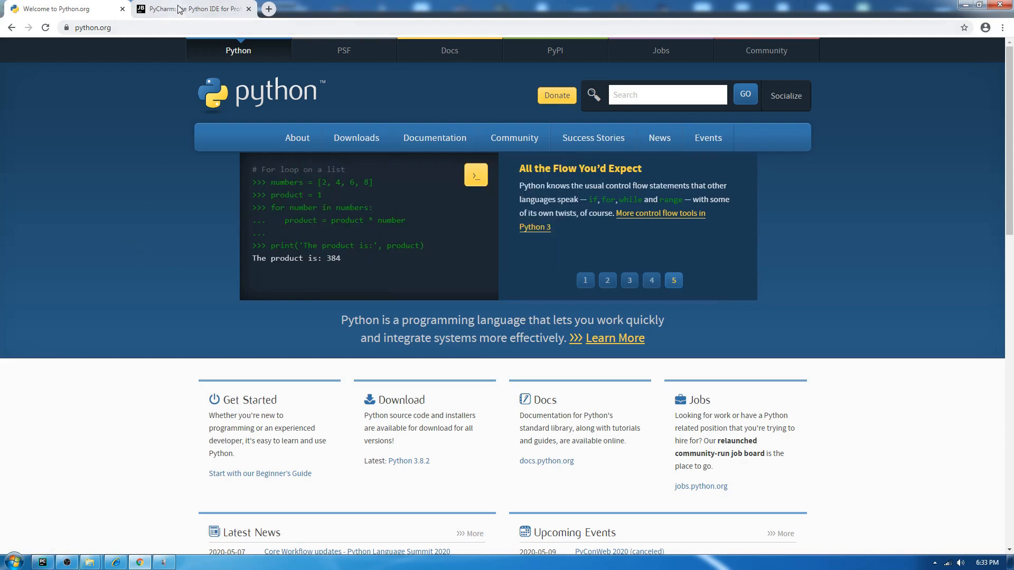
left_click(192, 8)
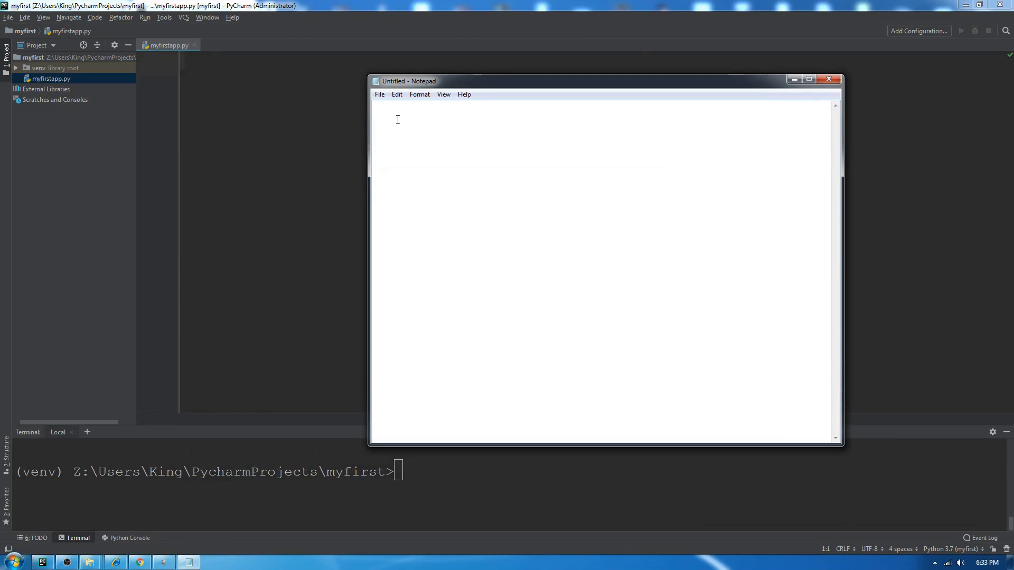
type("Var")
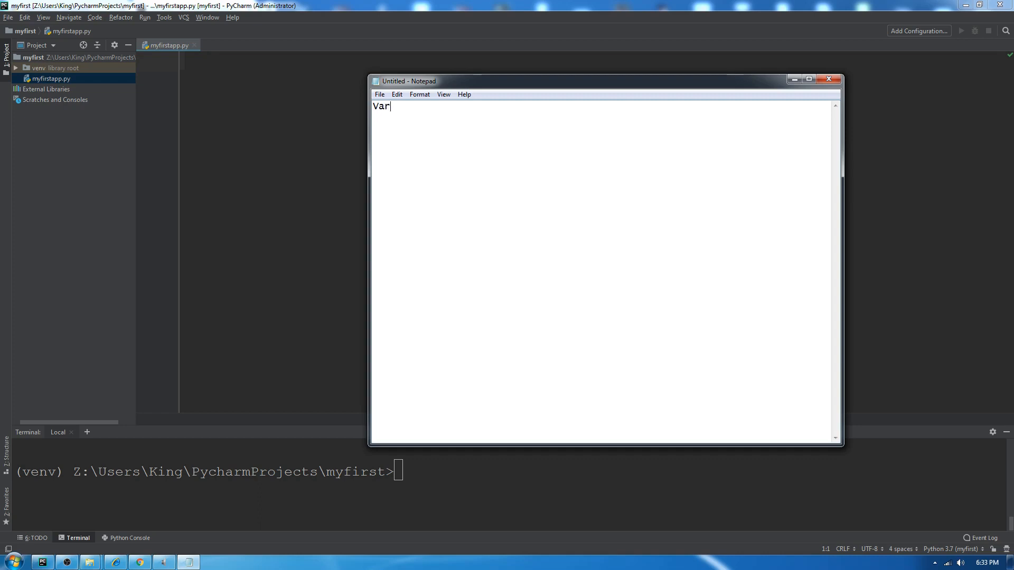
key("enter")
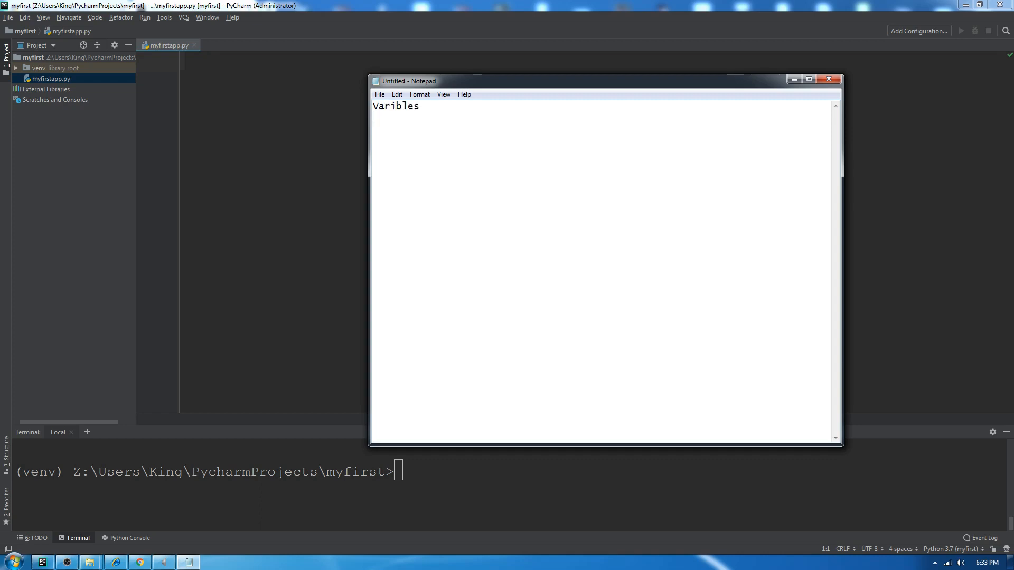
type("Datat")
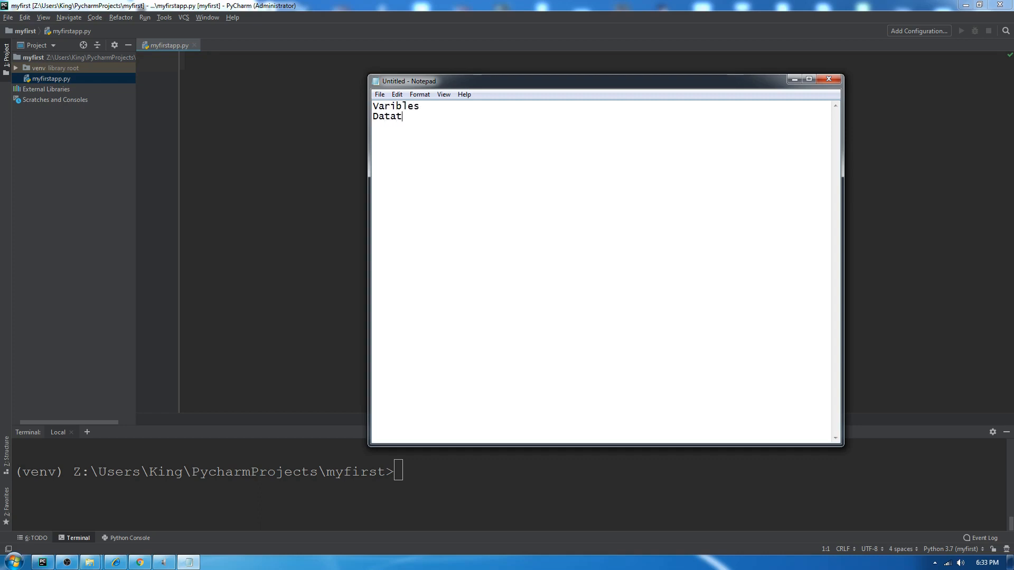
key("enter")
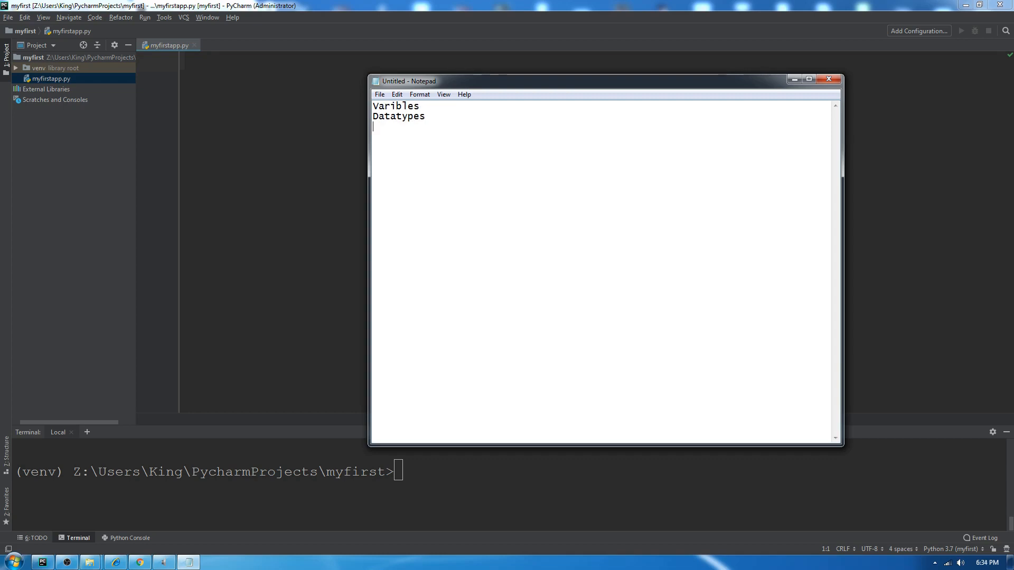
type("Comments")
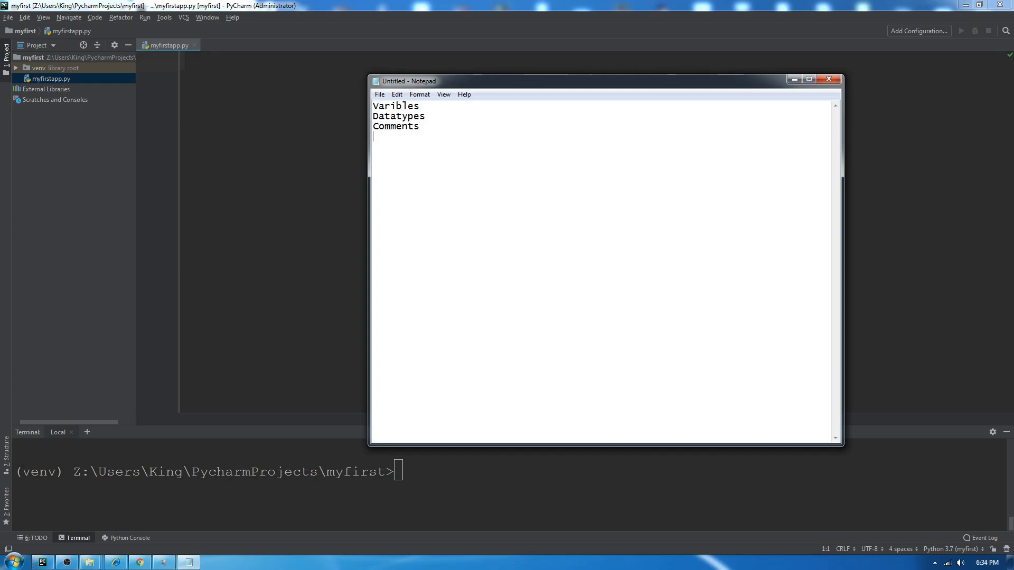
- Add the remaining topics Booleans, IF-Else and Syntax on their own lines
type("Booleans")
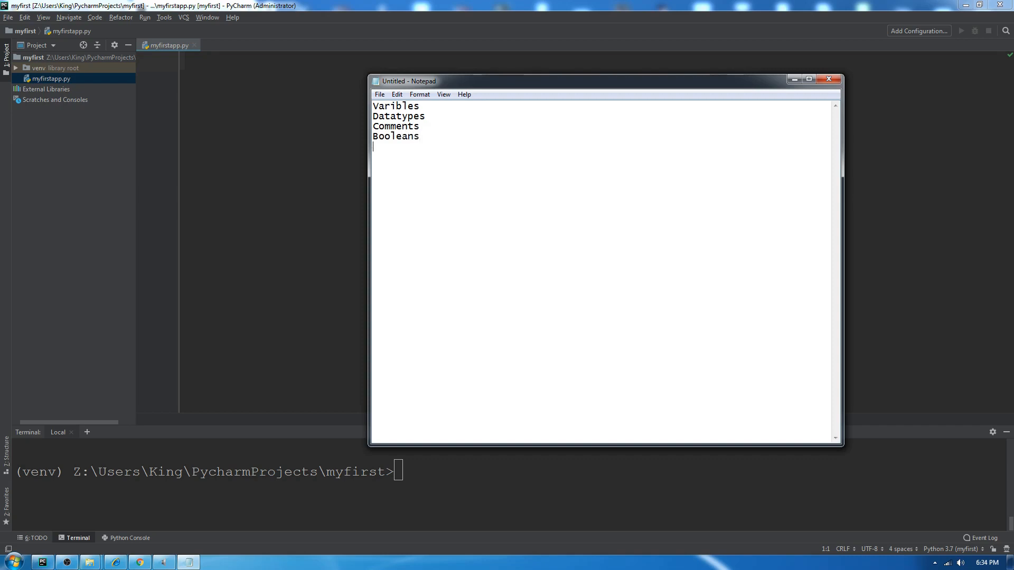
type("IF-E")
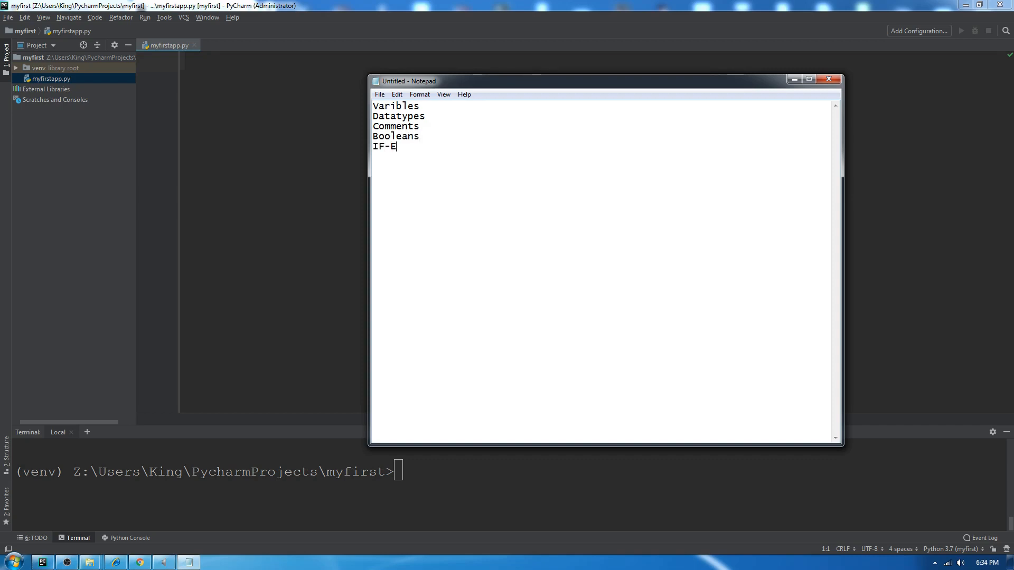
type("lse")
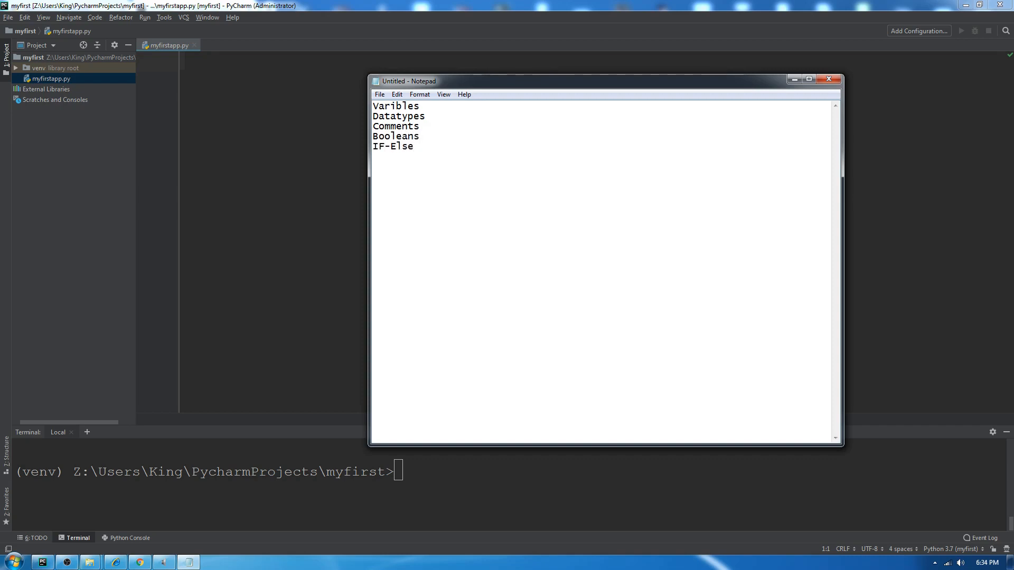
type("\" \"")
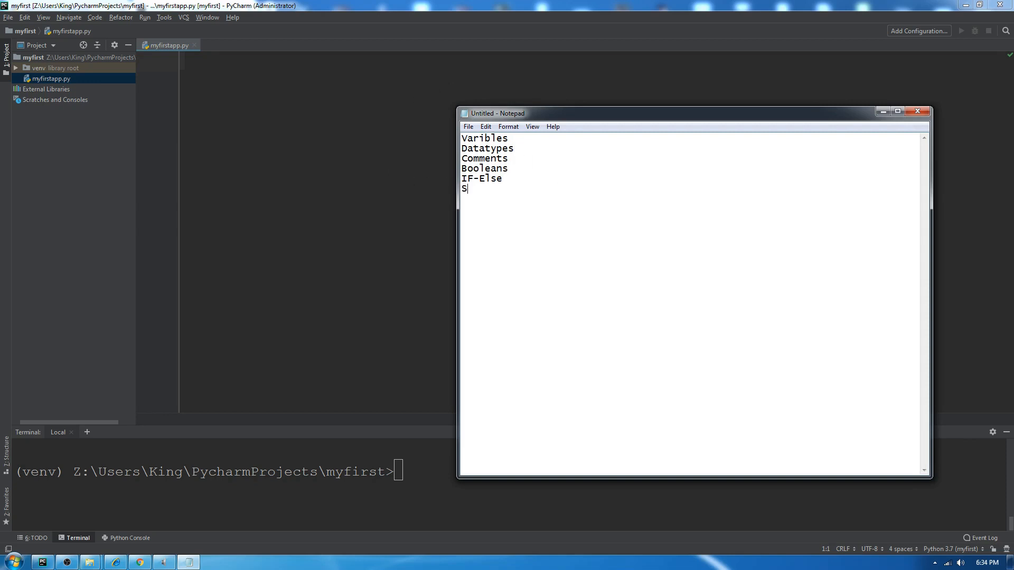
type("yntax")
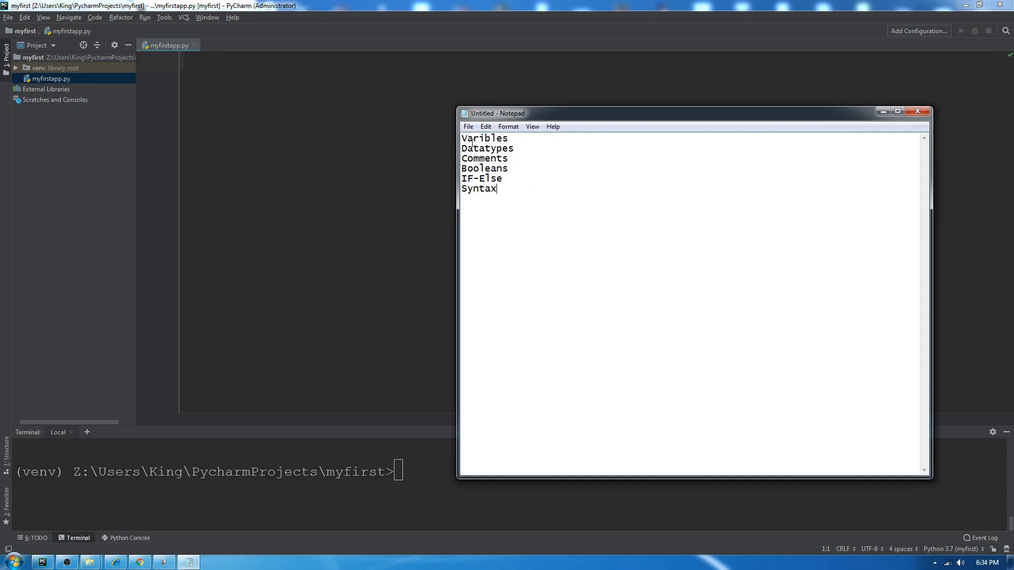
mouse_move(545, 149)
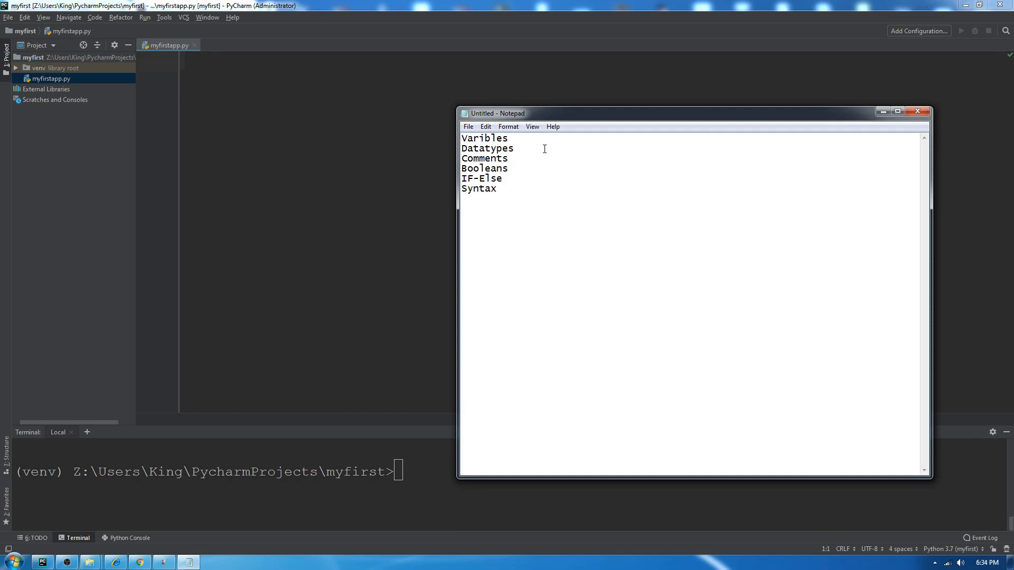
mouse_move(570, 138)
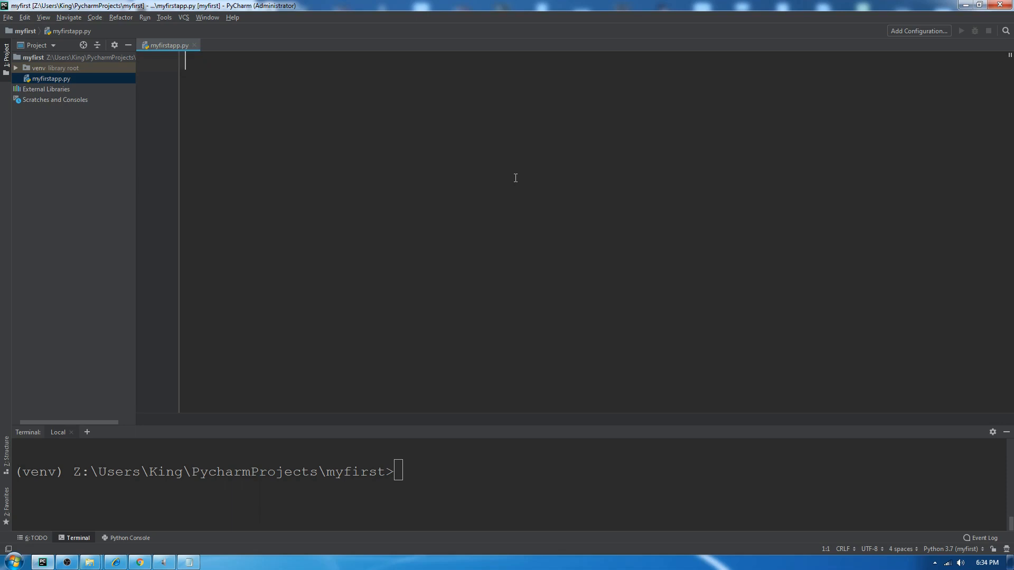
- Return to myfirstapp.py, try a few test words, and begin the line abc = "
type("int")
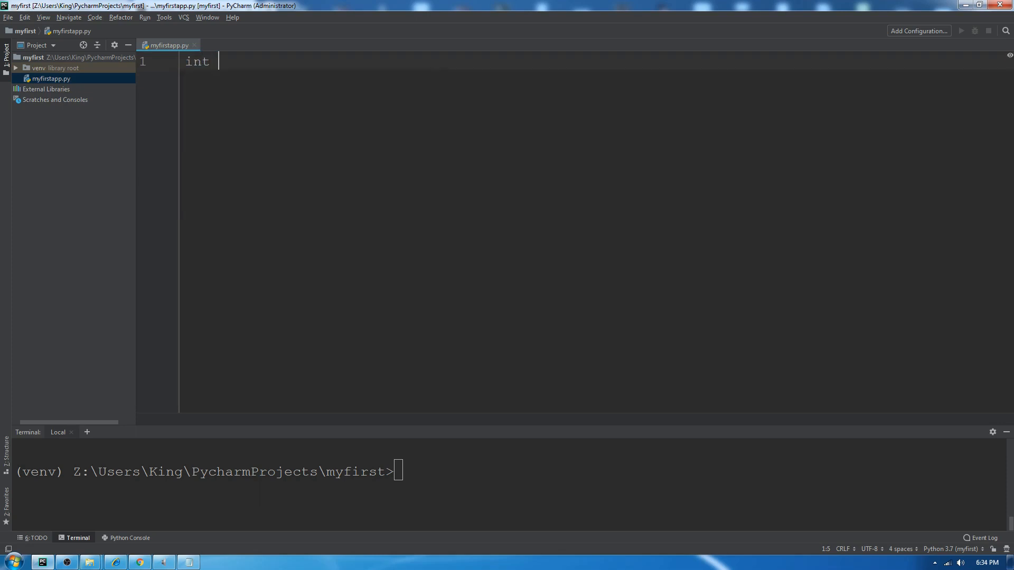
type("String the")
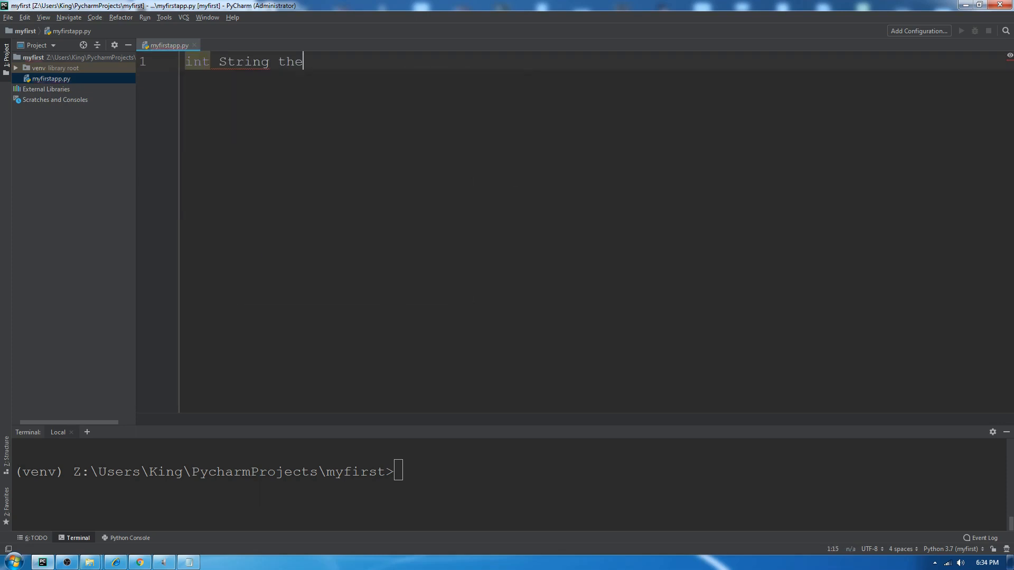
type("n vairbal")
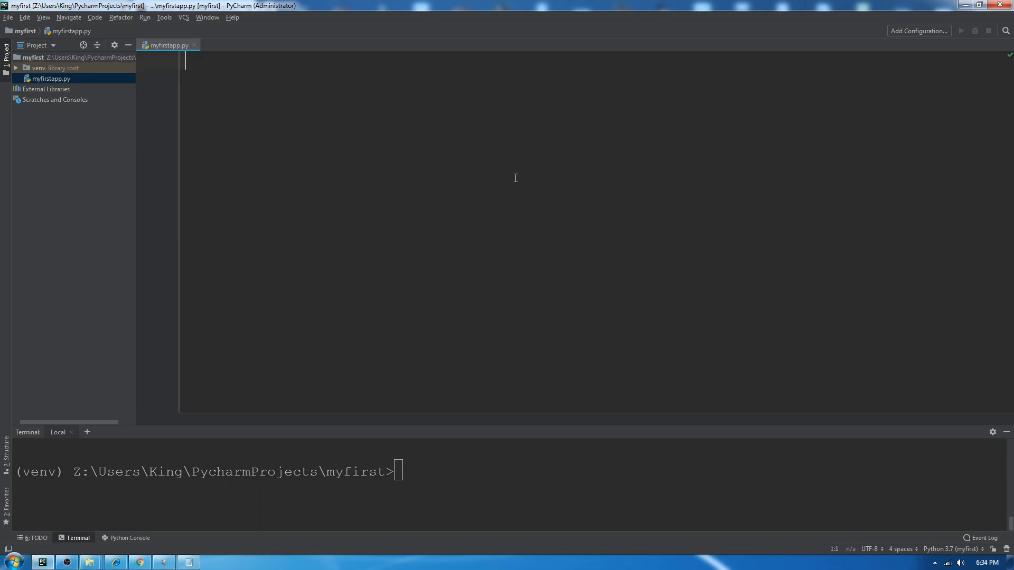
type("abc = \"")
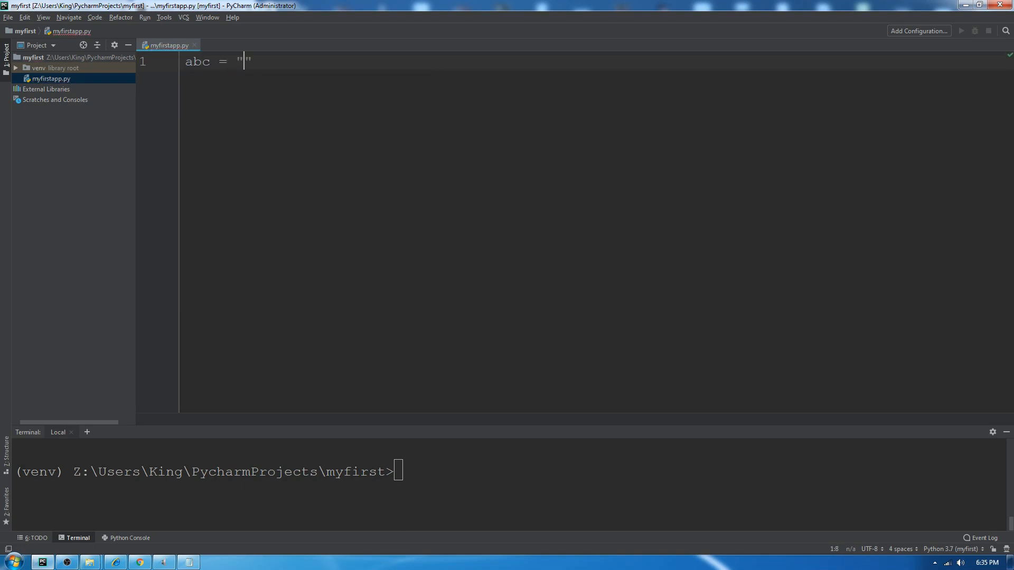
- Assign "This is my string variable" to abc and add print(abc) below it
type("This is my")
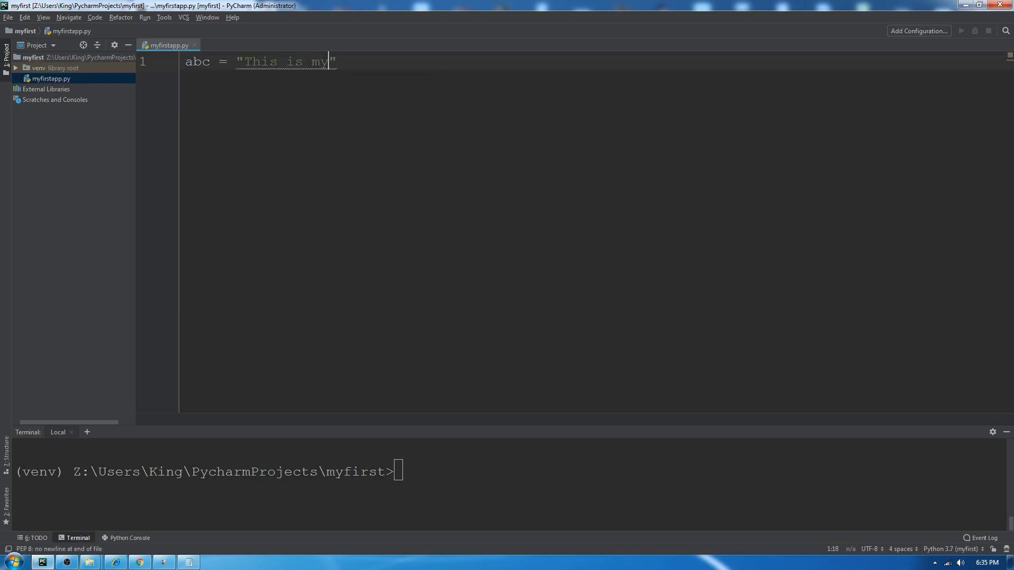
type("string variab")
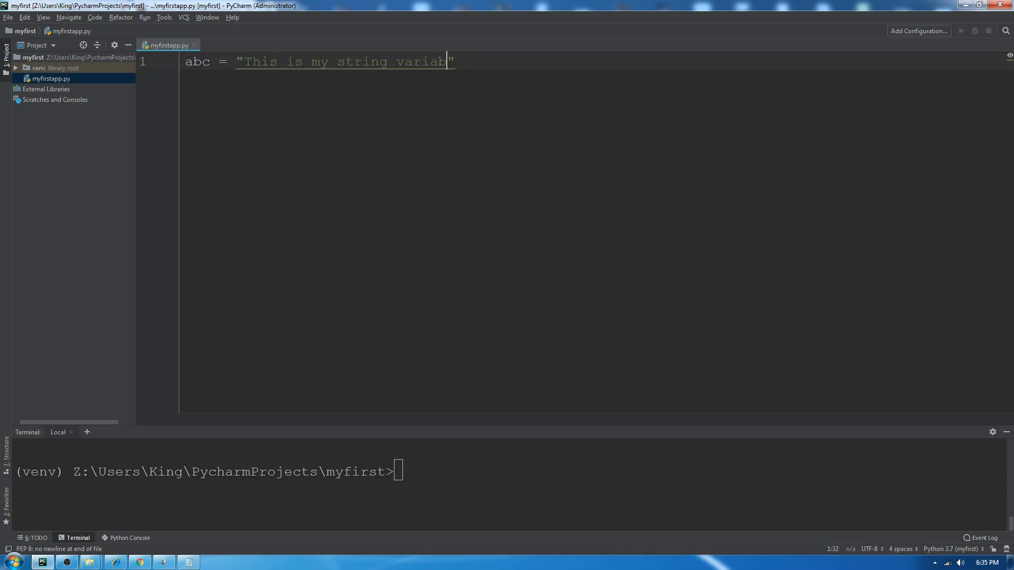
type("le")
key("Enter")
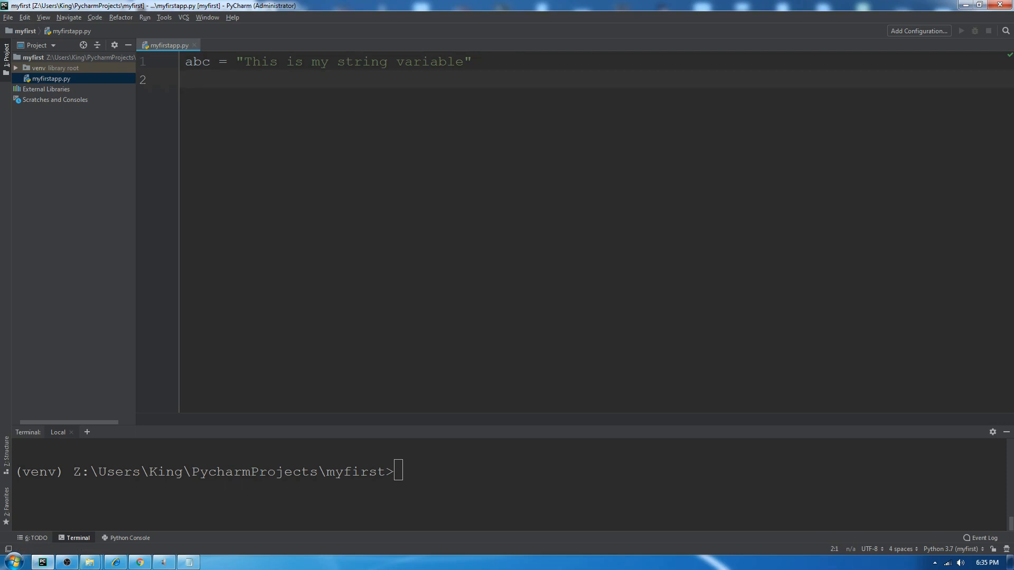
type("print(")
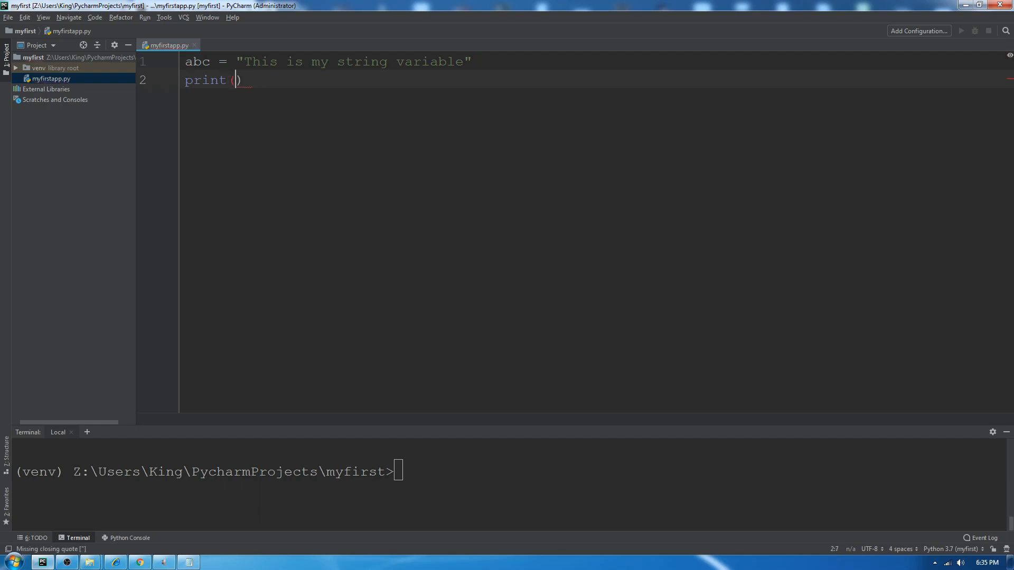
type("abc")
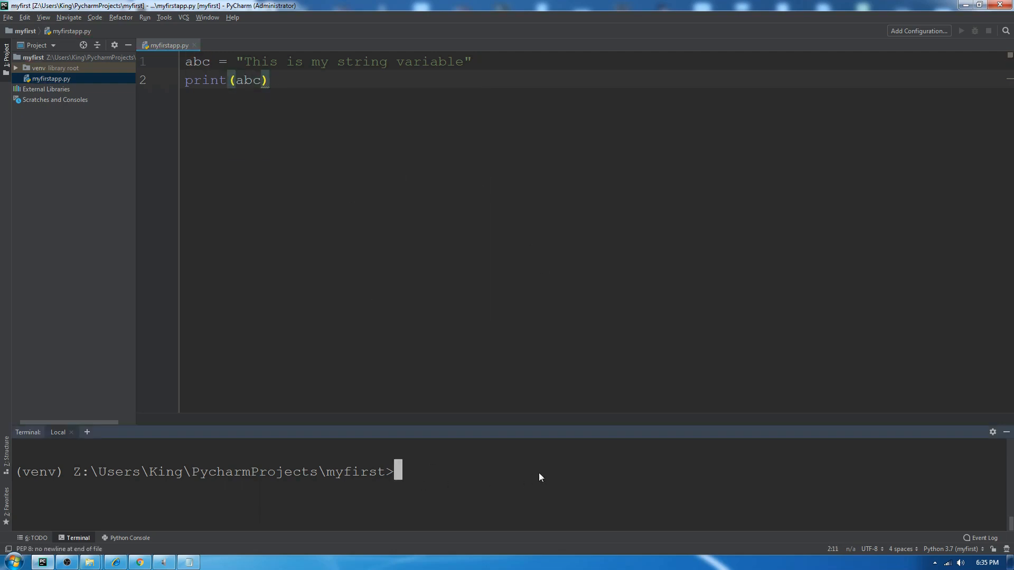
- Run python myfirstapp.py in the terminal so it outputs the string
type("python")
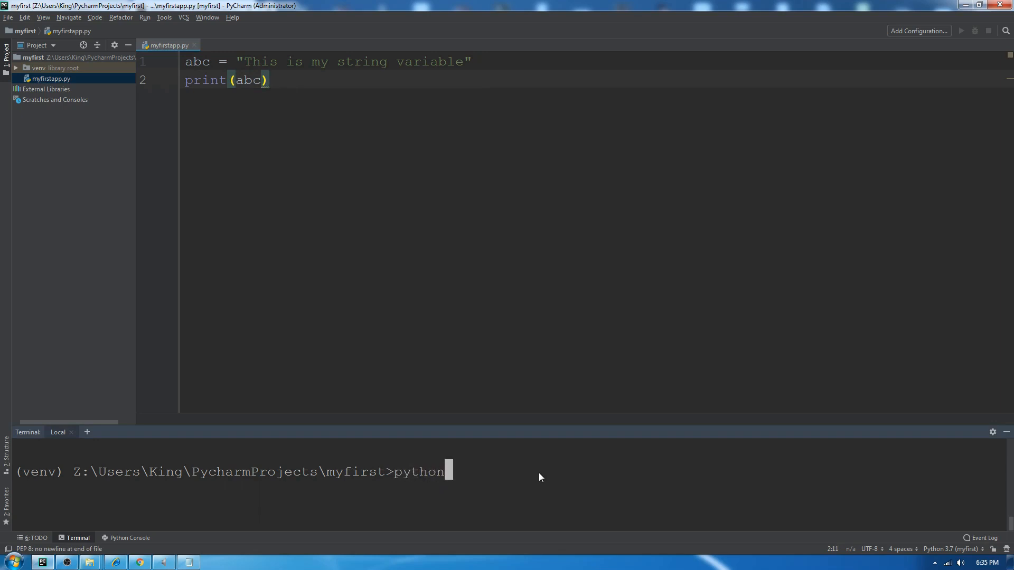
type("m")
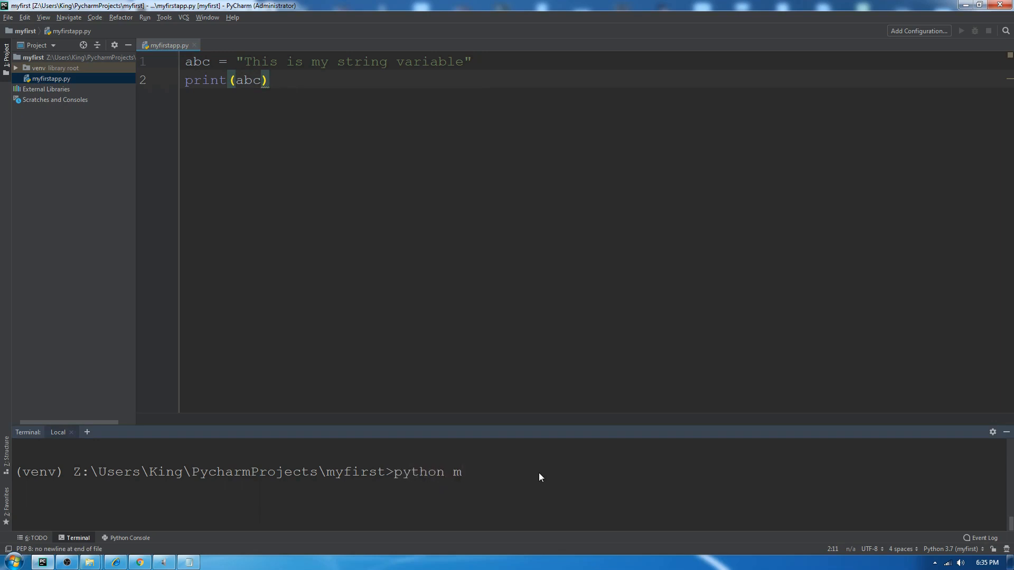
type("yfirstapp.py")
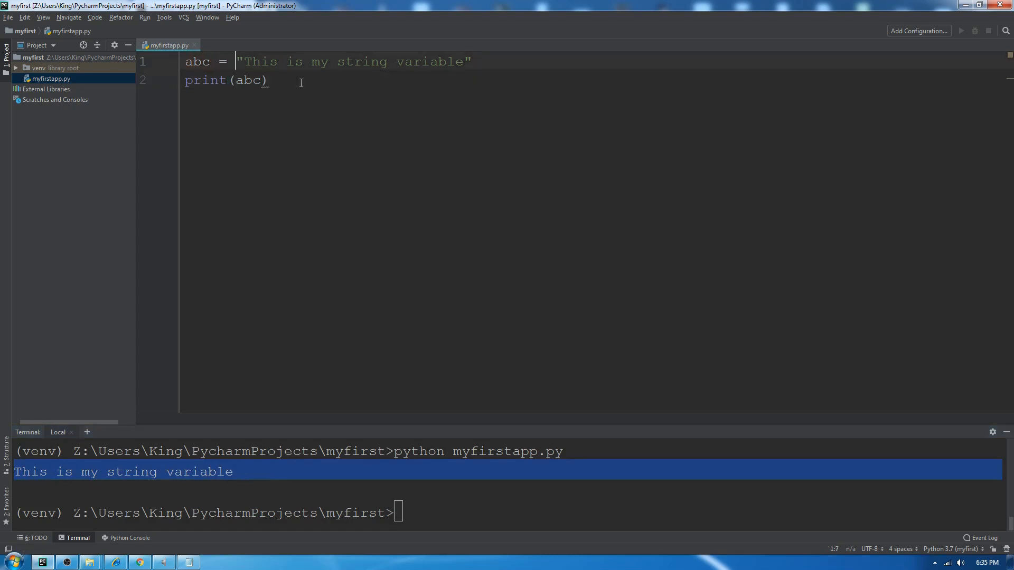
key("enter")
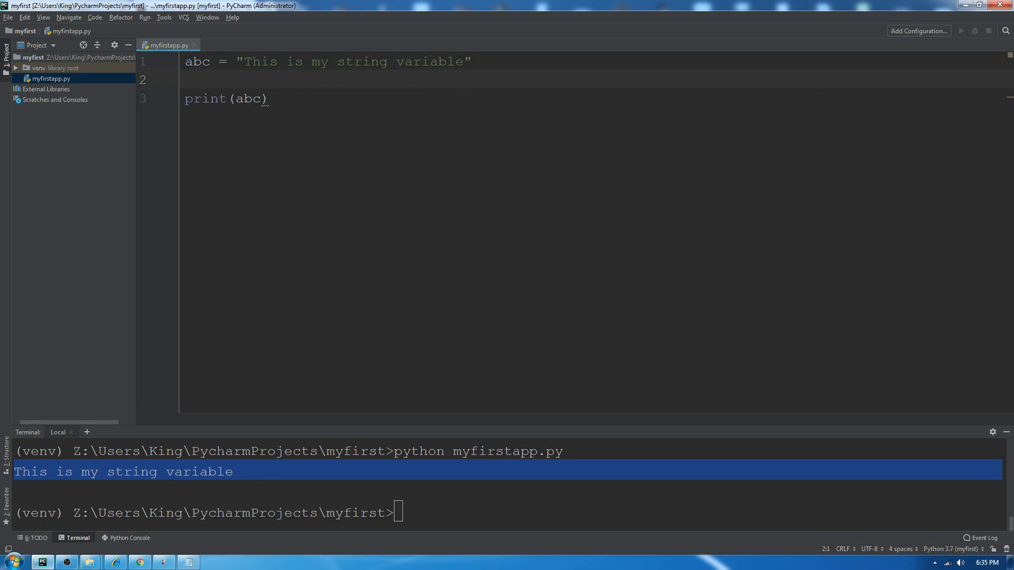
- Store "This is my multi line string variable" in xyz as a triple-quoted string split across lines
type("xyz =")
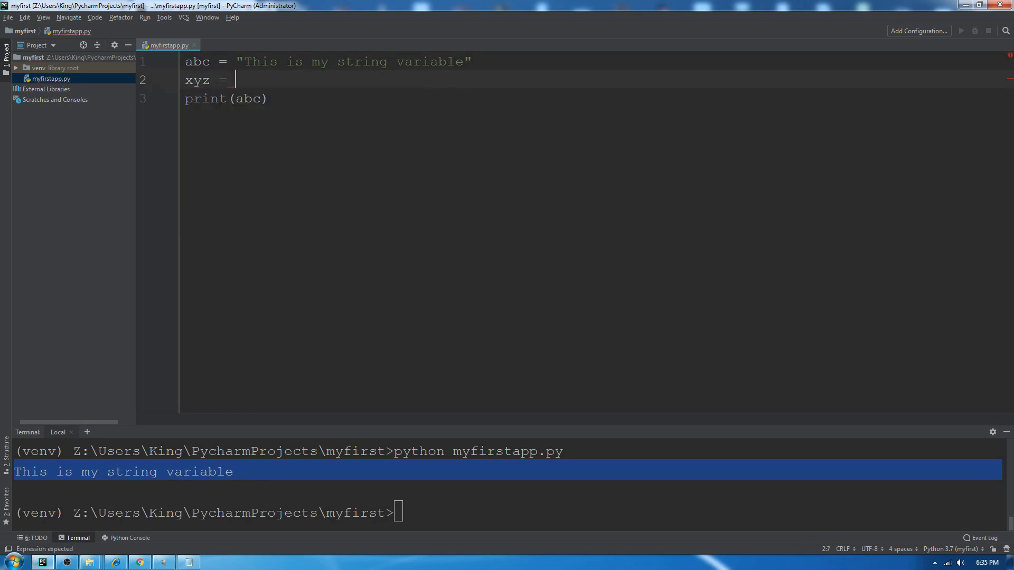
type("\"\"\"\"\"")
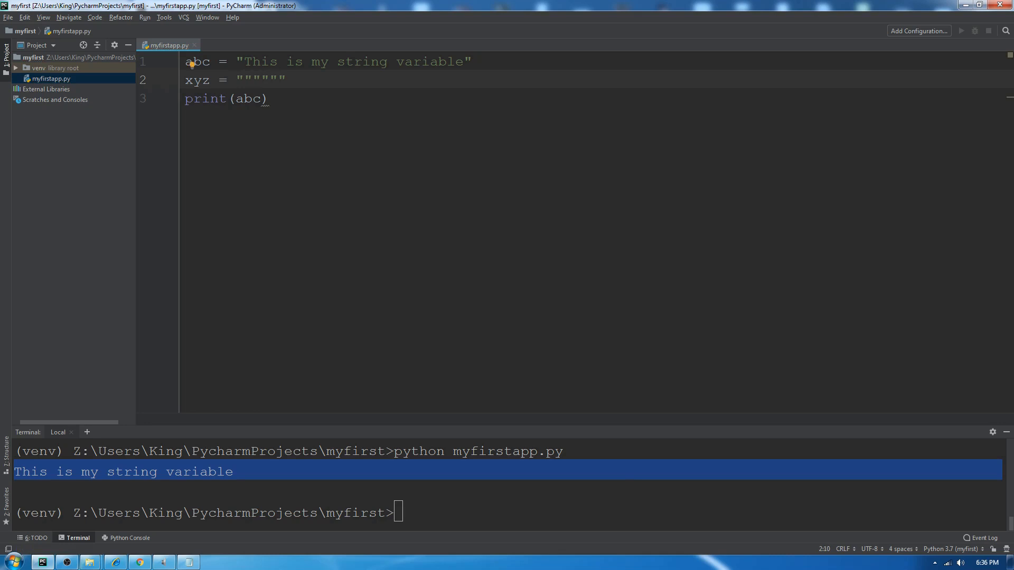
left_click(260, 79)
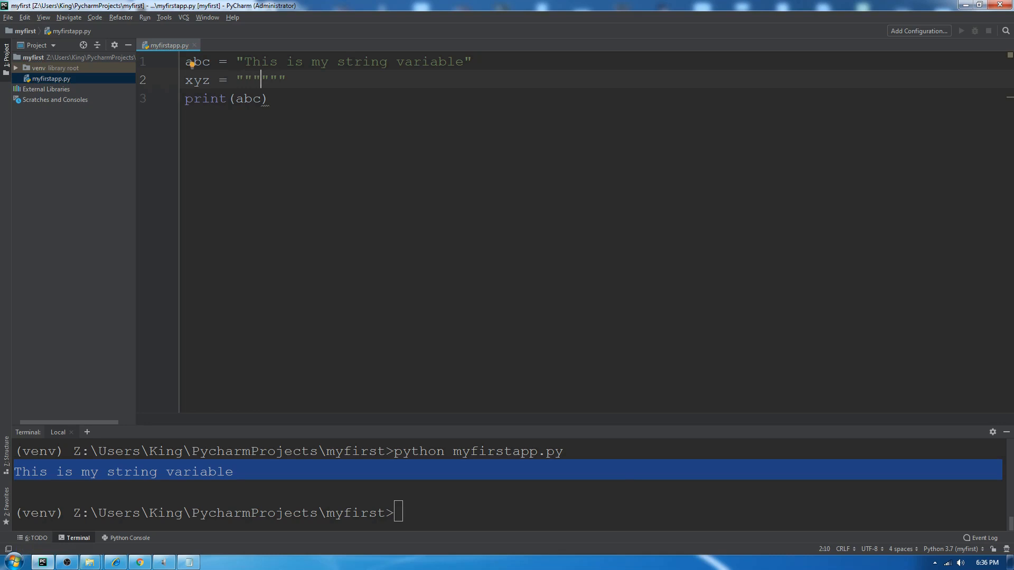
type("hi s")
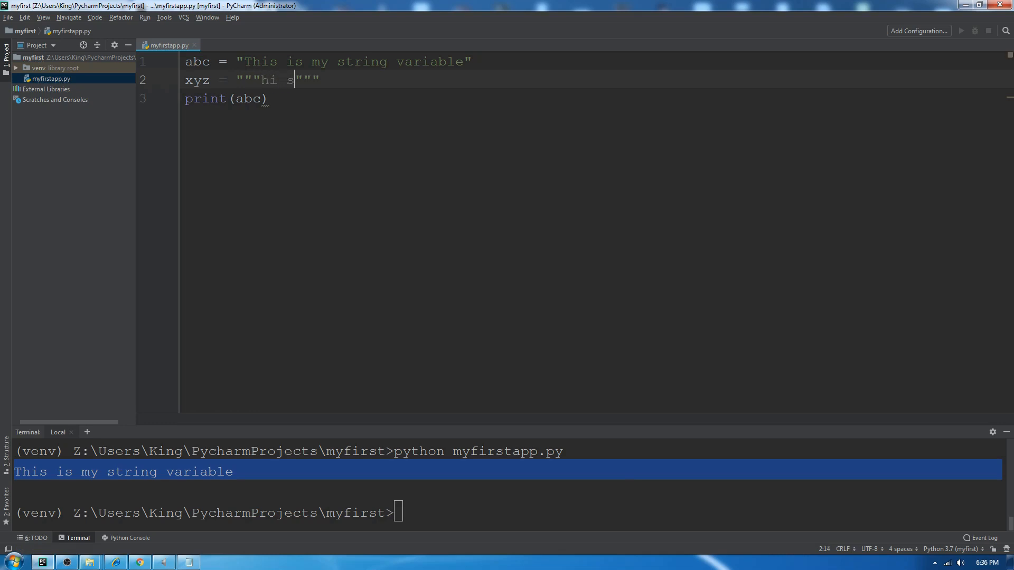
type("This is my")
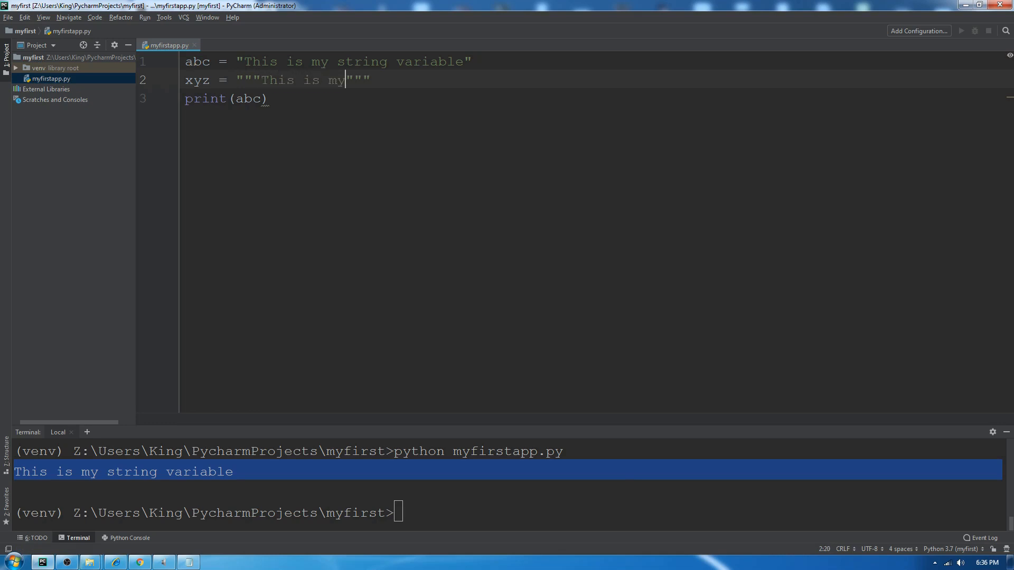
type("multi line")
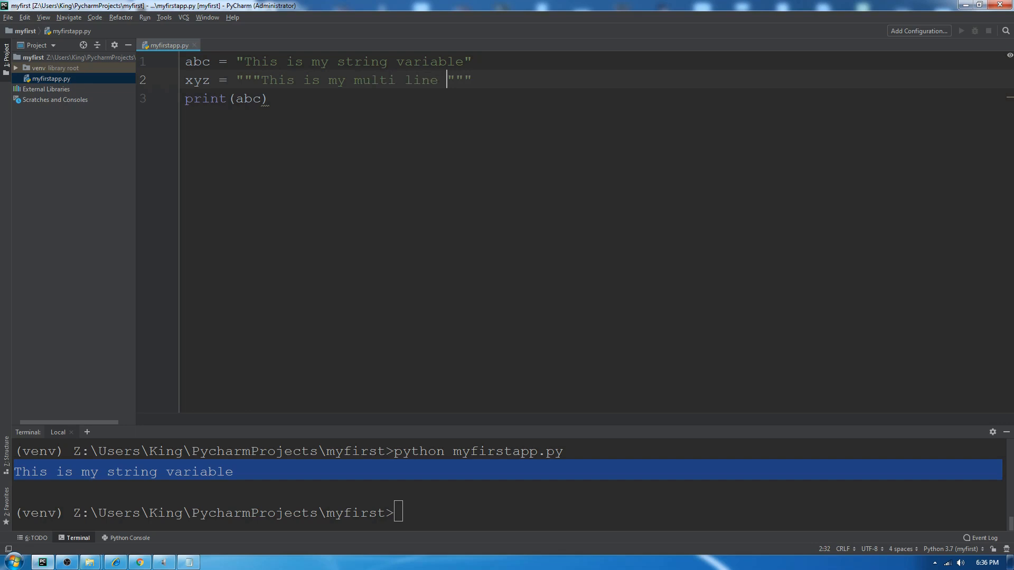
type("string variable\"\"\"")
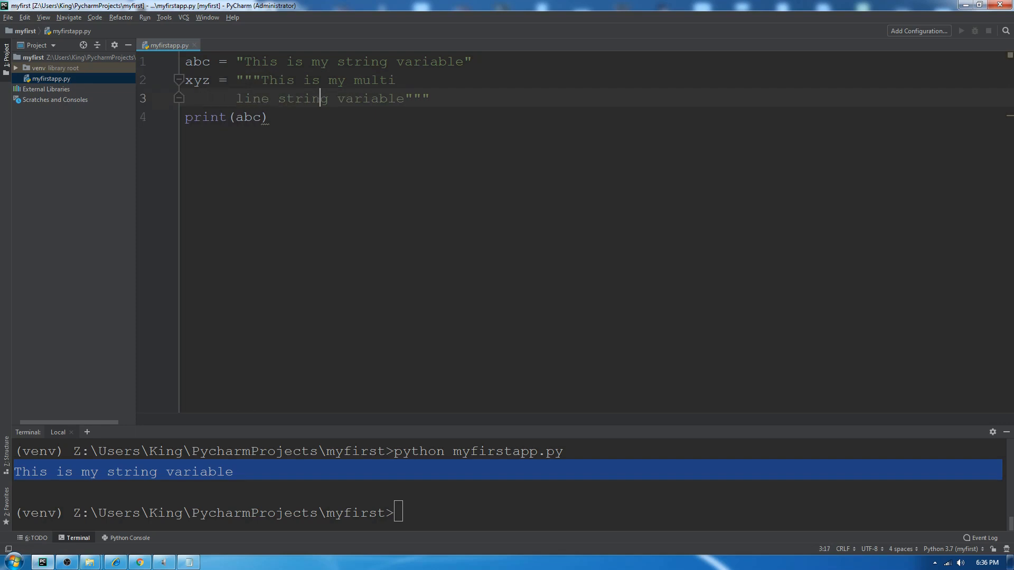
key("enter")
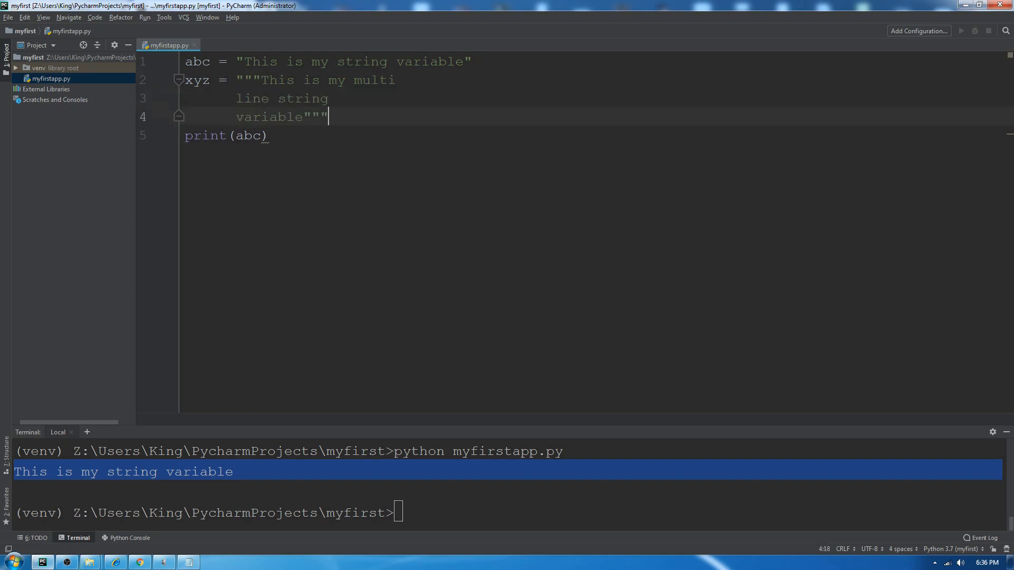
- Add print(xyz), rerun python myfirstapp.py and highlight the three-line output in the terminal
left_click(267, 136)
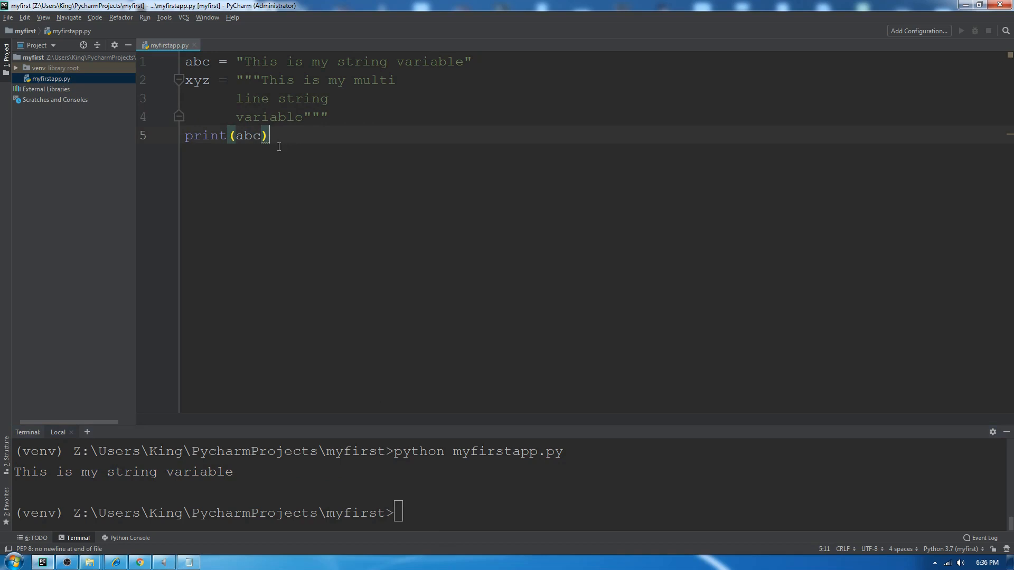
type("prin")
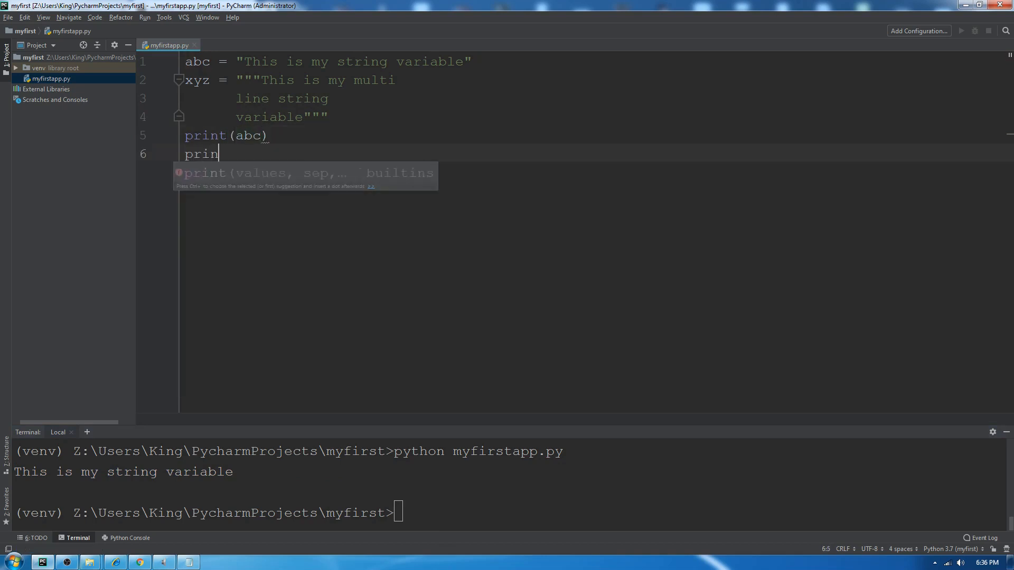
type("t(xyz)")
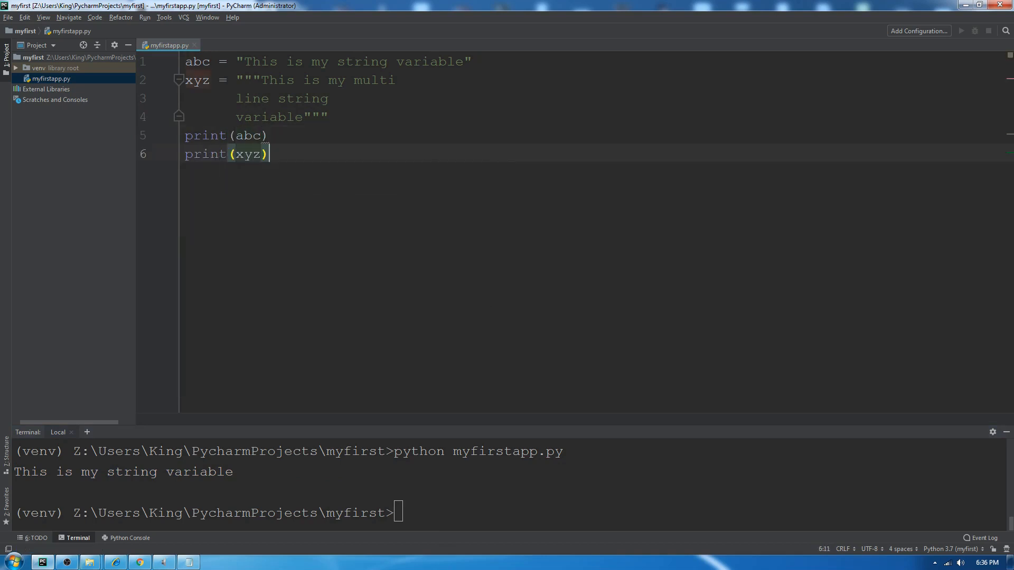
type("python myfirstapp.py")
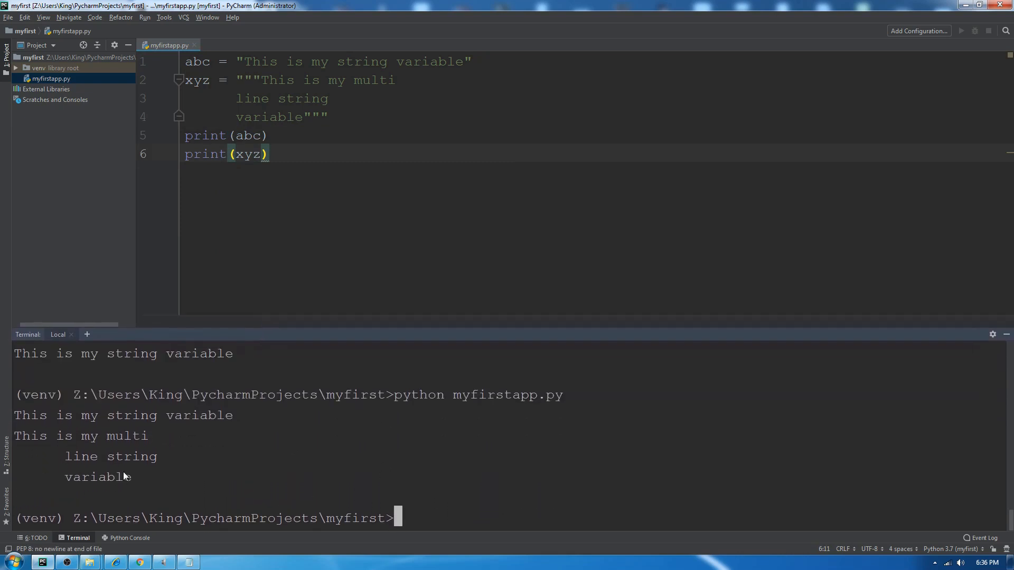
left_click_drag(14, 435, 131, 477)
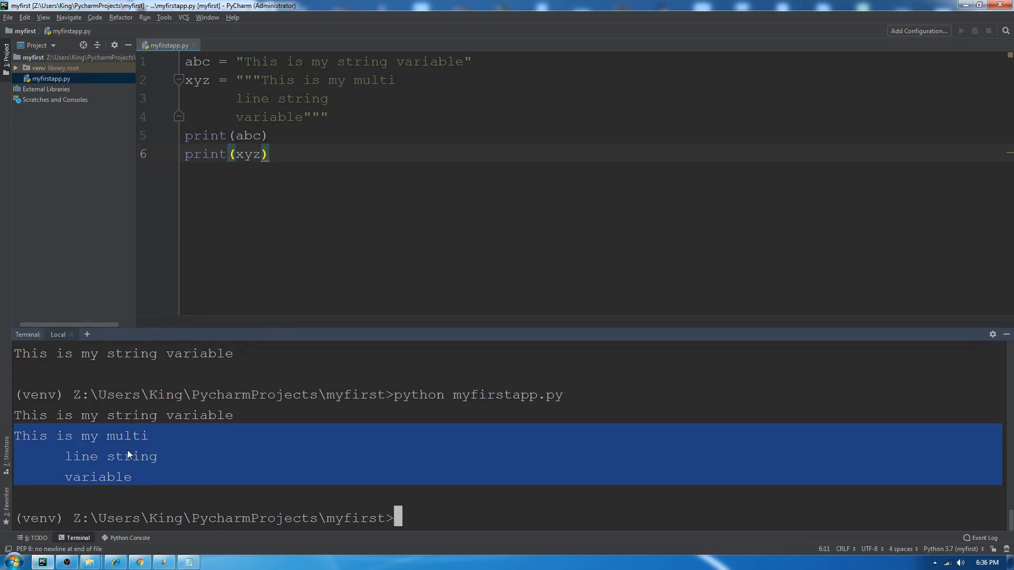
mouse_move(317, 207)
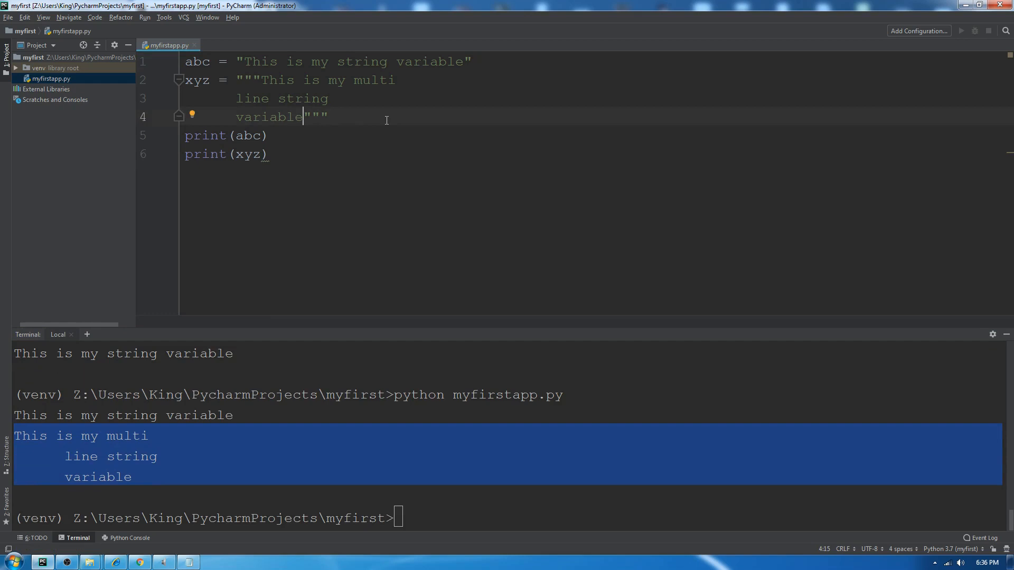
- Below the strings, assign the integer 1234 to num
key("enter")
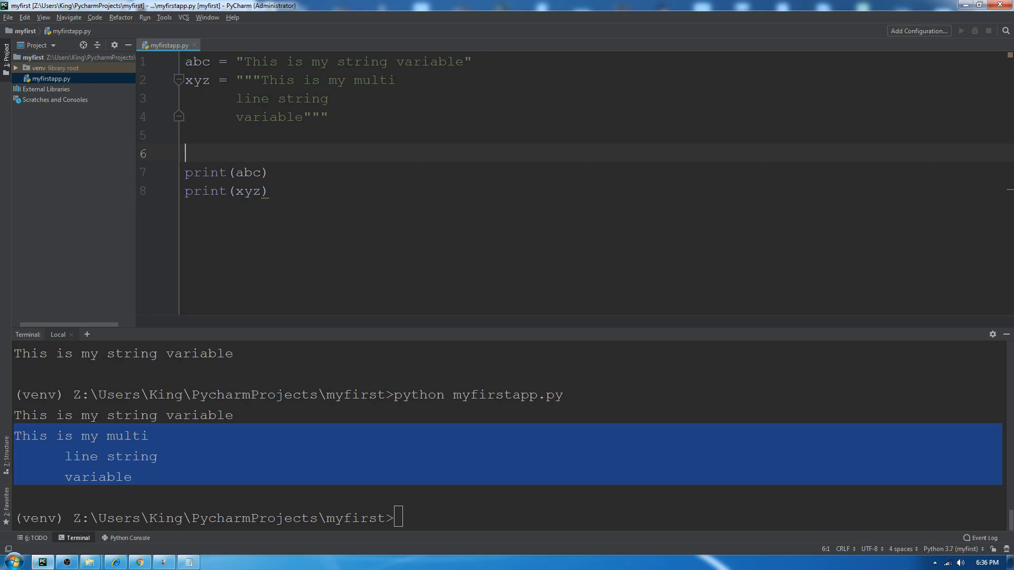
type("num =")
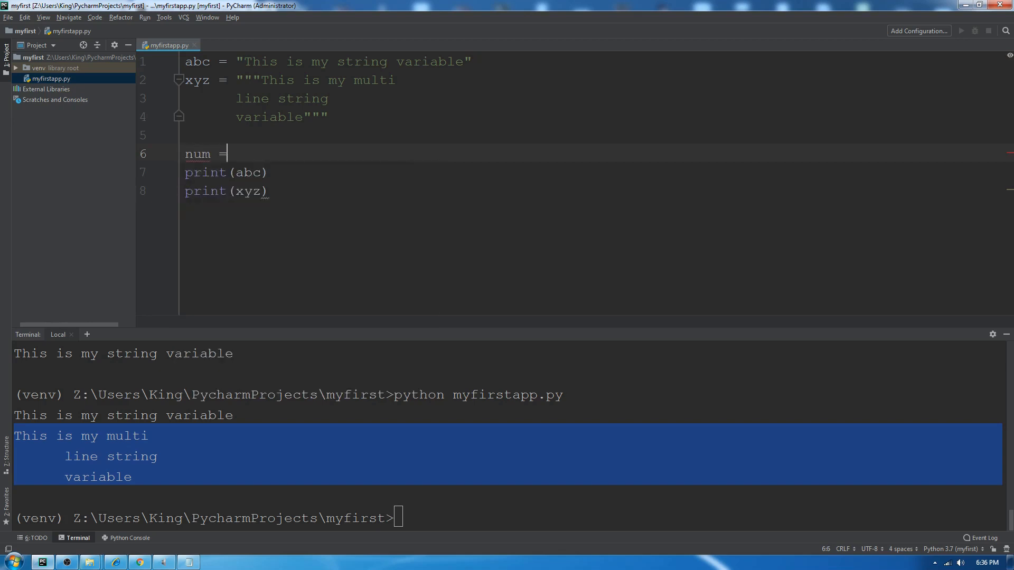
type("123")
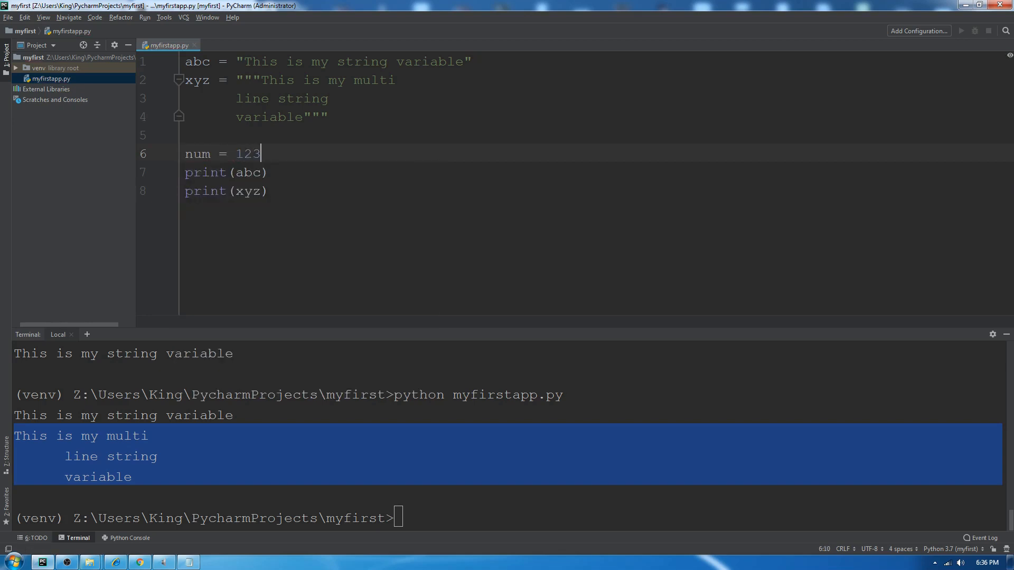
type("4")
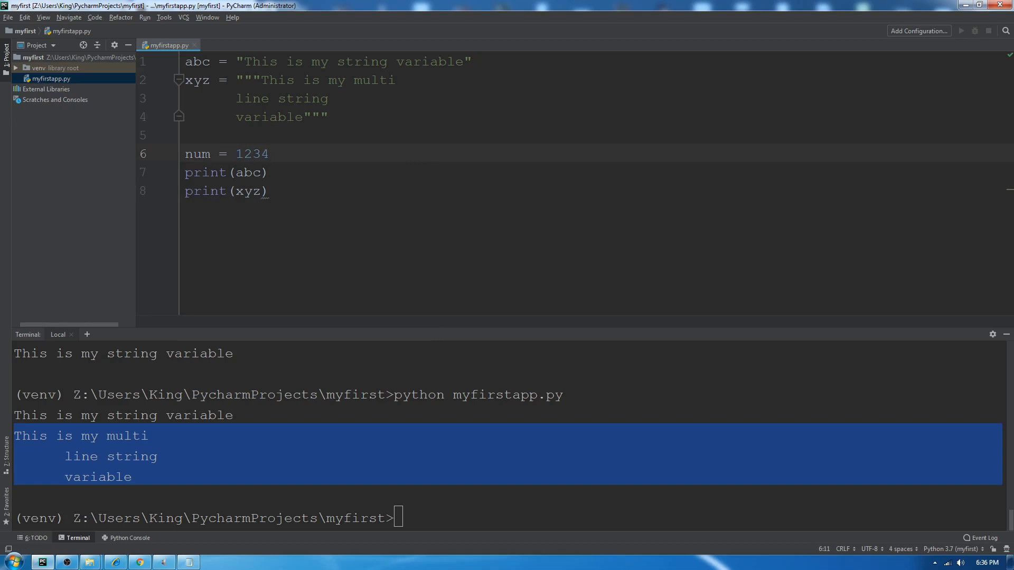
key("Enter")
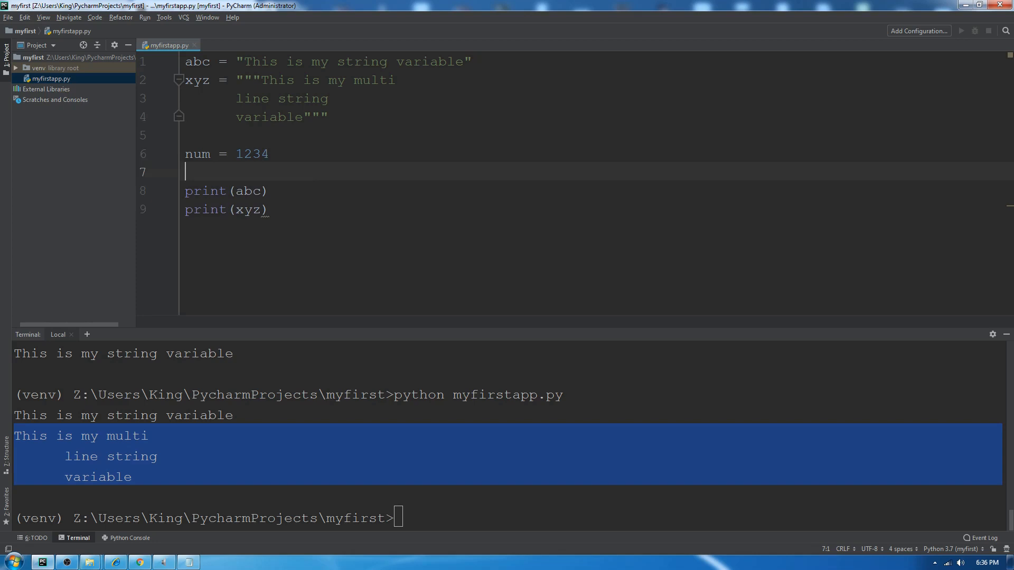
- Assign the decimal 12.34 to num2 on the next line, leaving blank lines after it
type("num2")
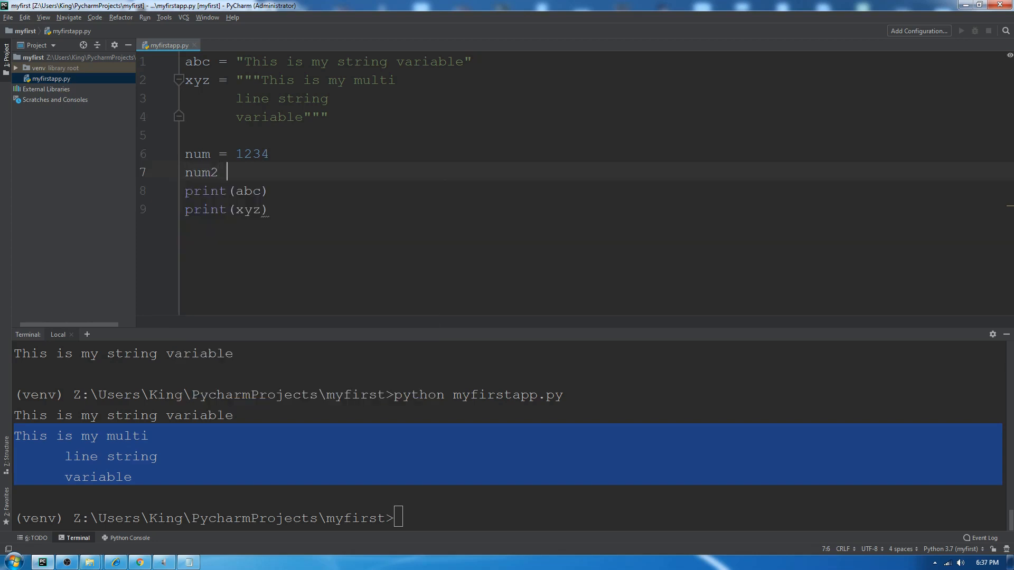
type("= 12.3")
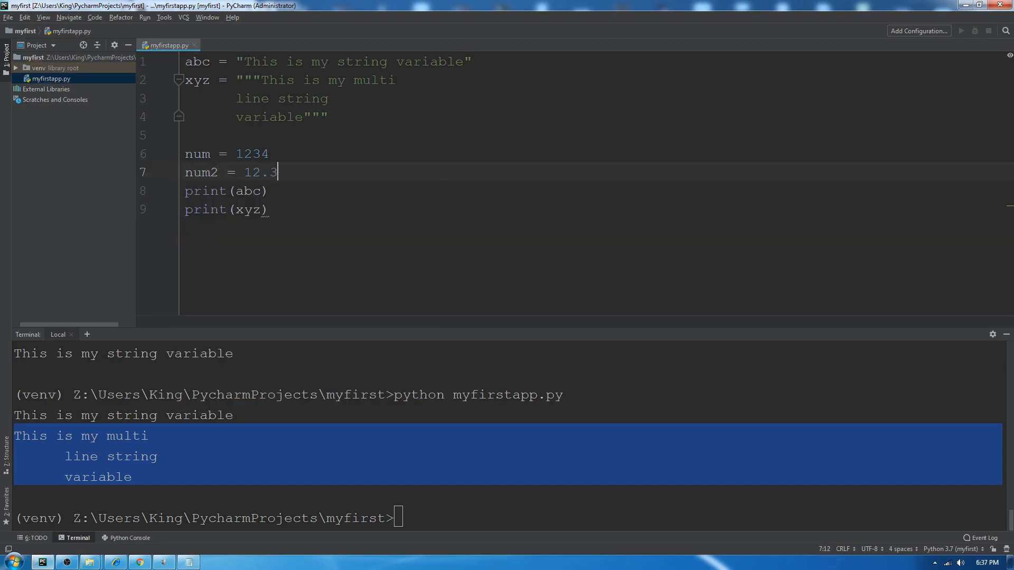
type("4")
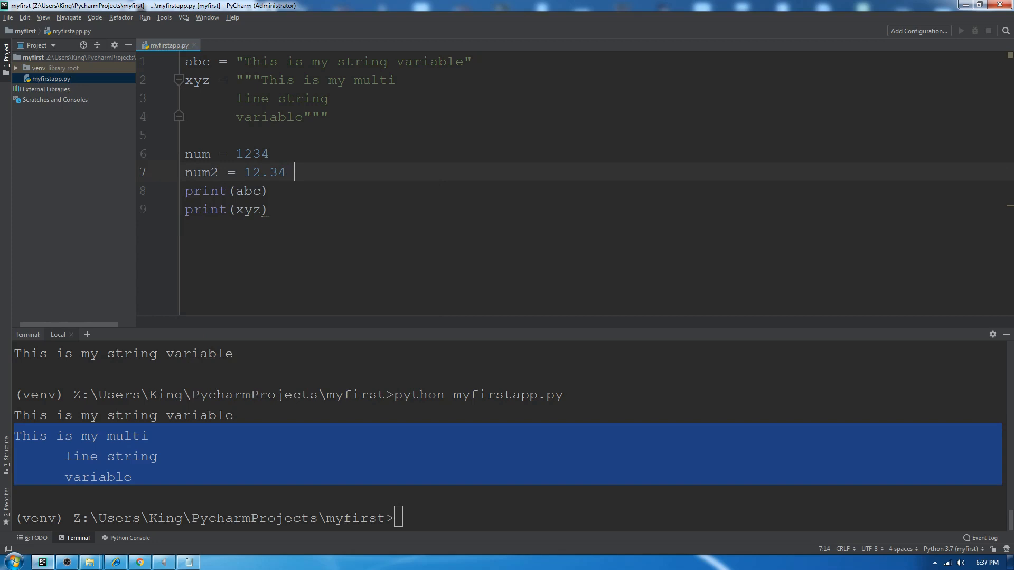
key("enter")
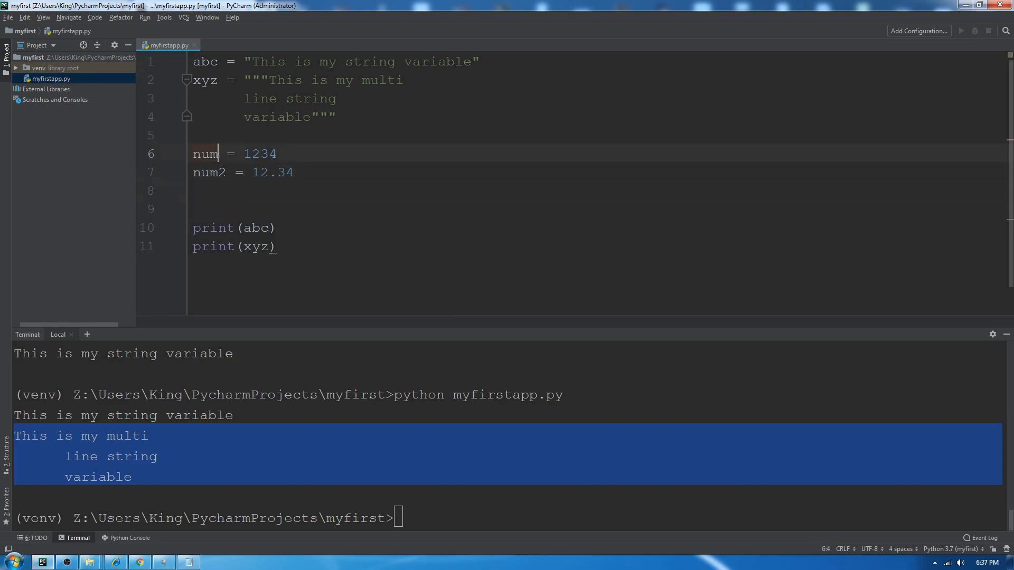
- Add print(num) and print(num2) at the end of the script and run it
left_click(292, 172)
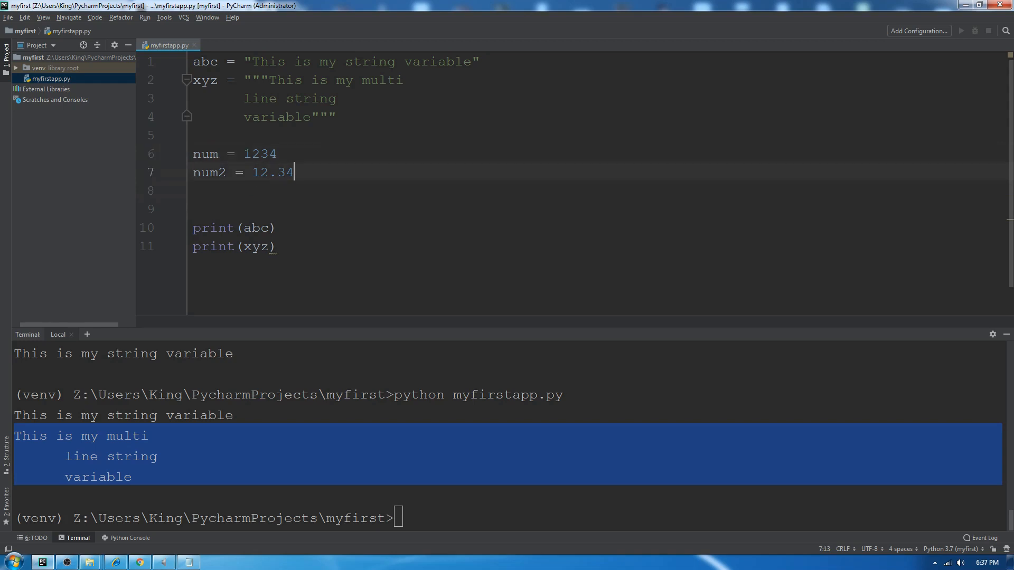
key("enter")
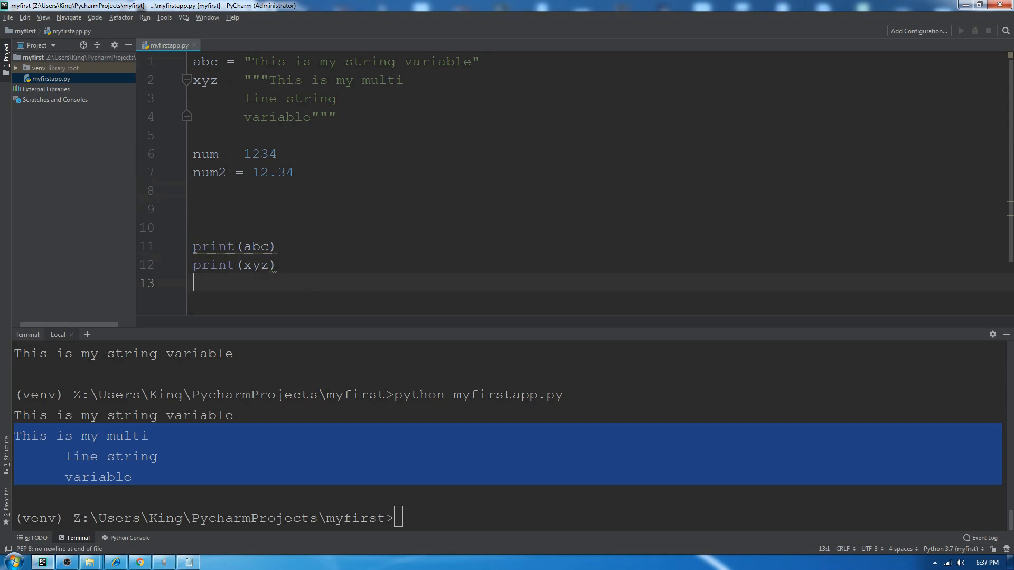
type("print(num")
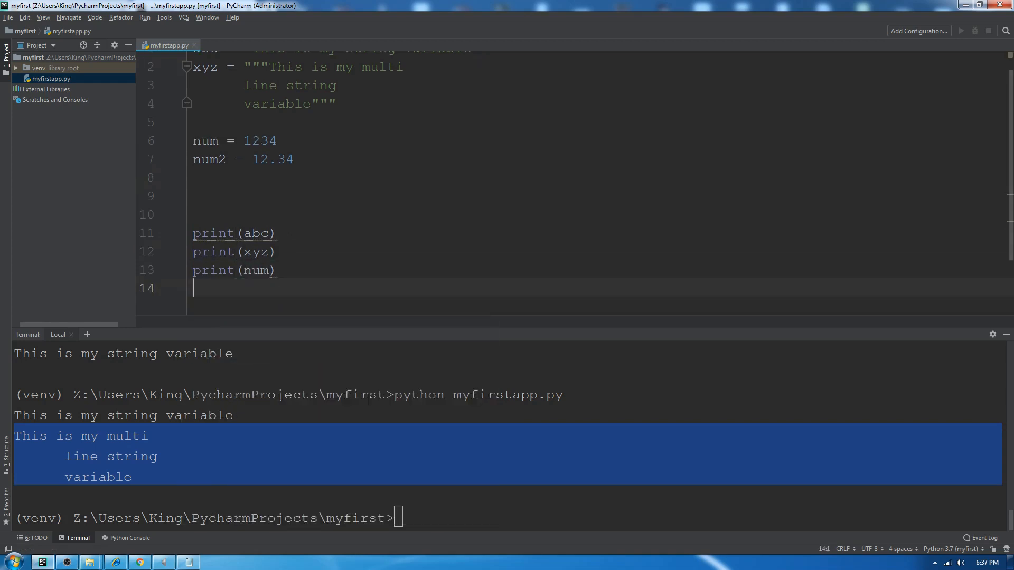
type("print")
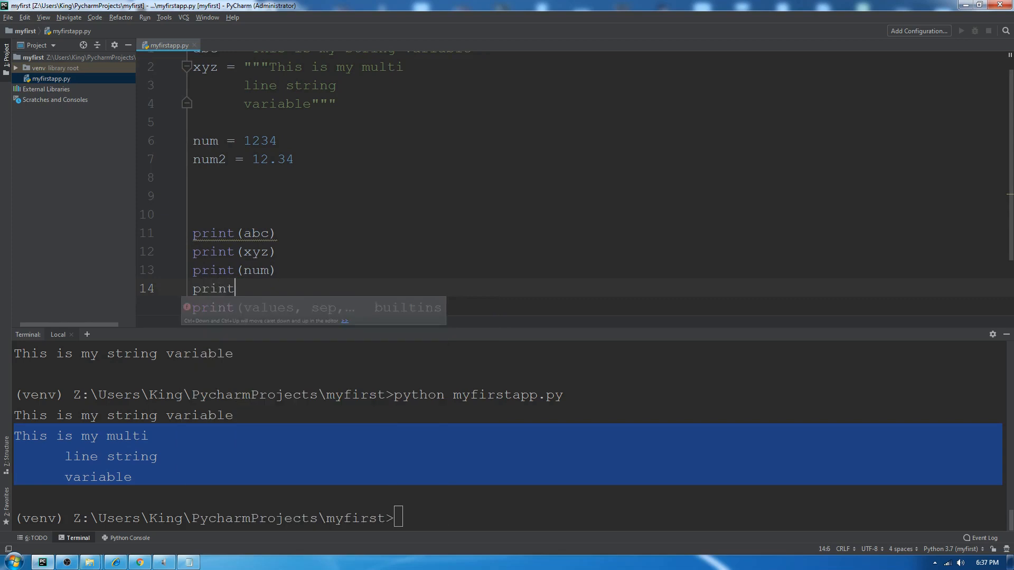
type("(num2)")
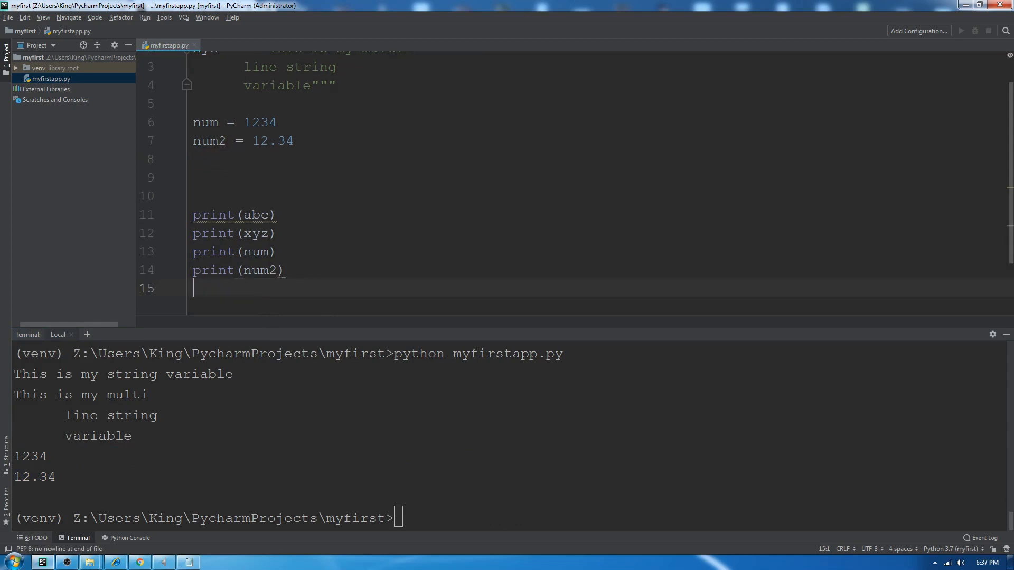
- Add print(num+num2) and rerun the script to output the sum 1246.34
type("print")
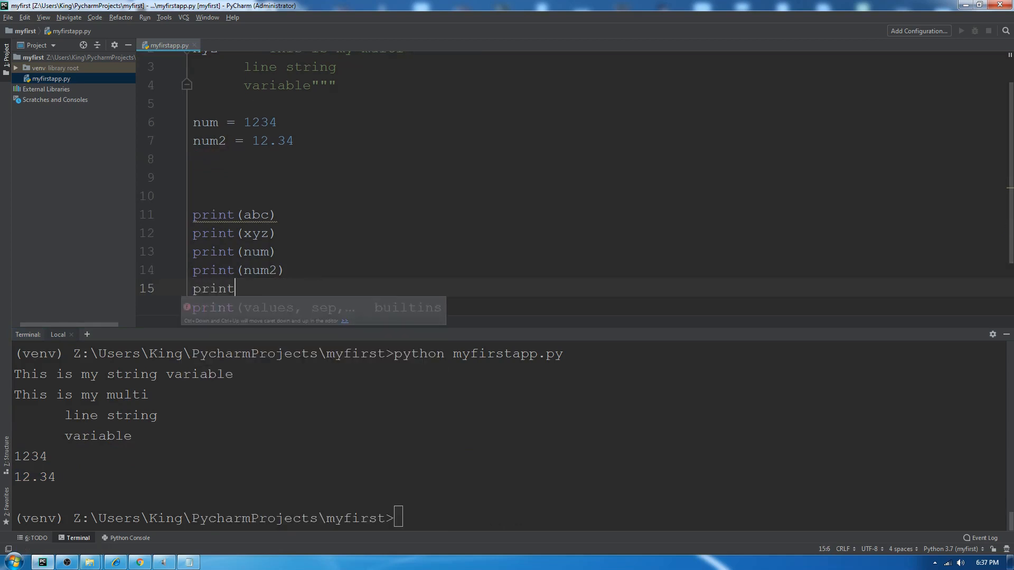
type("(num")
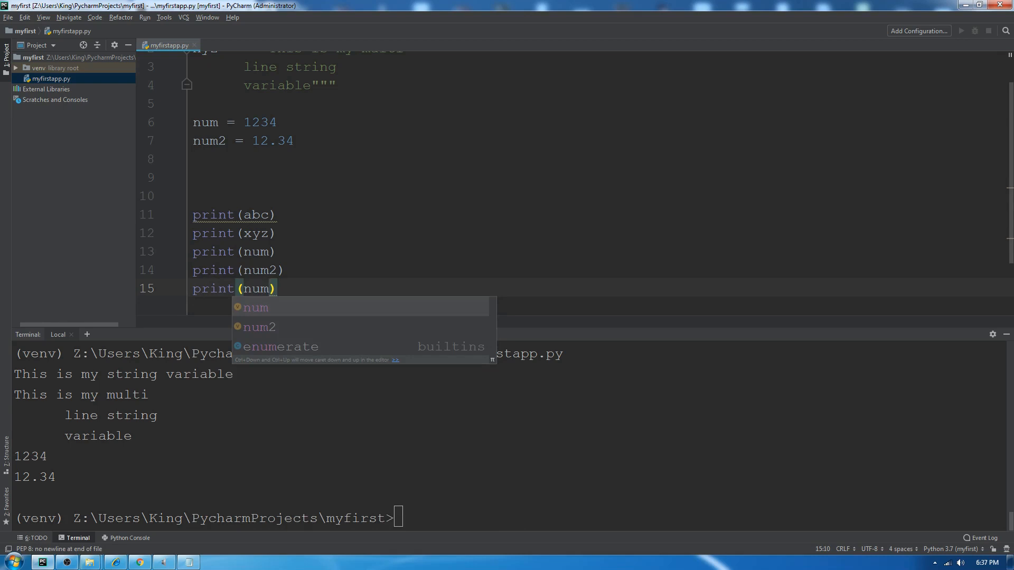
type("+num2")
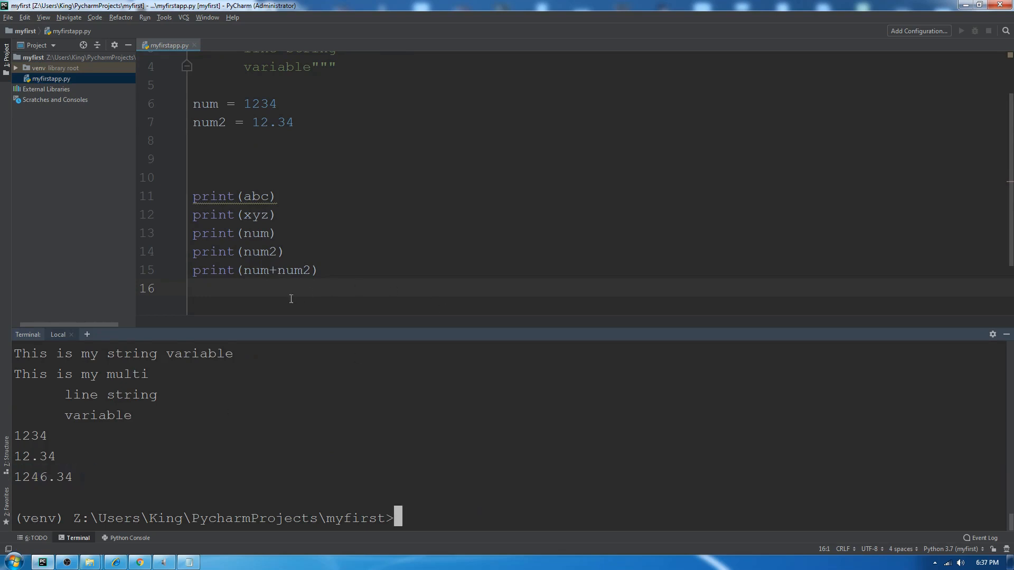
mouse_move(89, 482)
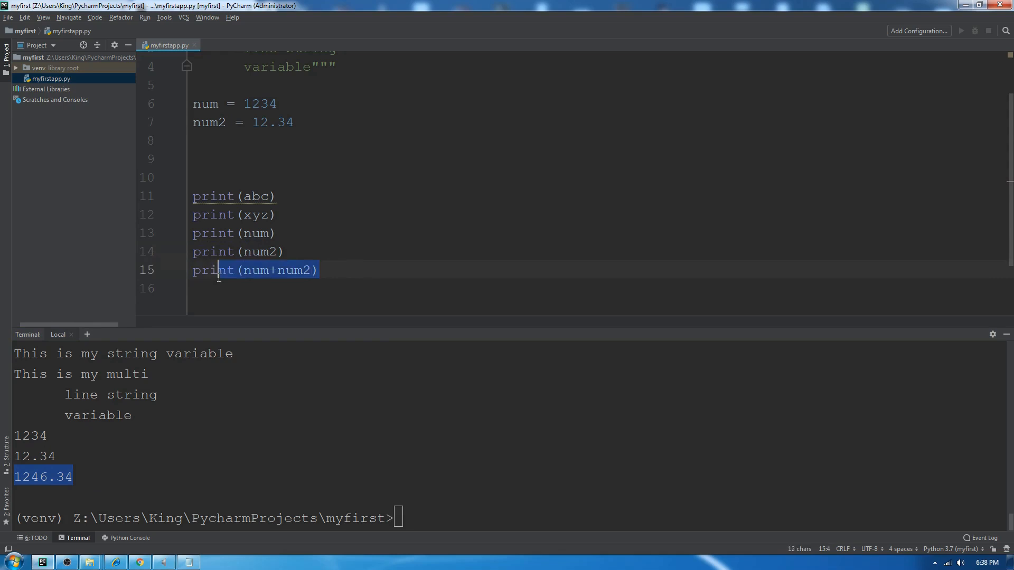
- Delete the print(num+num2) line and insert empty lines after num2 = 12.34
key("Delete")
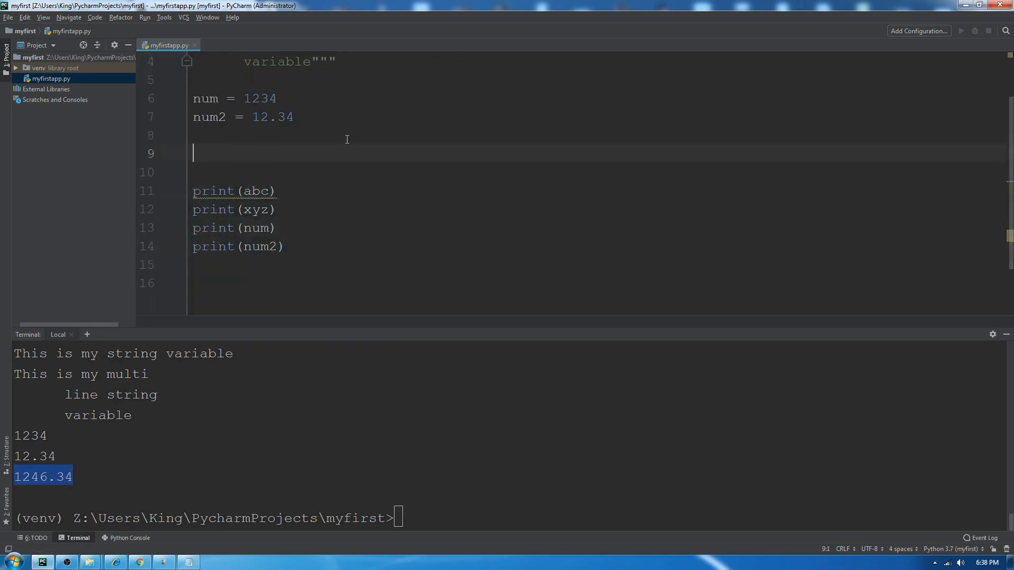
key("backspace")
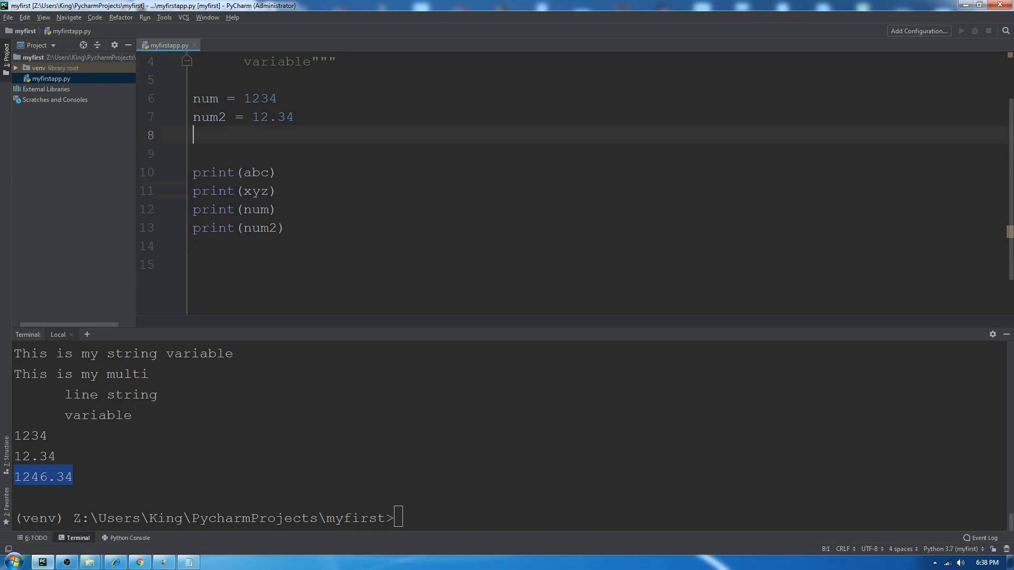
key("Return")
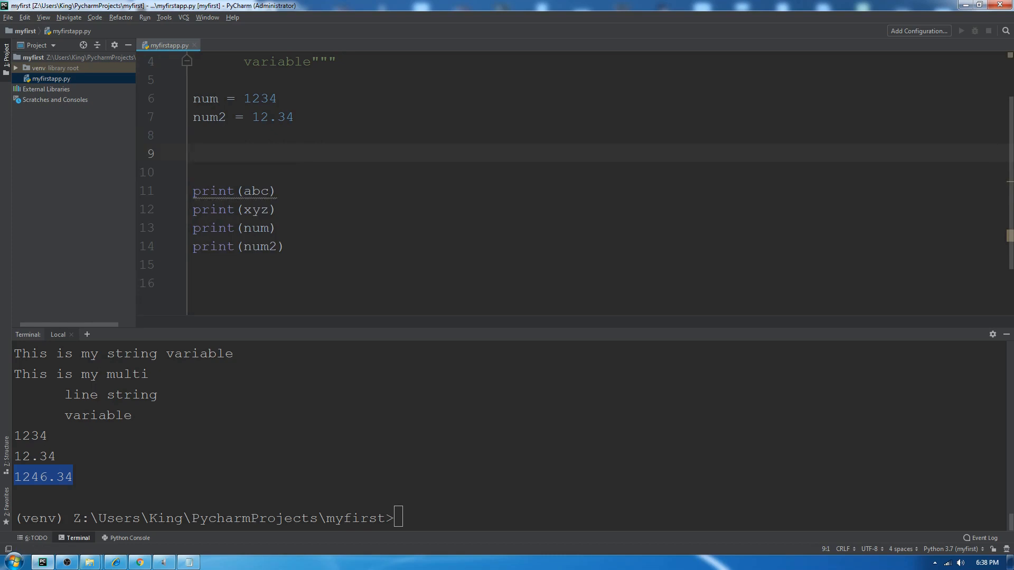
- Define mylist = ["Apple", "Banana", "Mango"] below the number variables
type("myl")
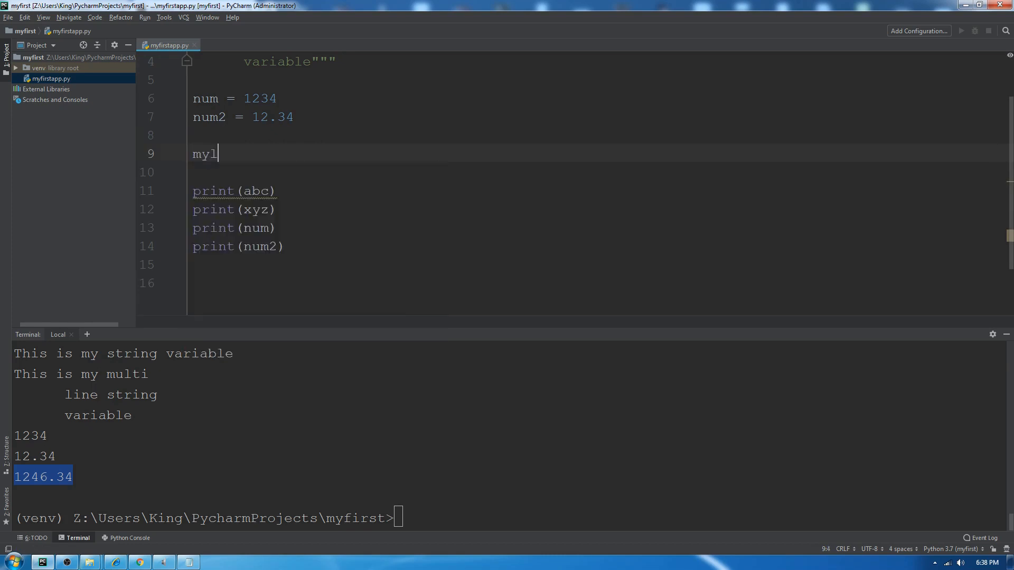
type("ist = []")
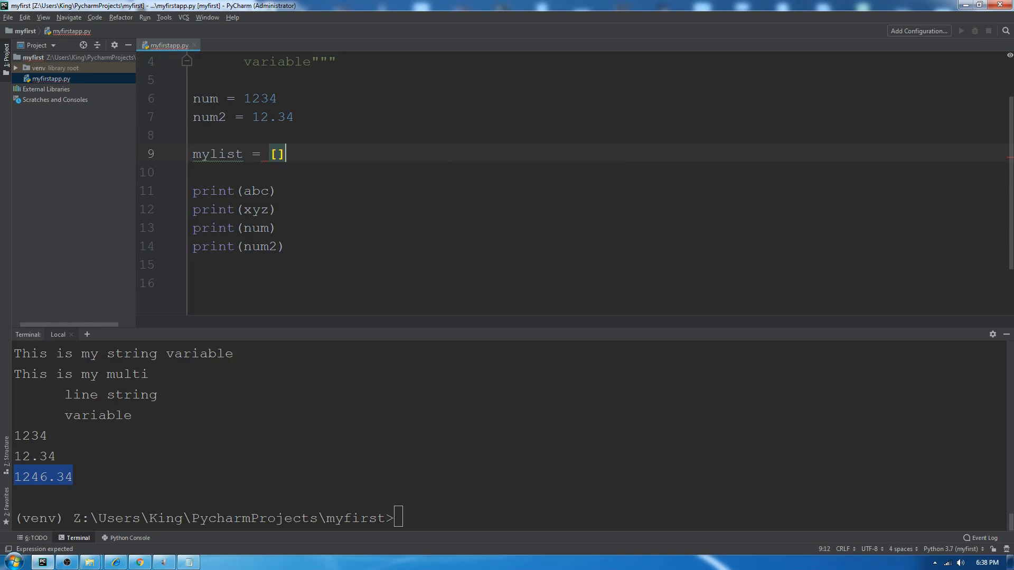
type("\"Apple\", \"V")
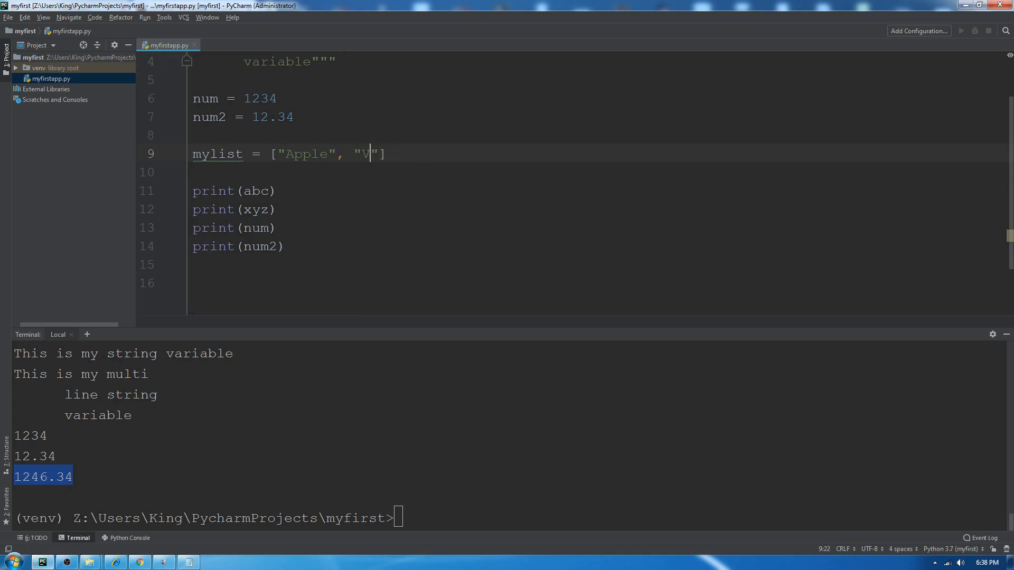
type("anana\",")
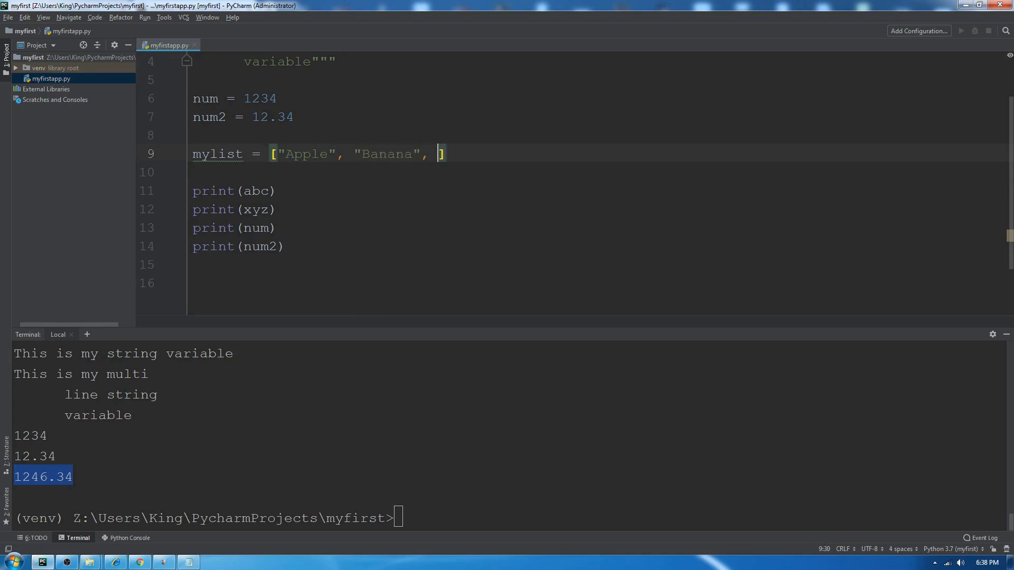
type("\"Mango\"")
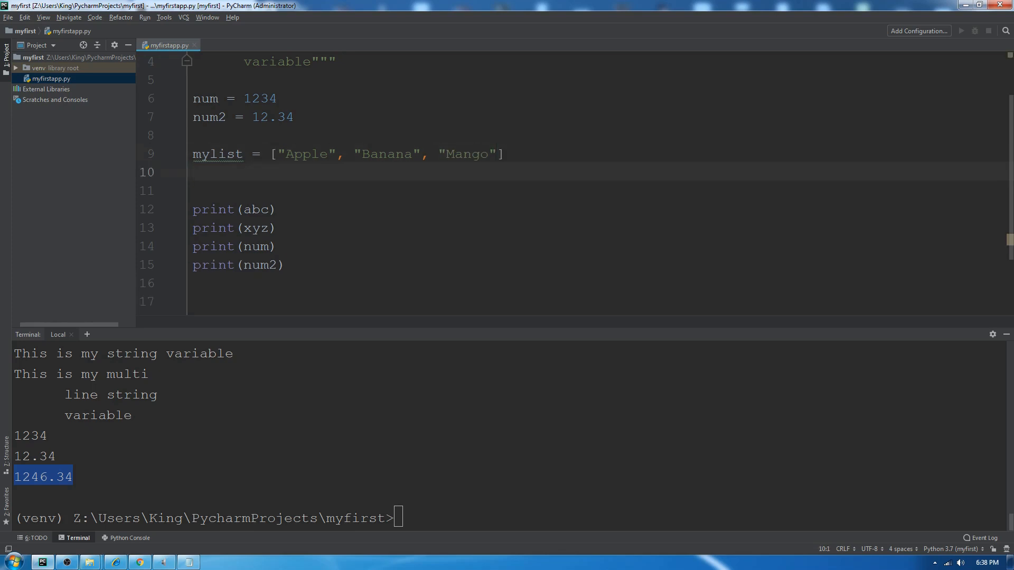
- Define mytuple = ("Jan", "Feb", "Mar") on the next line
type("my")
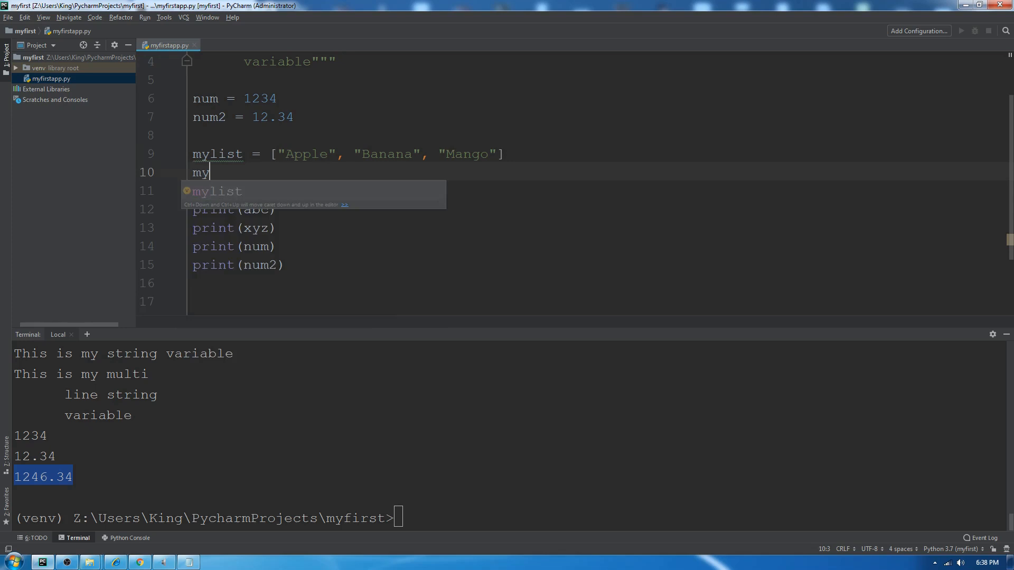
type("tuple = (")
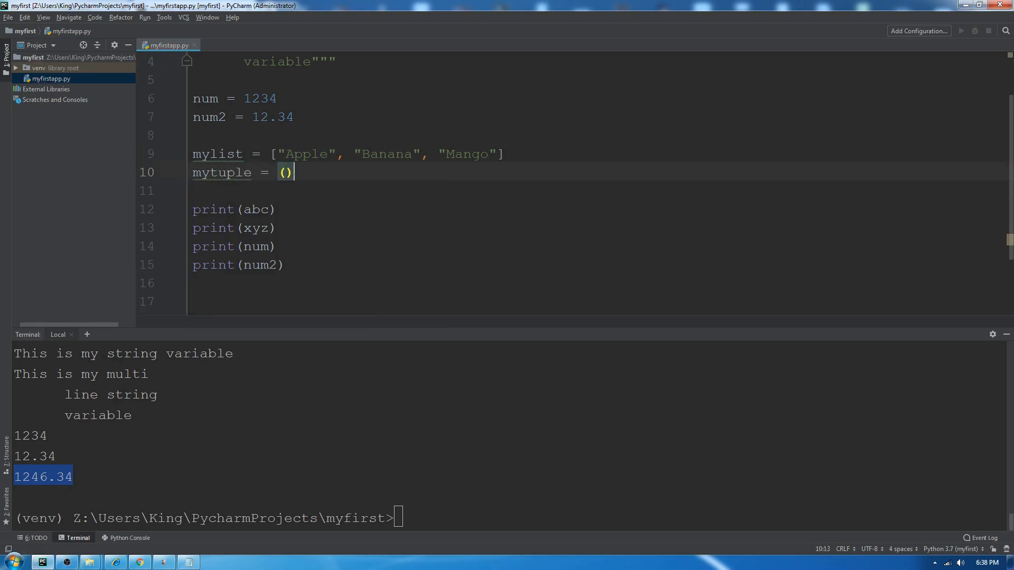
type("\"")
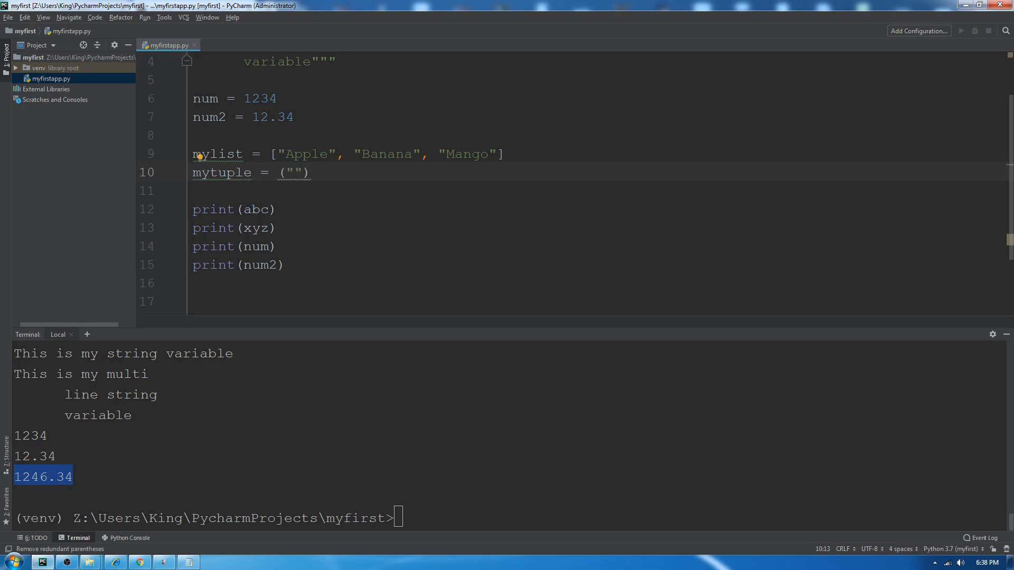
type("\"Jan\",")
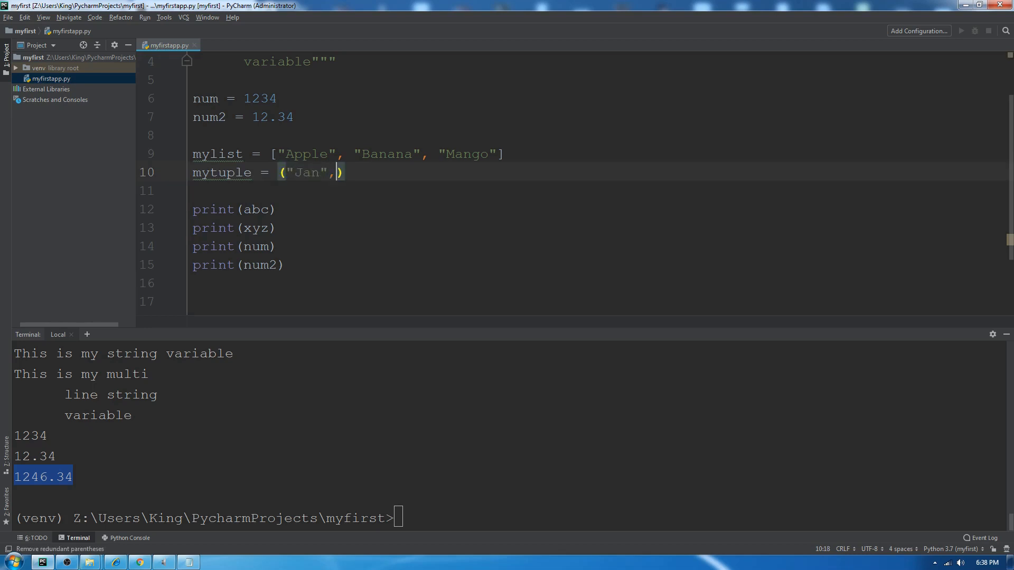
type("\"Fev\"")
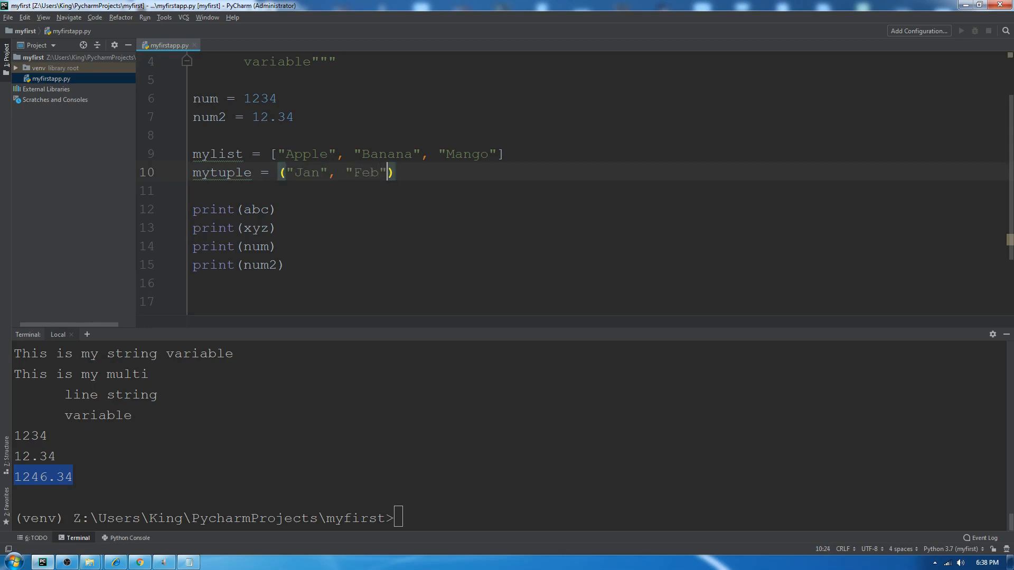
type(", \"Mar\"")
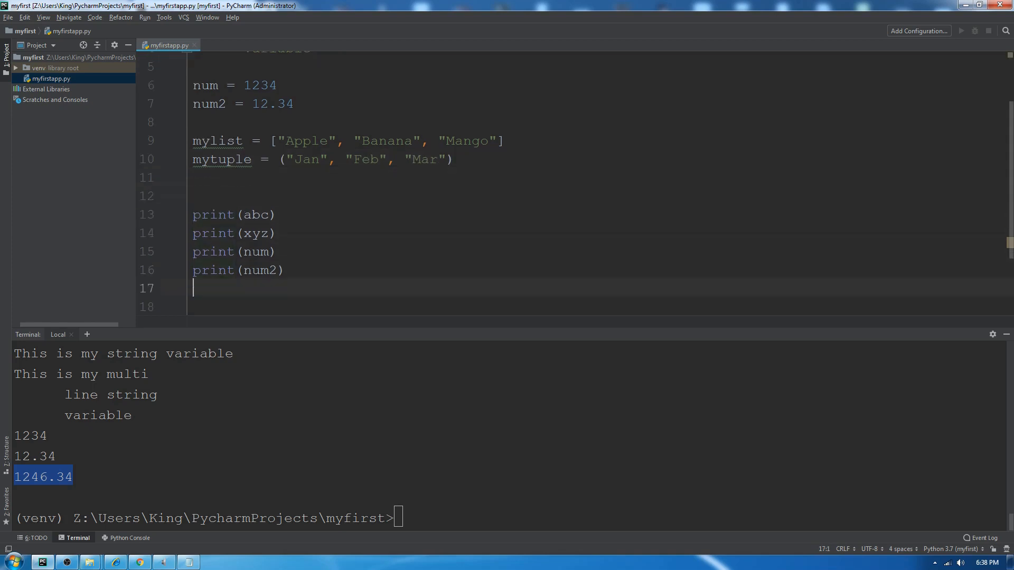
- Add print(mylist) and print(mytuple) after the existing print statements
type("print")
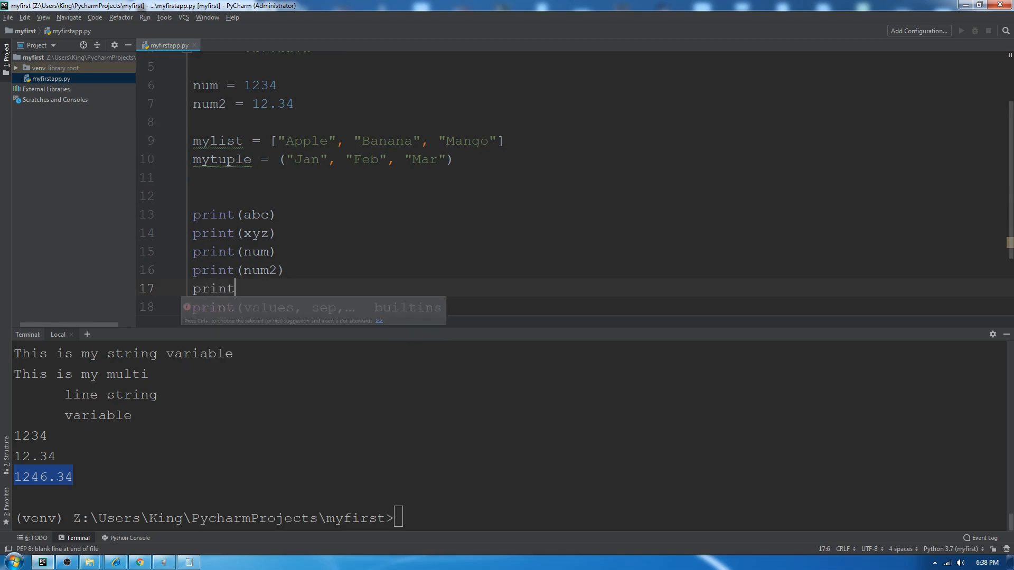
type("(mylist)")
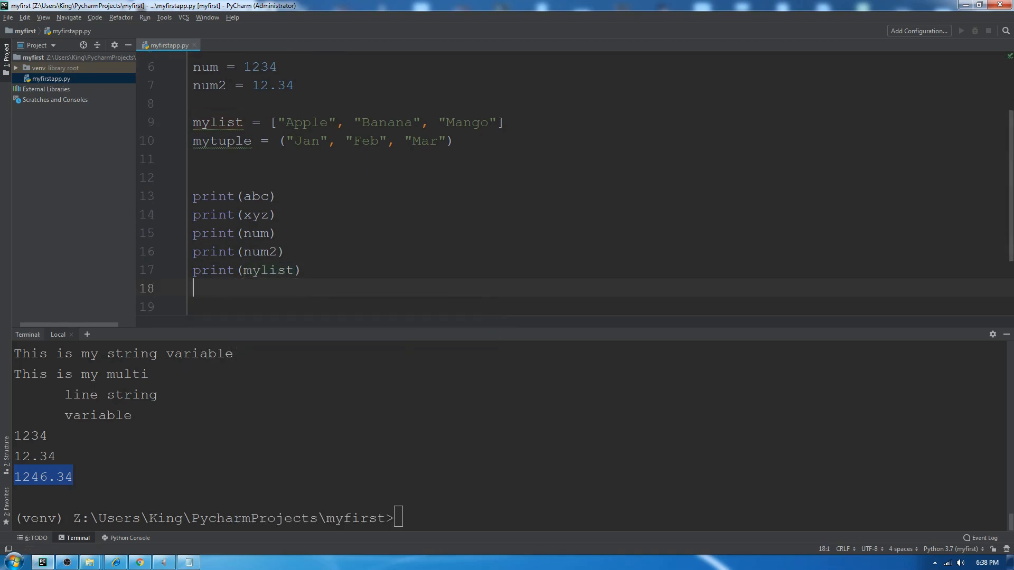
type("print(mytuple")
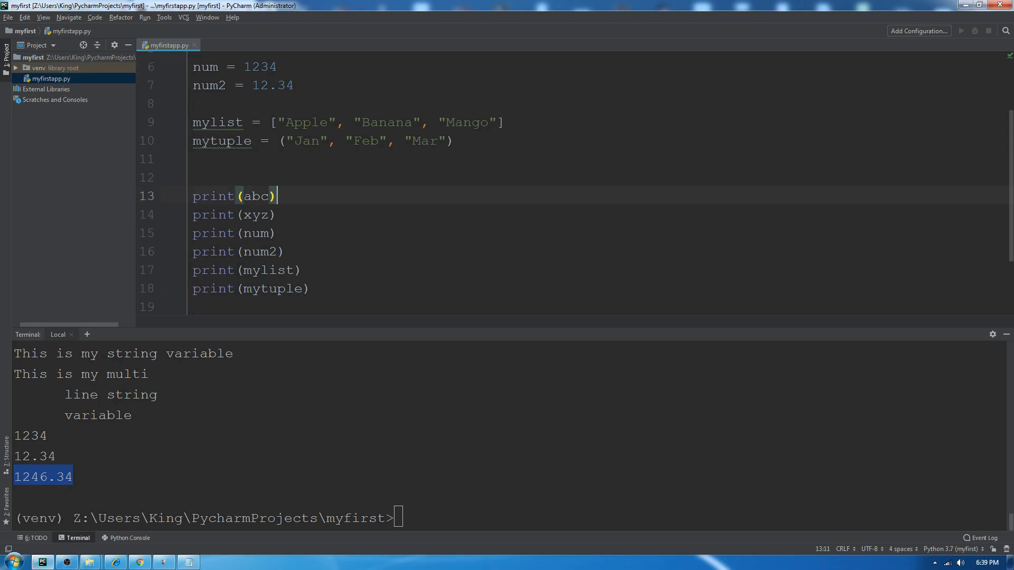
- Add a trailing semicolon after print(abc) and an expanded empty {} block, then remove the block
type(";")
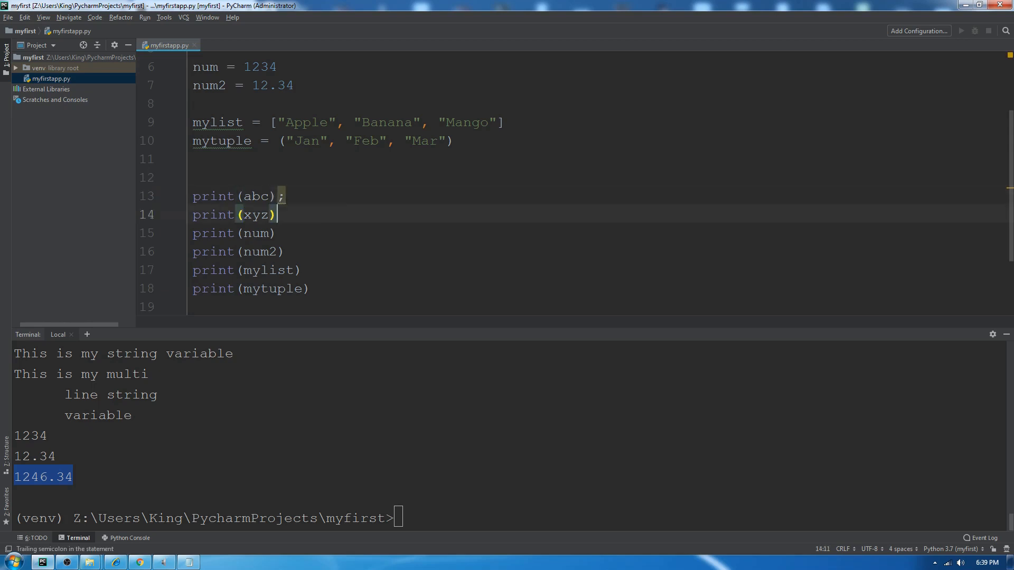
type(";")
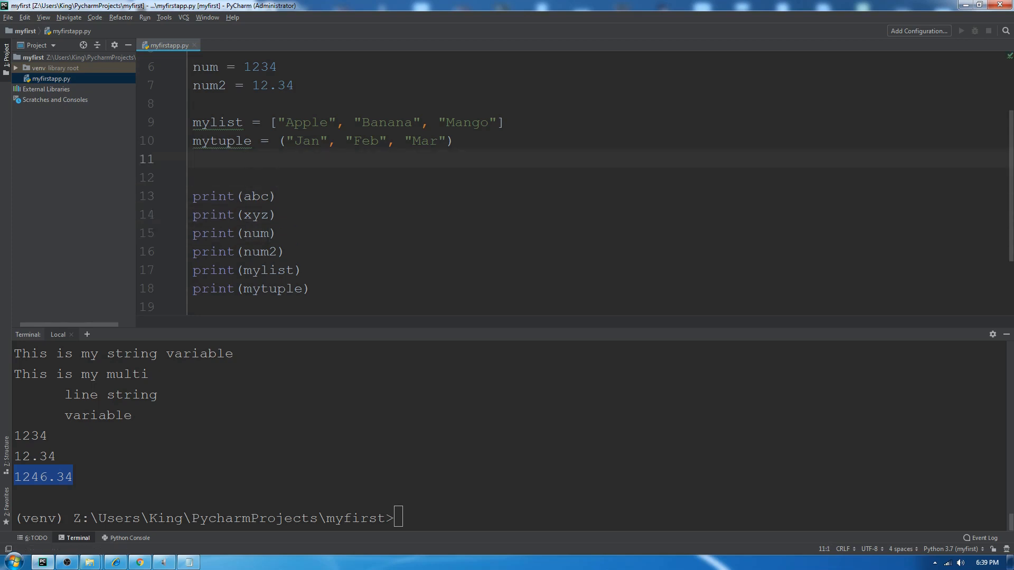
type("{}")
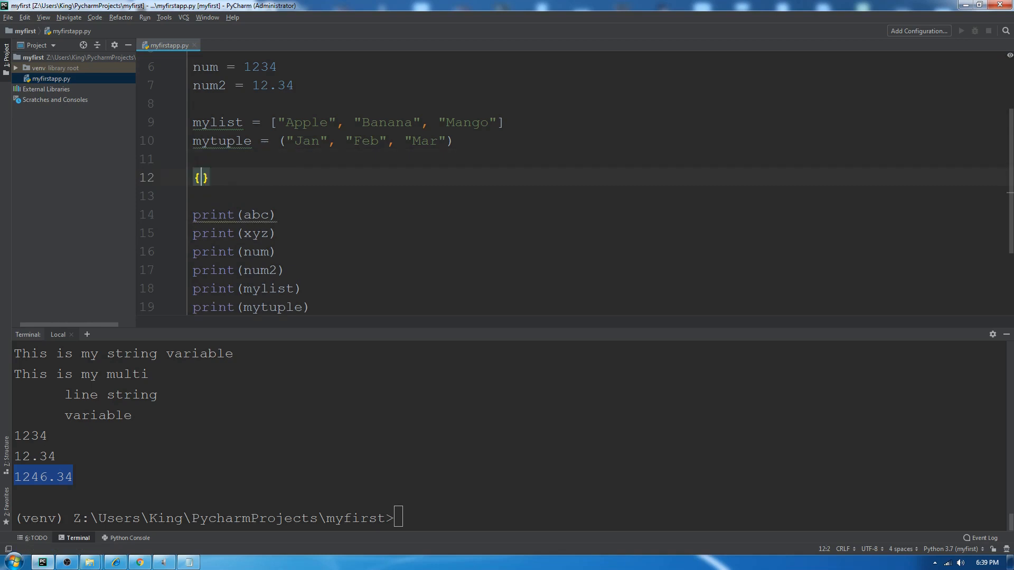
key("enter")
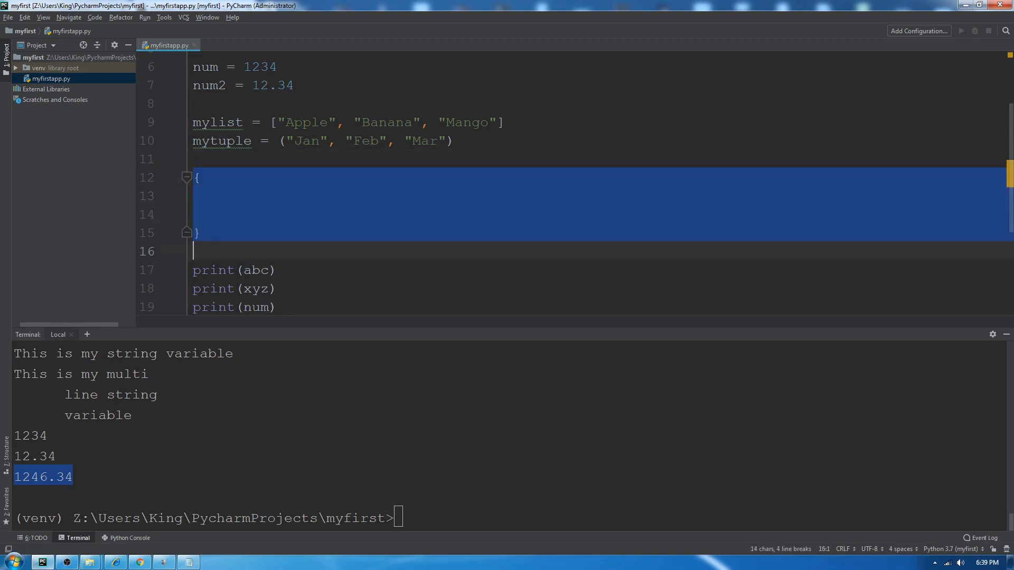
key("Delete")
type("Line 1")
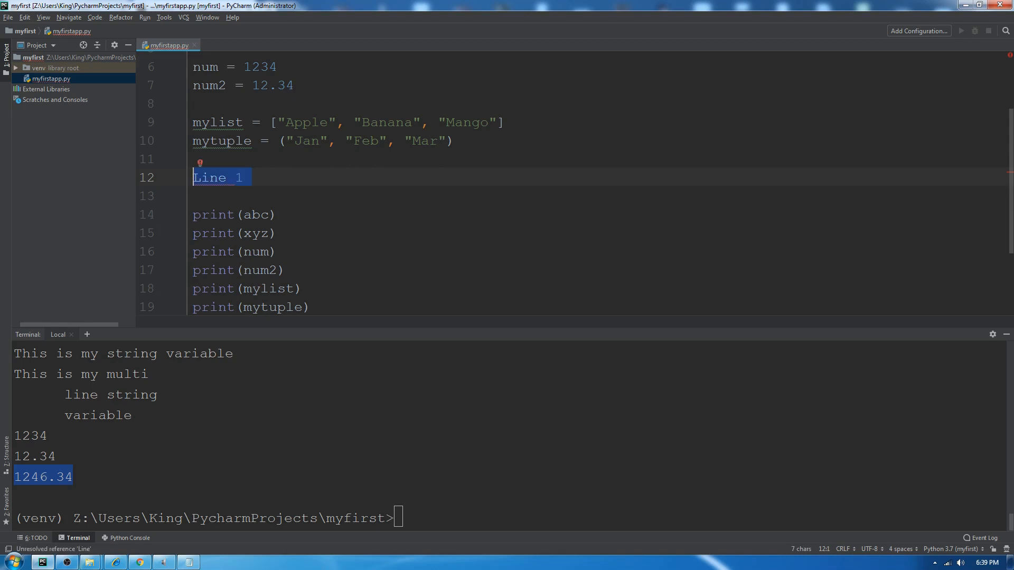
- Write 'if num > num2:' with an unindented print("Ok") as its body
type("if")
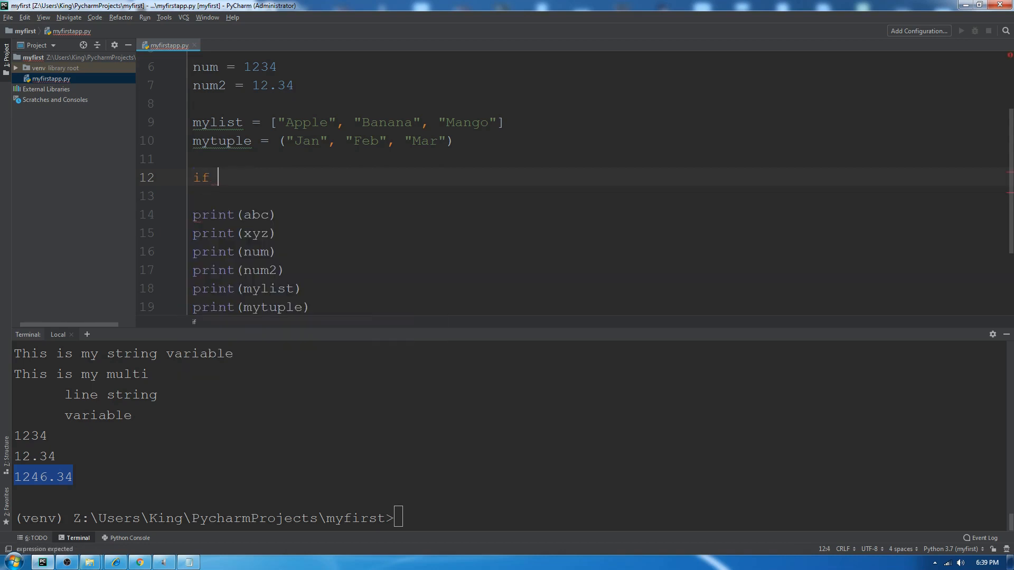
type("num >")
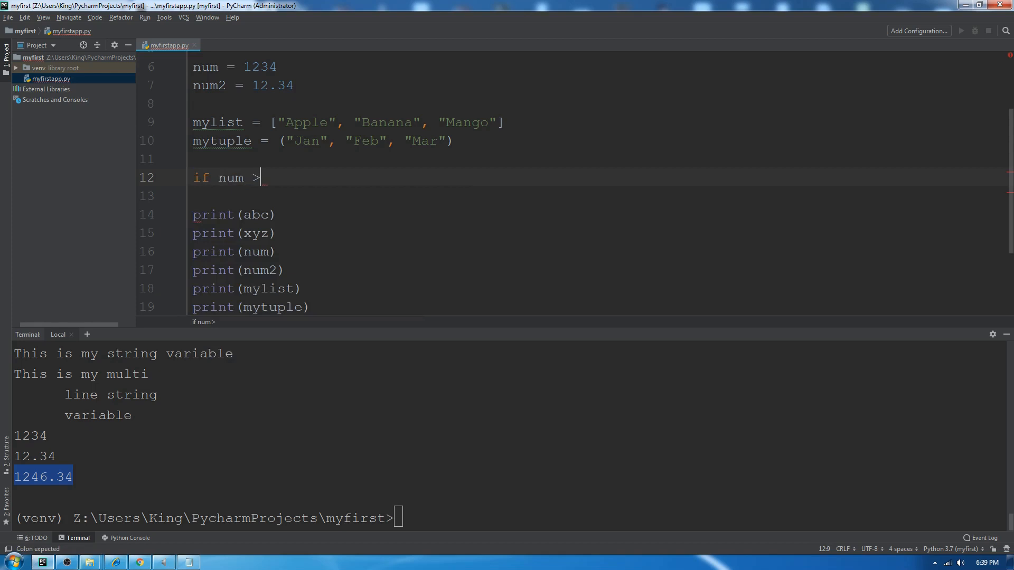
type("num2:")
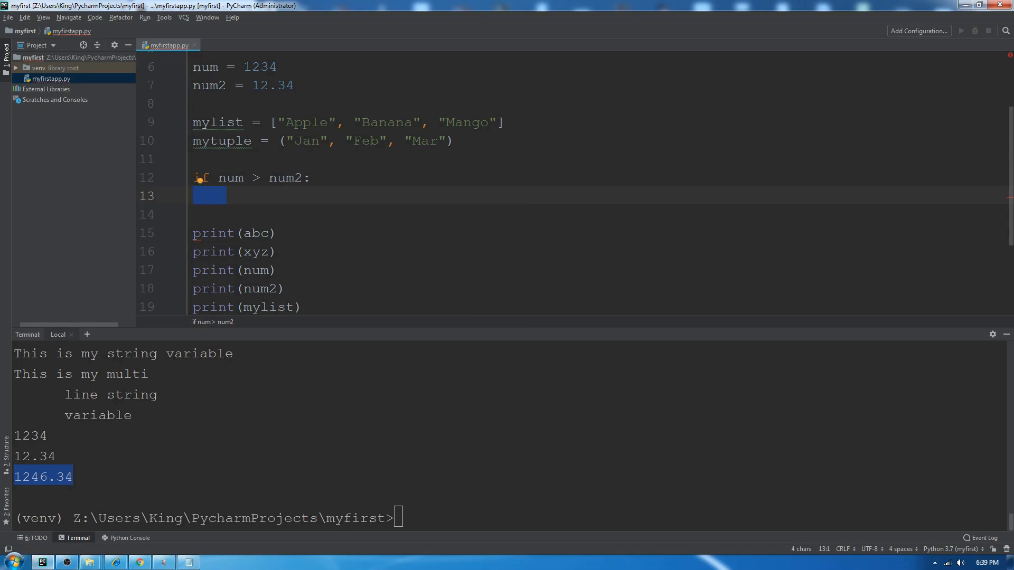
type("print")
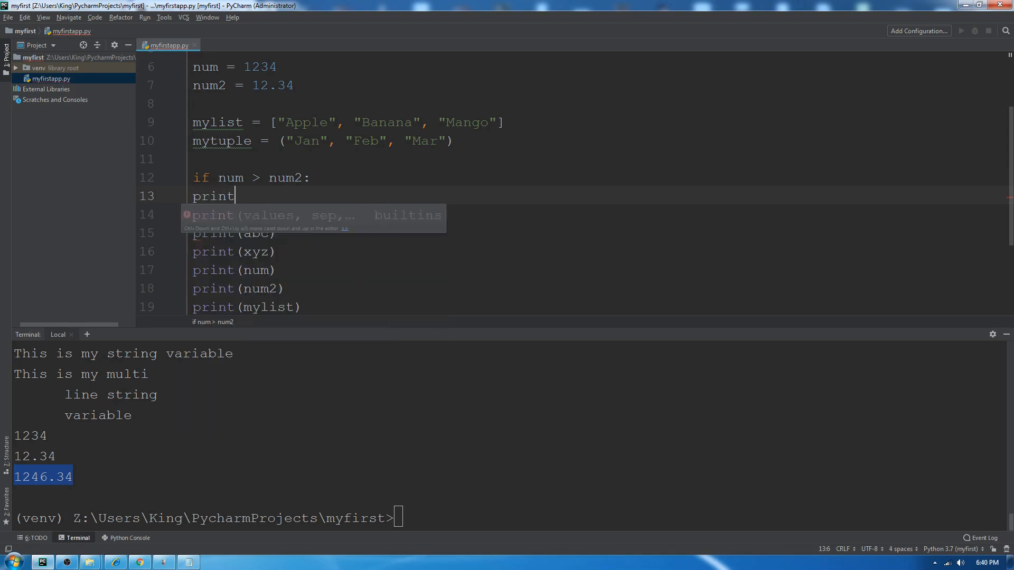
type("(\"\")")
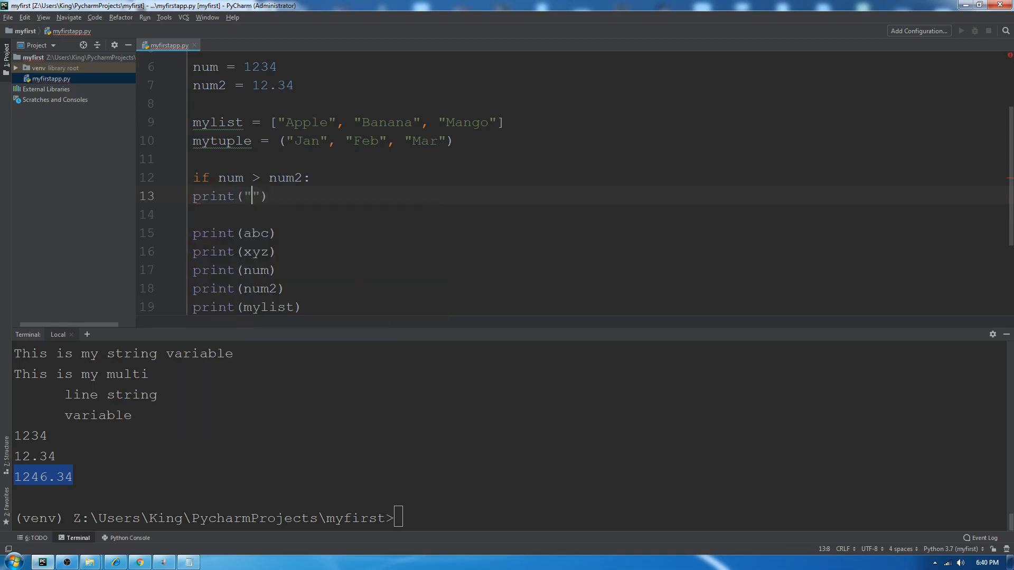
type("Ok")
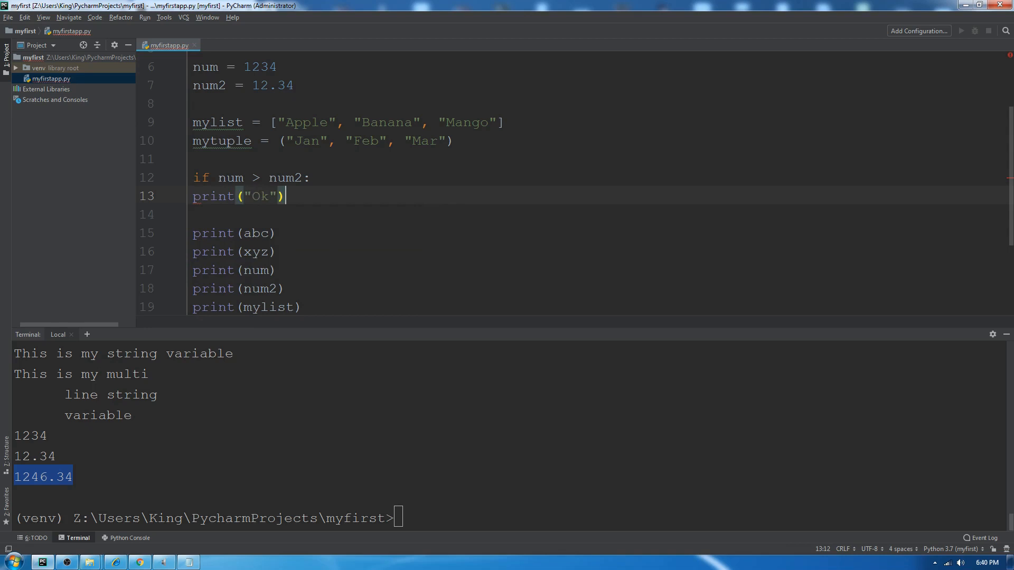
- Add an 'else:' branch with an unindented print("No")
type("else:")
type("print(\"")
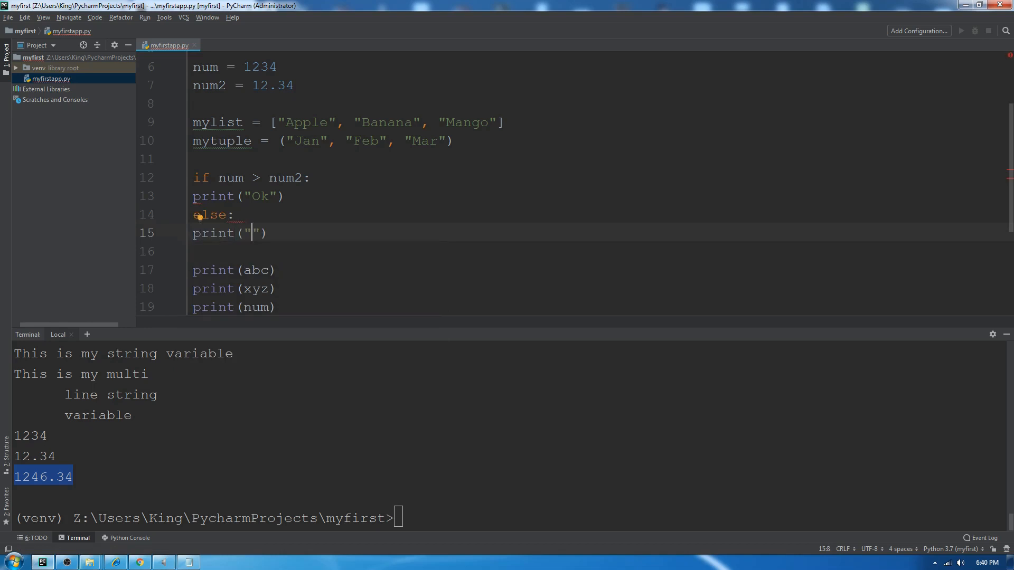
type("No")
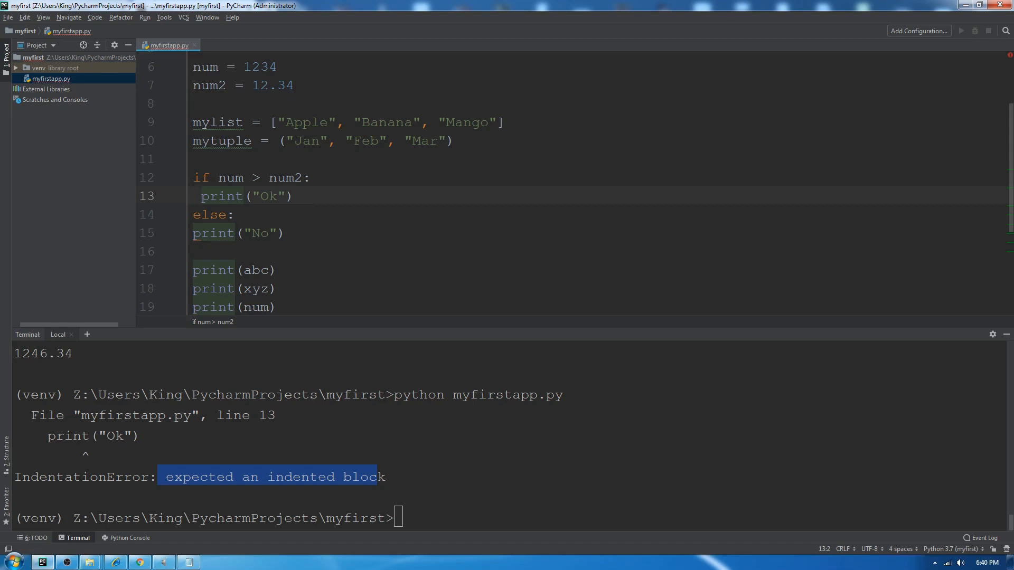
- Indent the Ok and No print lines and rerun python myfirstapp.py without error
key("Tab")
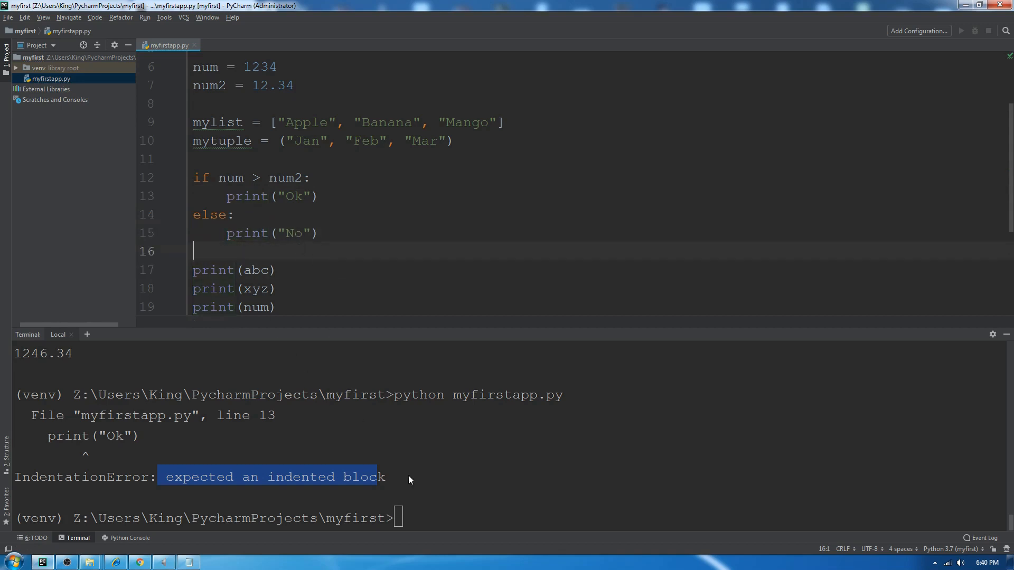
type("python myfirstapp.py")
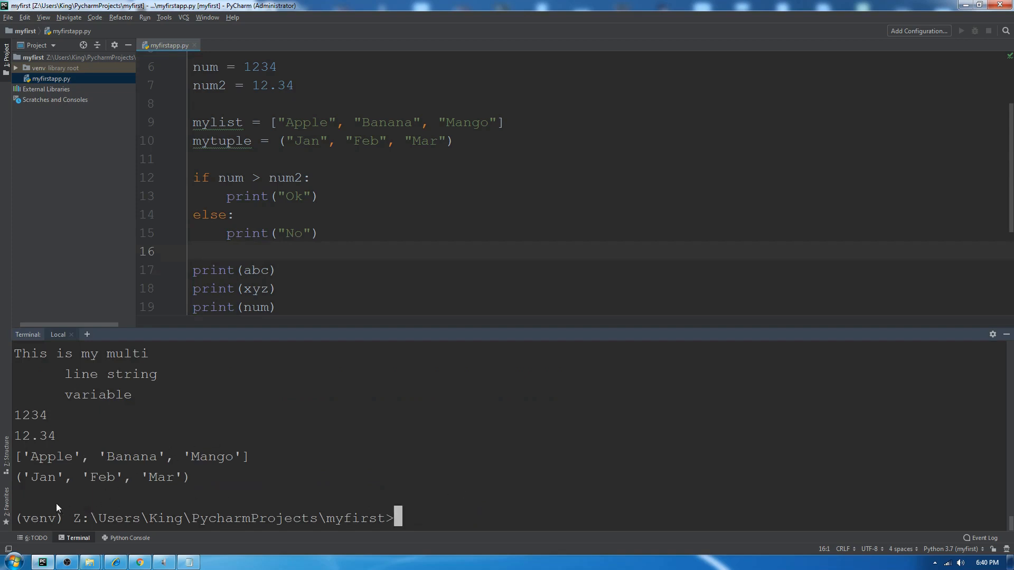
mouse_move(125, 417)
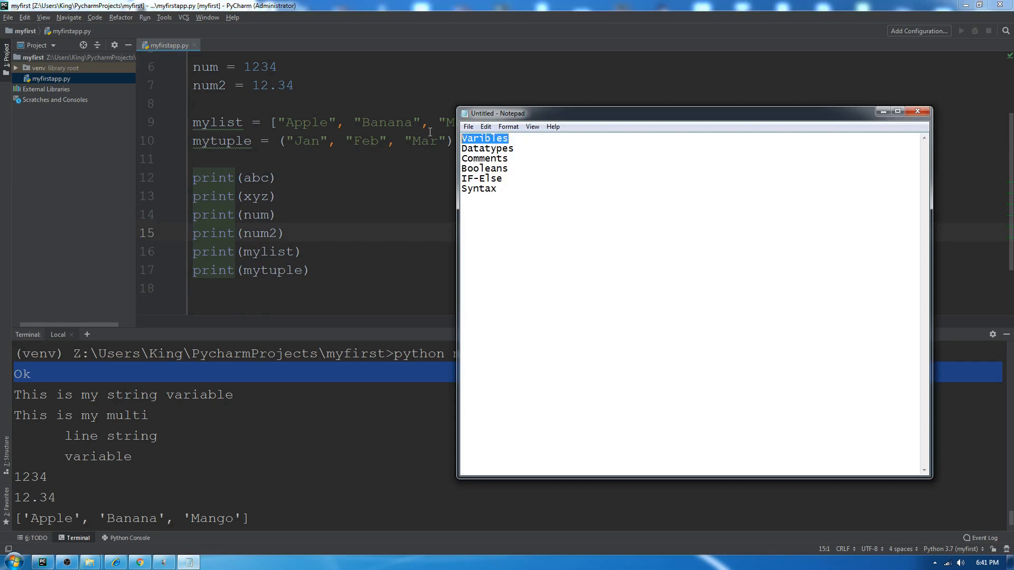
- Delete the Varibles topic from Notepad's list and select the Datatypes topic
key("Delete")
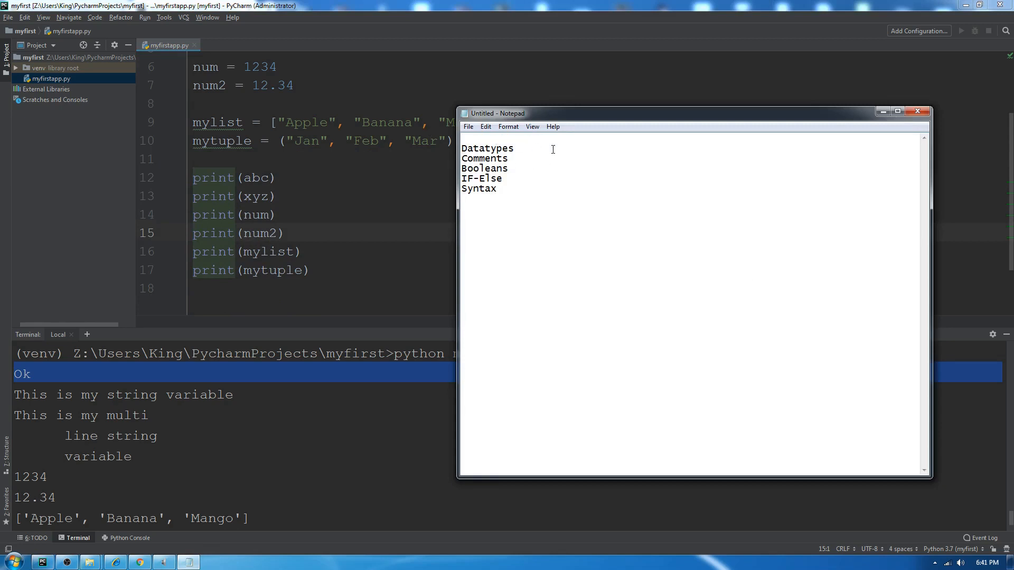
double_click(486, 148)
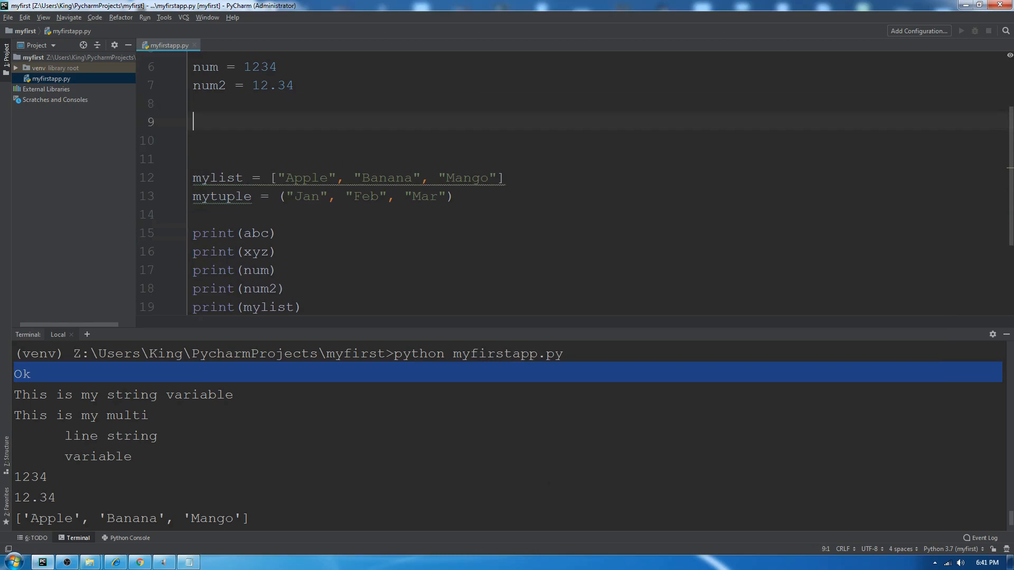
- Add '# this is our single line' and a two-line ''' Multi line comments''' block
type("#")
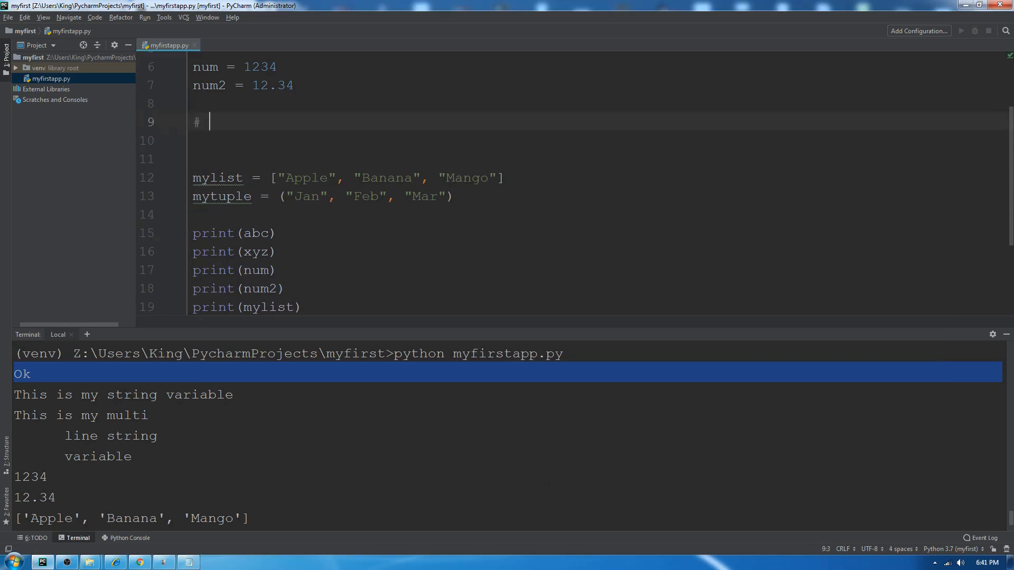
type("this is our single line")
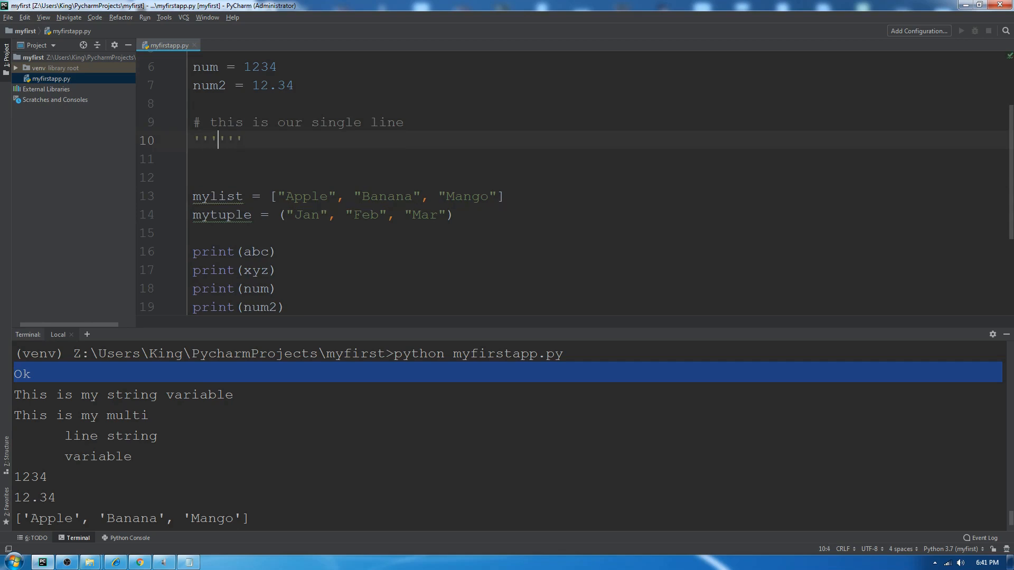
type("Multi line co")
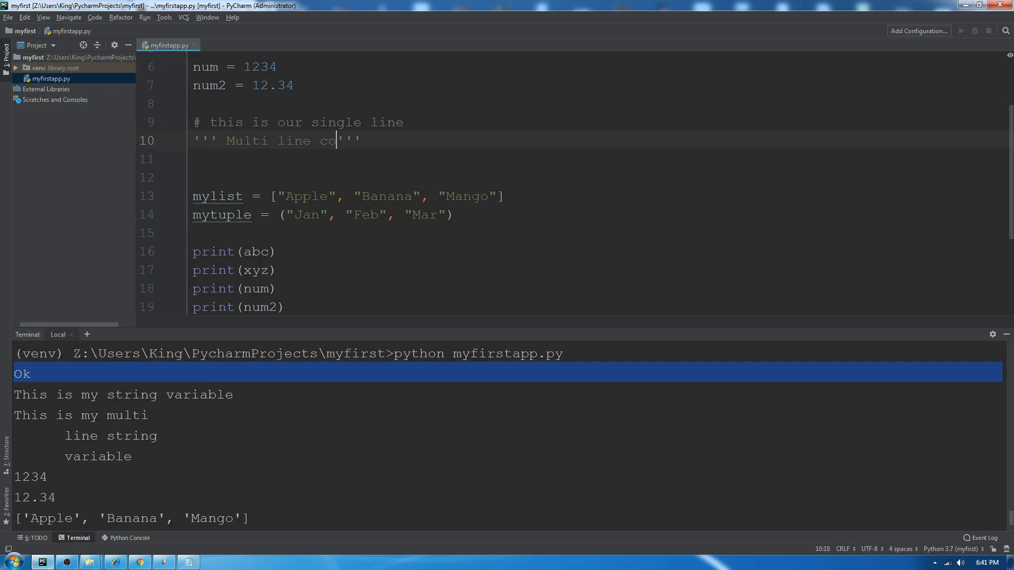
type("mments")
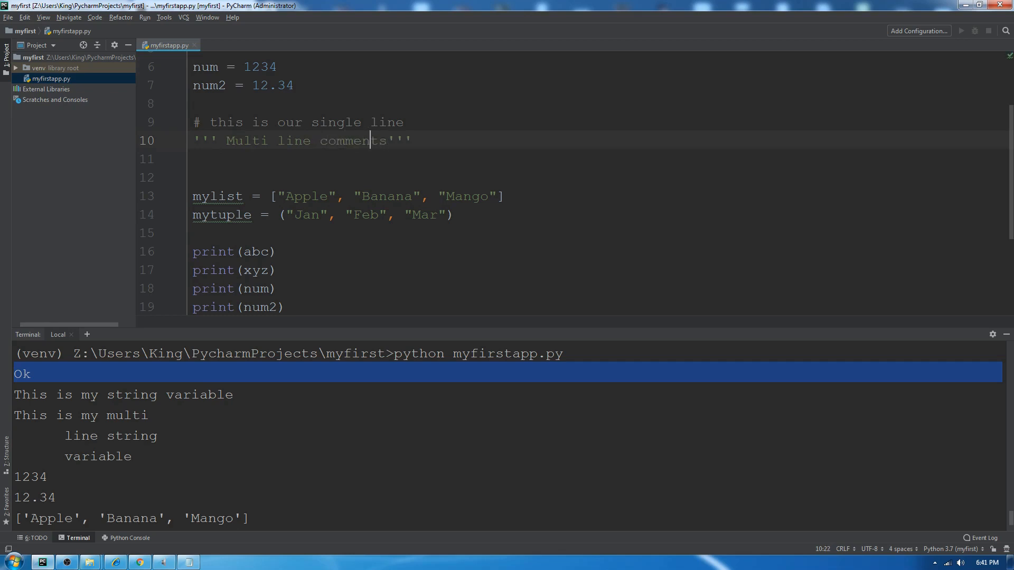
key("enter")
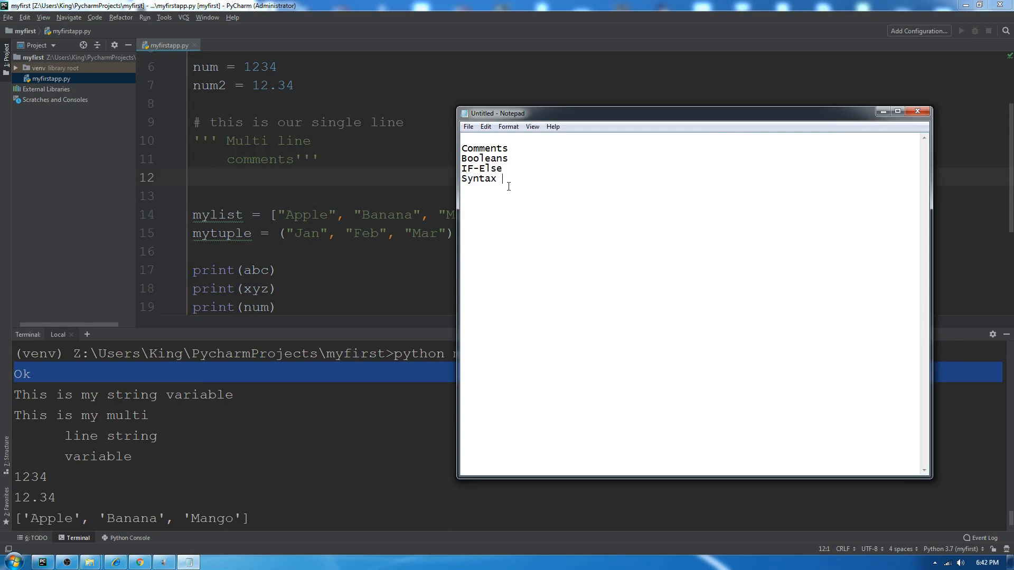
- Delete the Syntax and Comments topics, leaving Booleans and IF-Else in Notepad
left_click(497, 178)
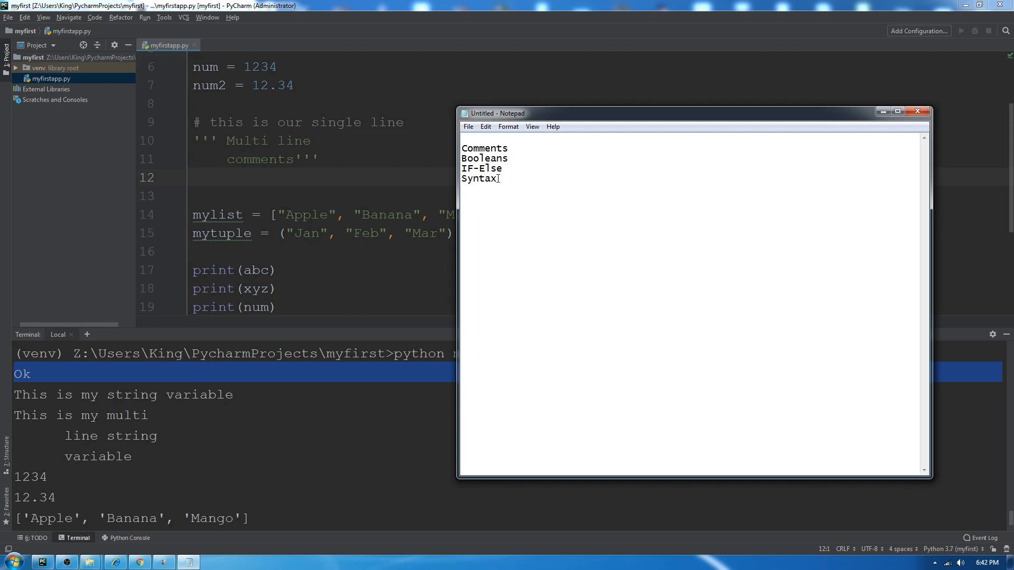
key("Backspace")
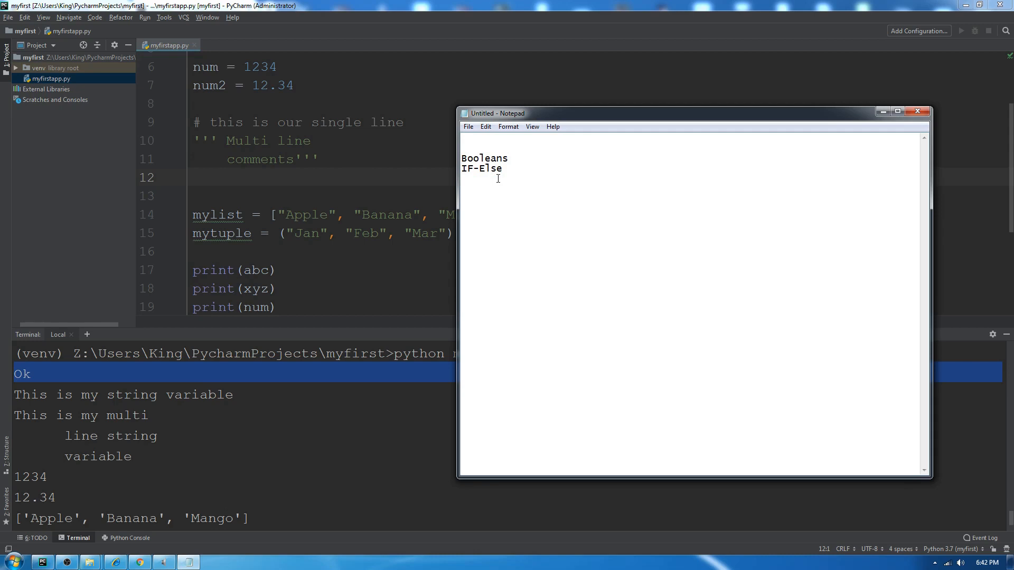
double_click(482, 169)
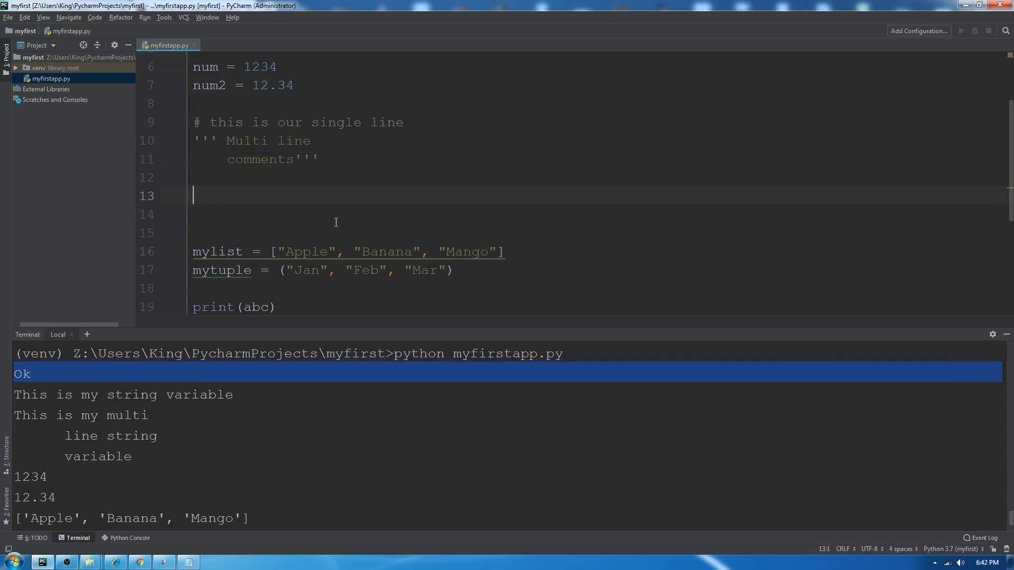
- Write 'if num > num2:' printing "Num 1 is greater than num 2"
type("if")
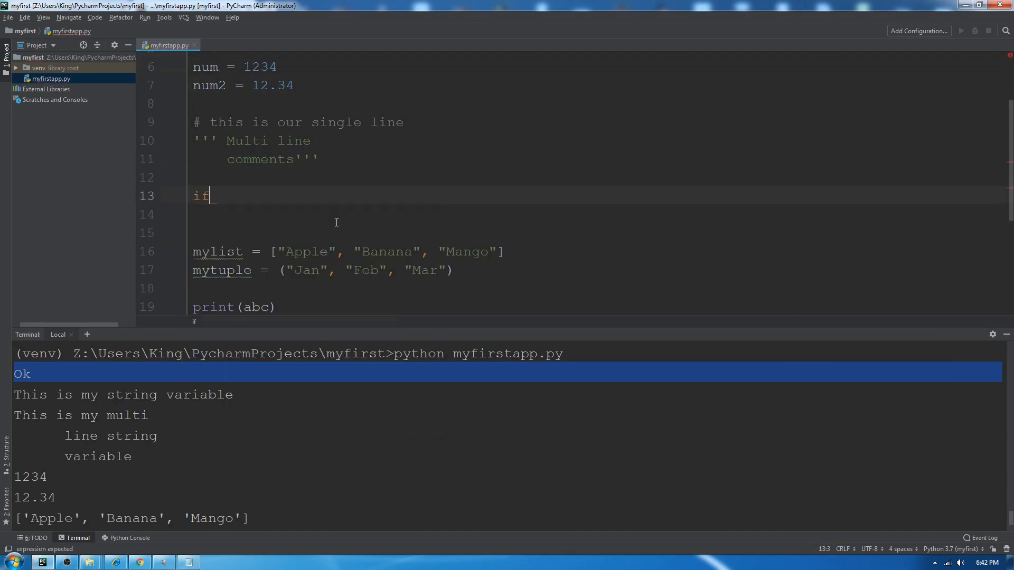
type("num")
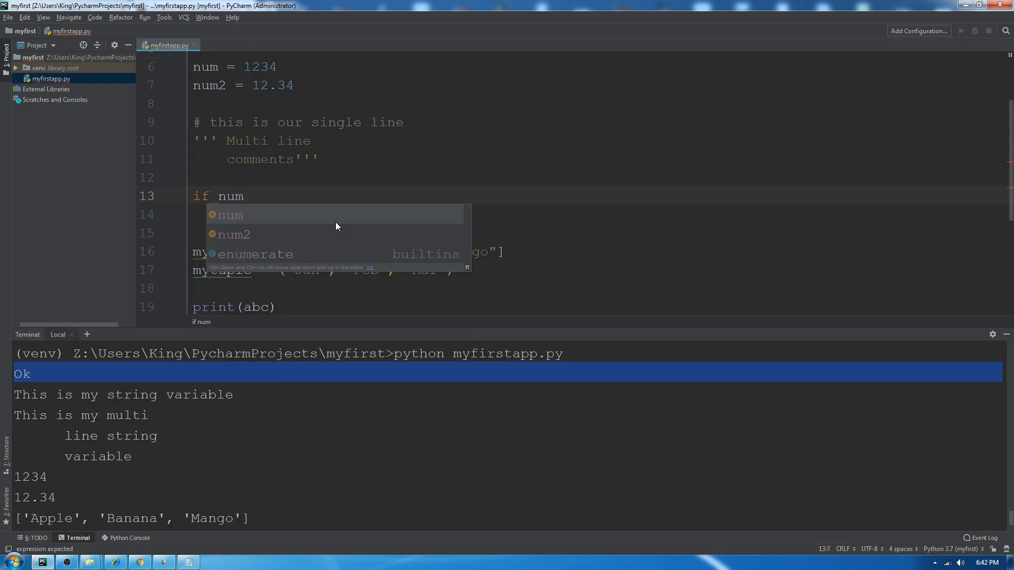
type(">")
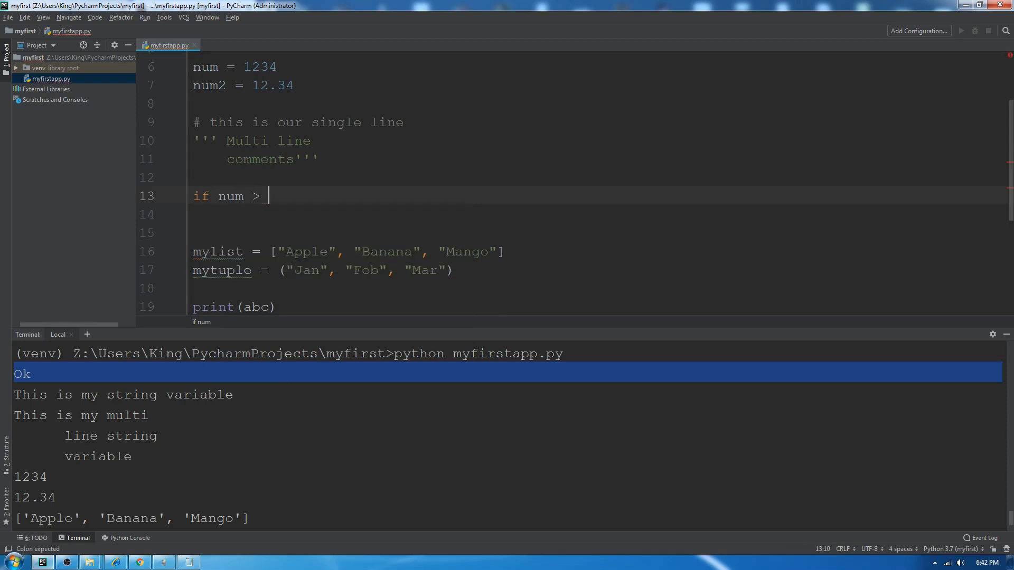
type("num2:")
left_click(598, 215)
type("print(\"")
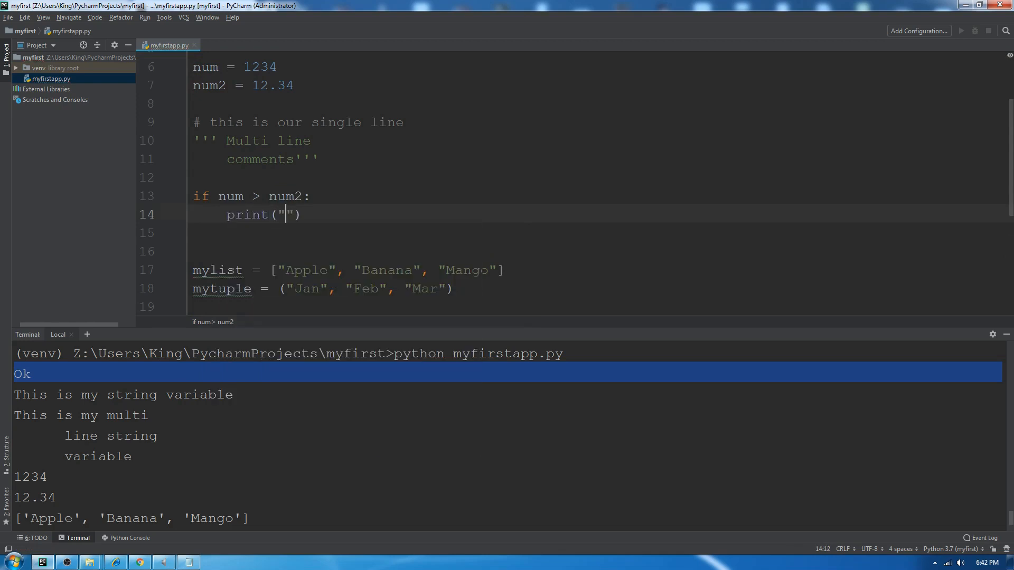
type("Num 1 is")
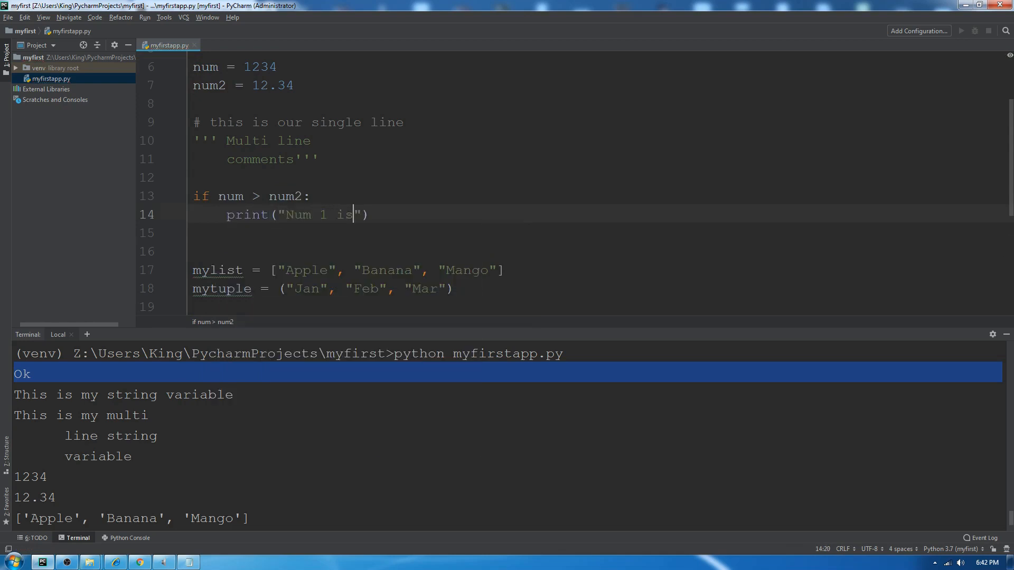
type("gre")
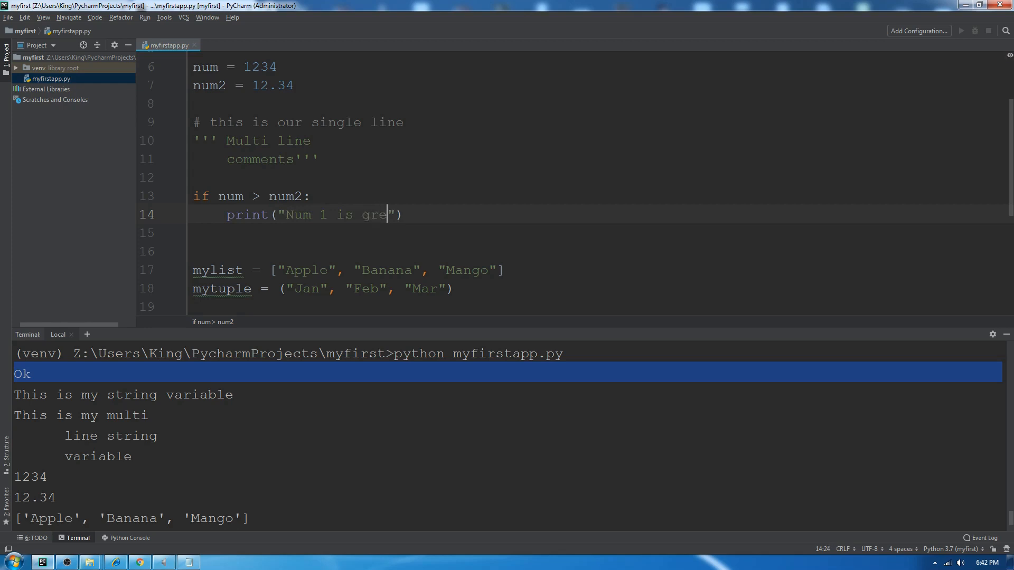
type("ater than num")
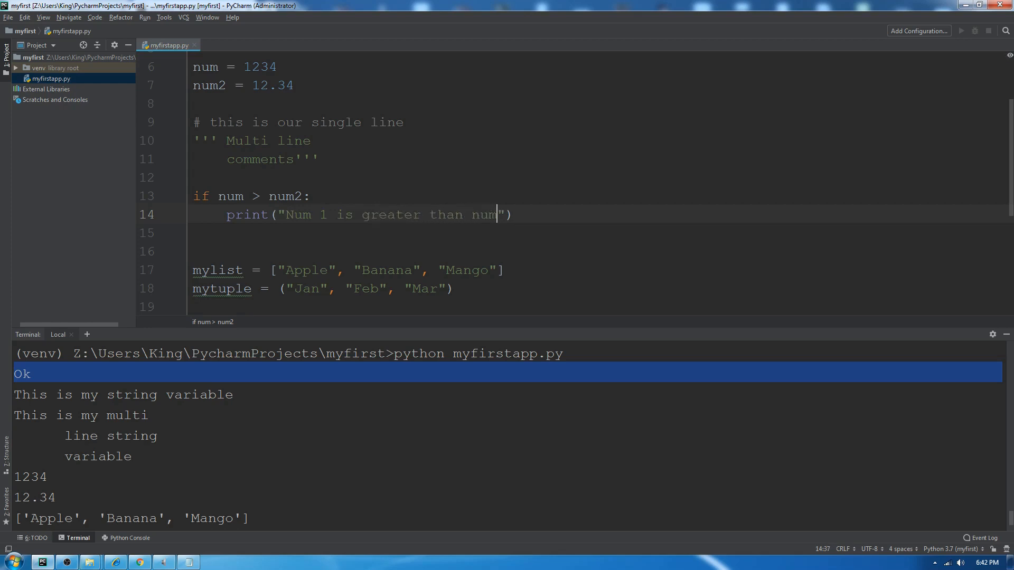
type("else:")
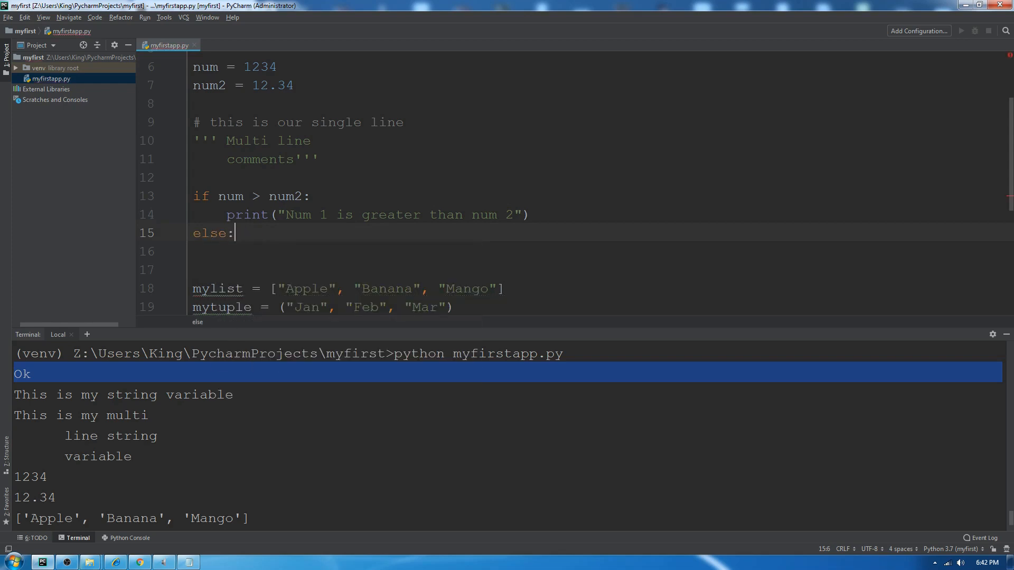
- Add the else branch printing "Num 2 is greater"
type("print()")
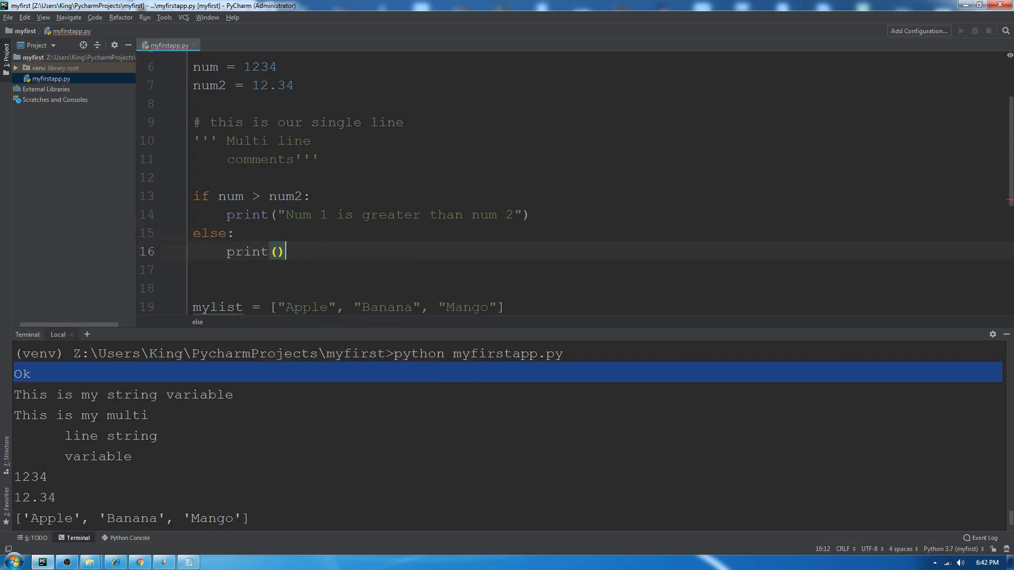
type("\"\"")
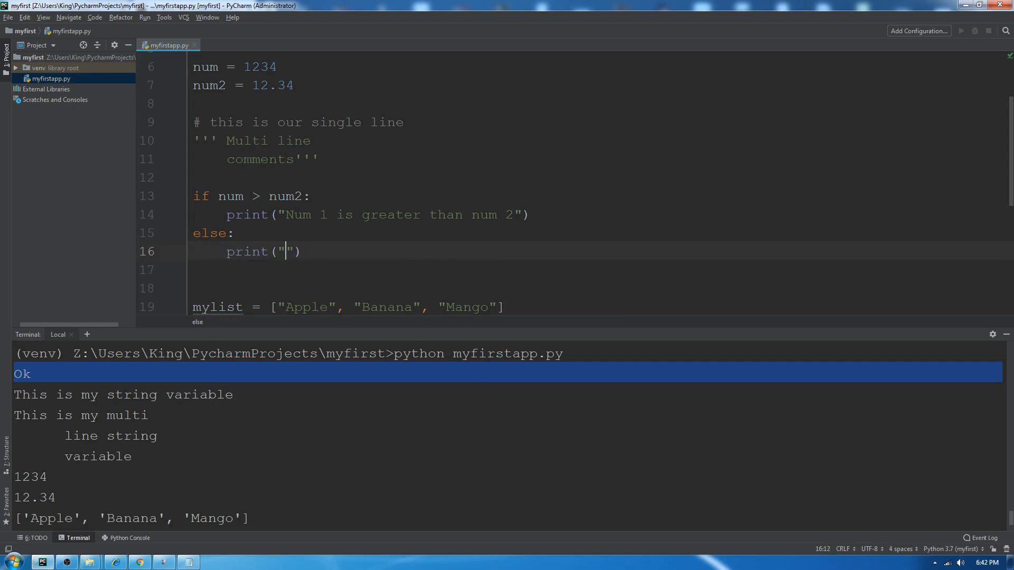
type("Num 2")
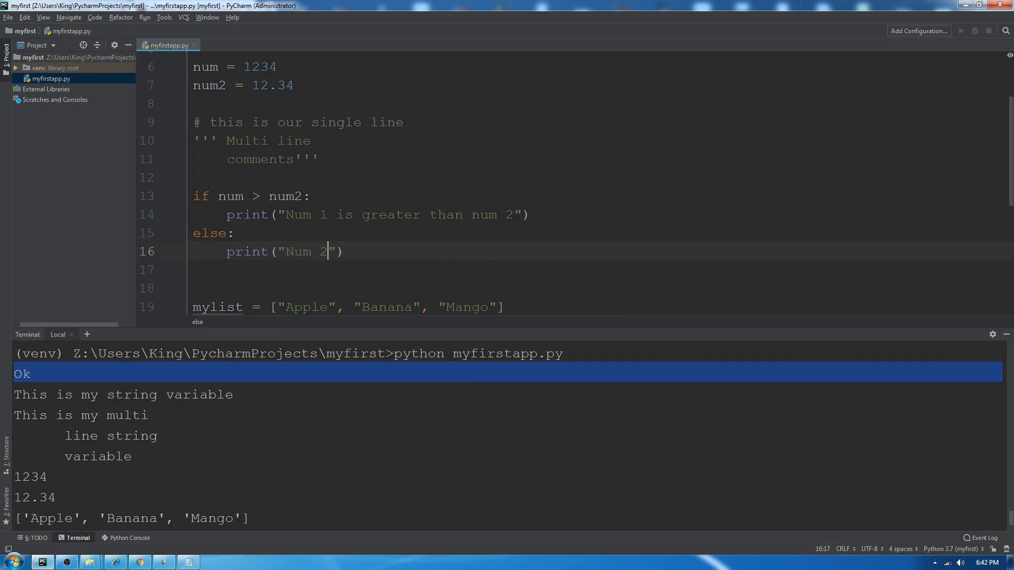
type("is gre")
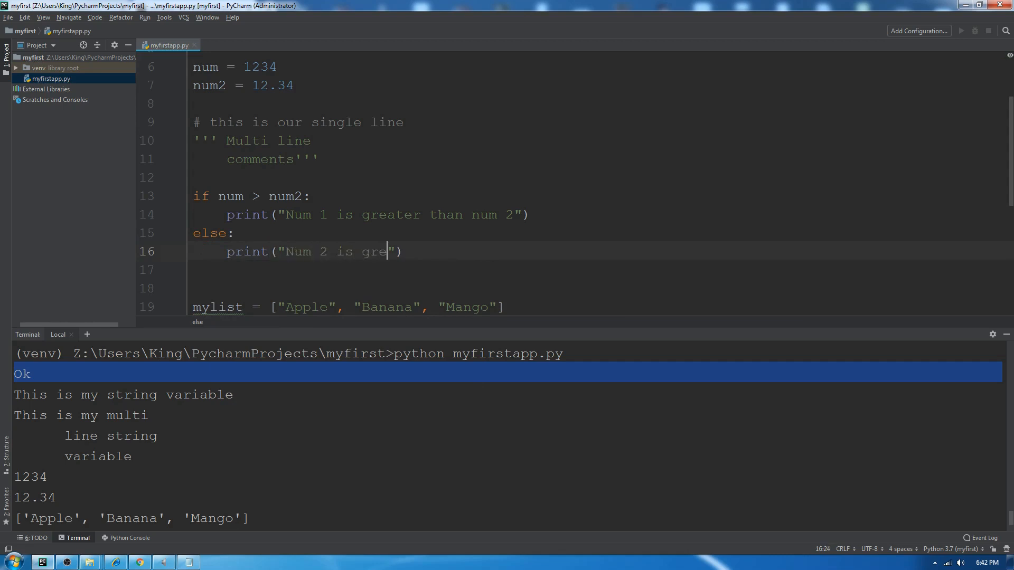
type("ater")
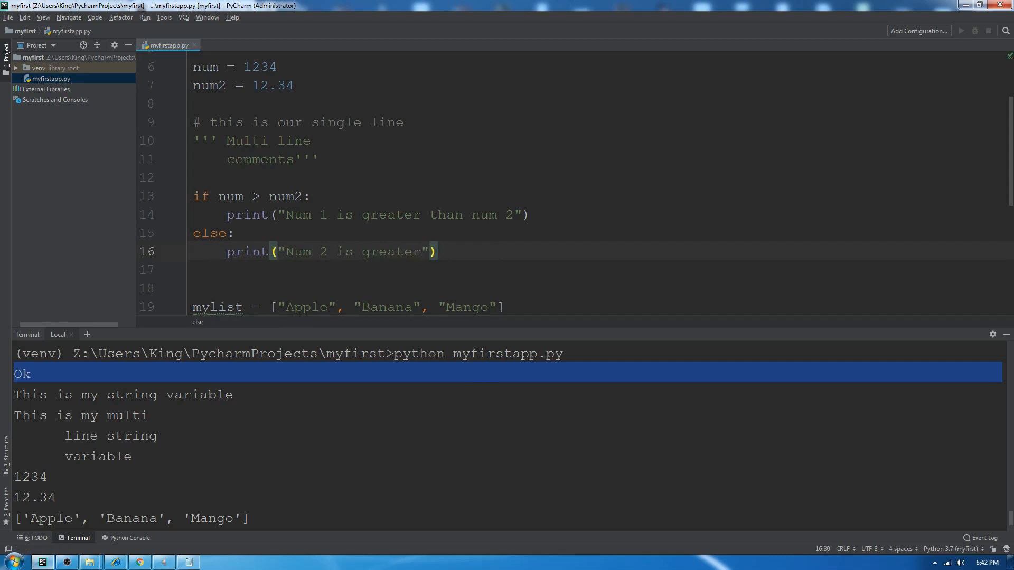
scroll("down", 3)
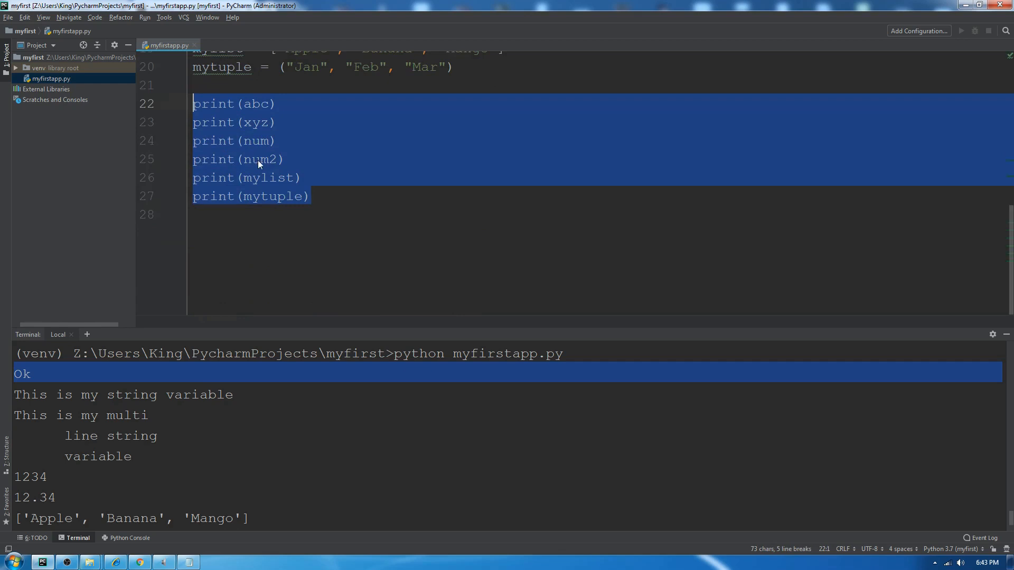
- Wrap the print arguments in type(), e.g. print(type(abc)) and print(type(xyz))
double_click(256, 103)
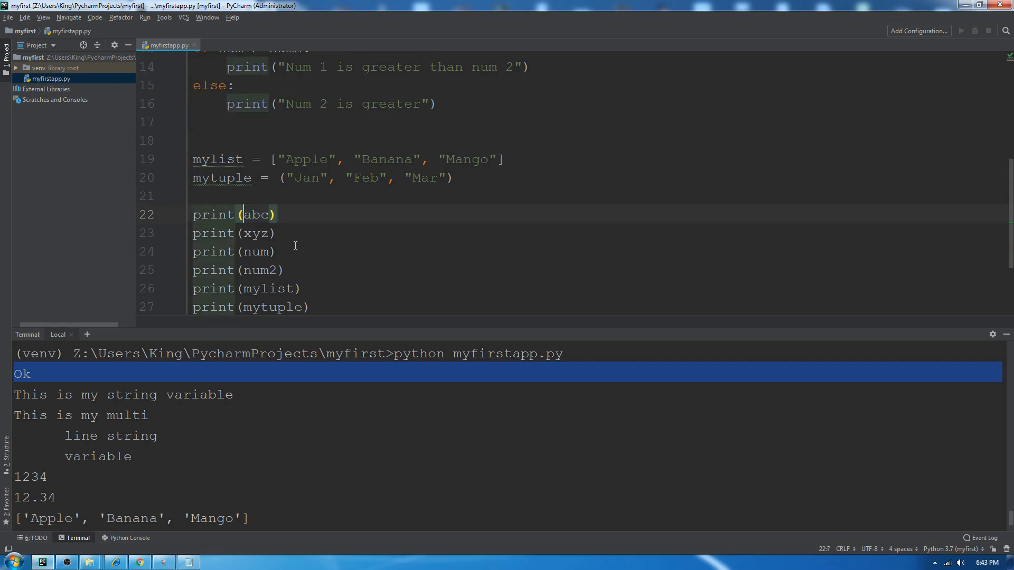
type("type(")
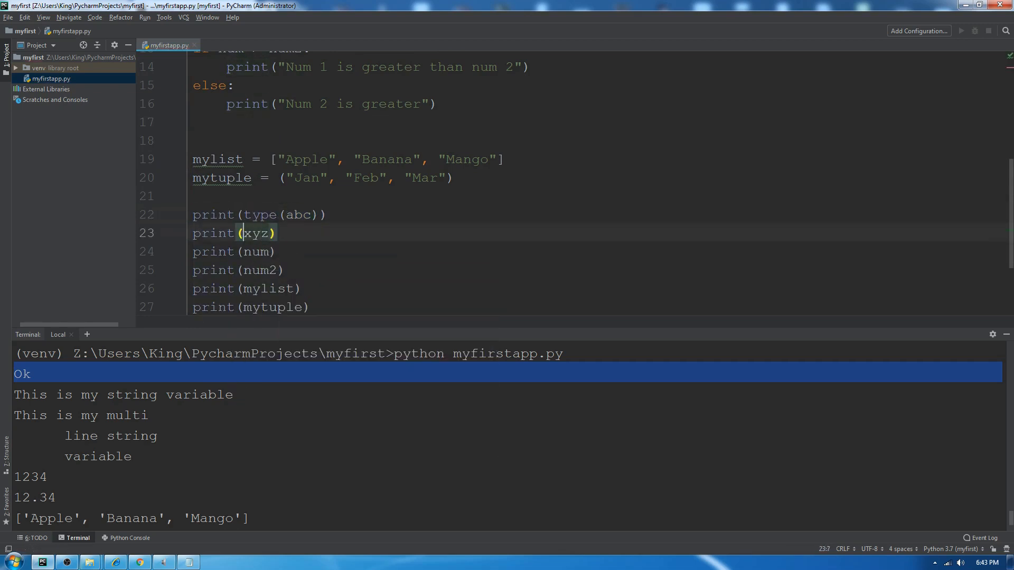
type("type(")
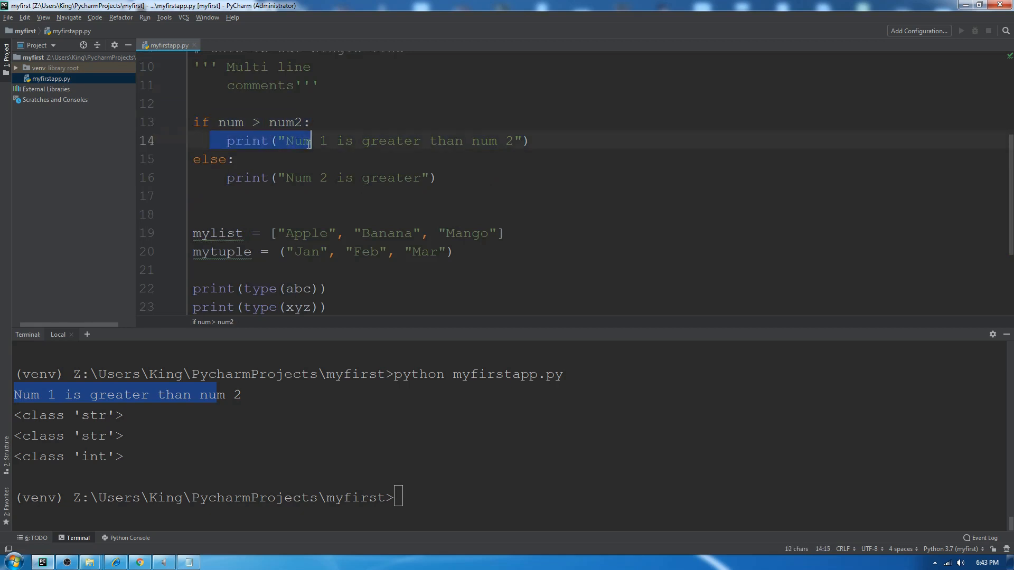
- Run python myfirstapp.py showing 'Num 1 is greater than num 2' and str, str, int class types
left_click(221, 159)
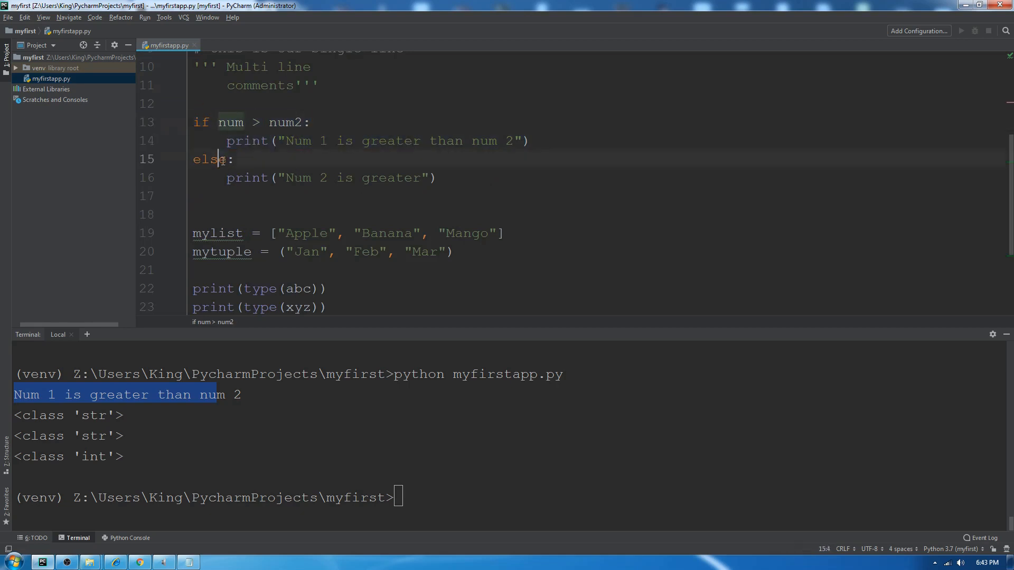